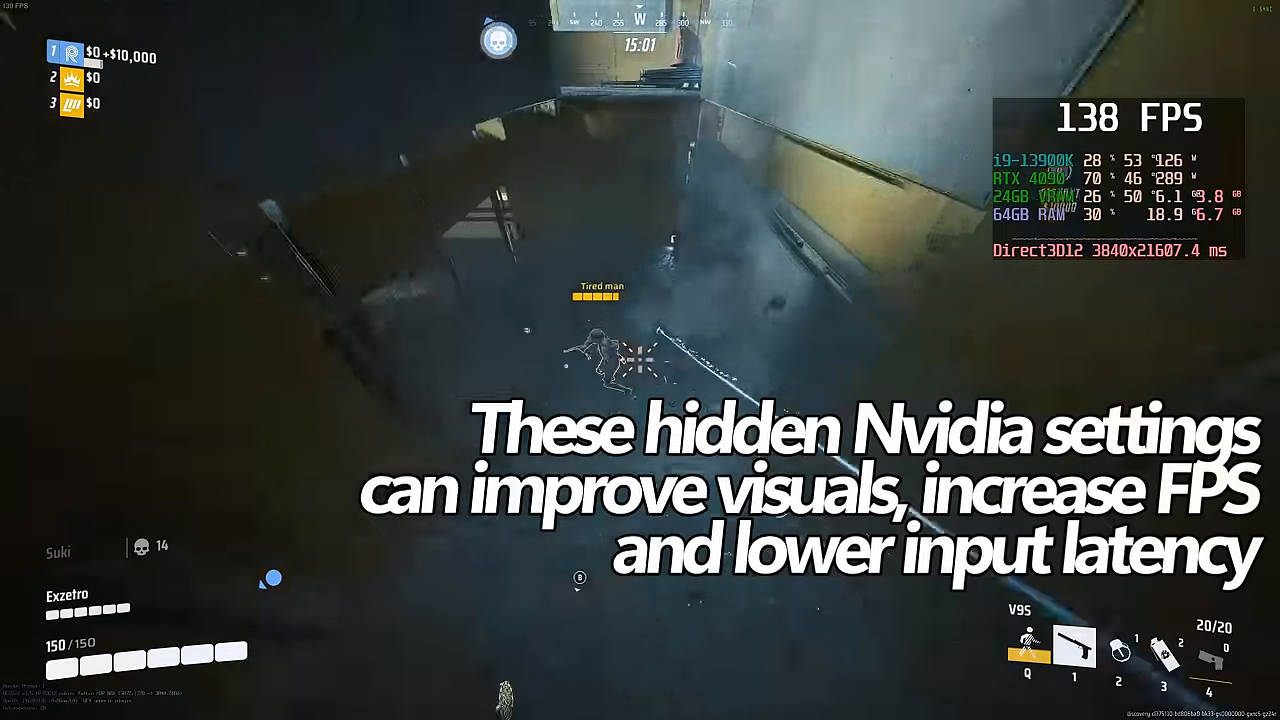
Step: Apply the PAN20 promotion code, cutting the Windows 10 Pro key to USD 17.19
click(640, 360)
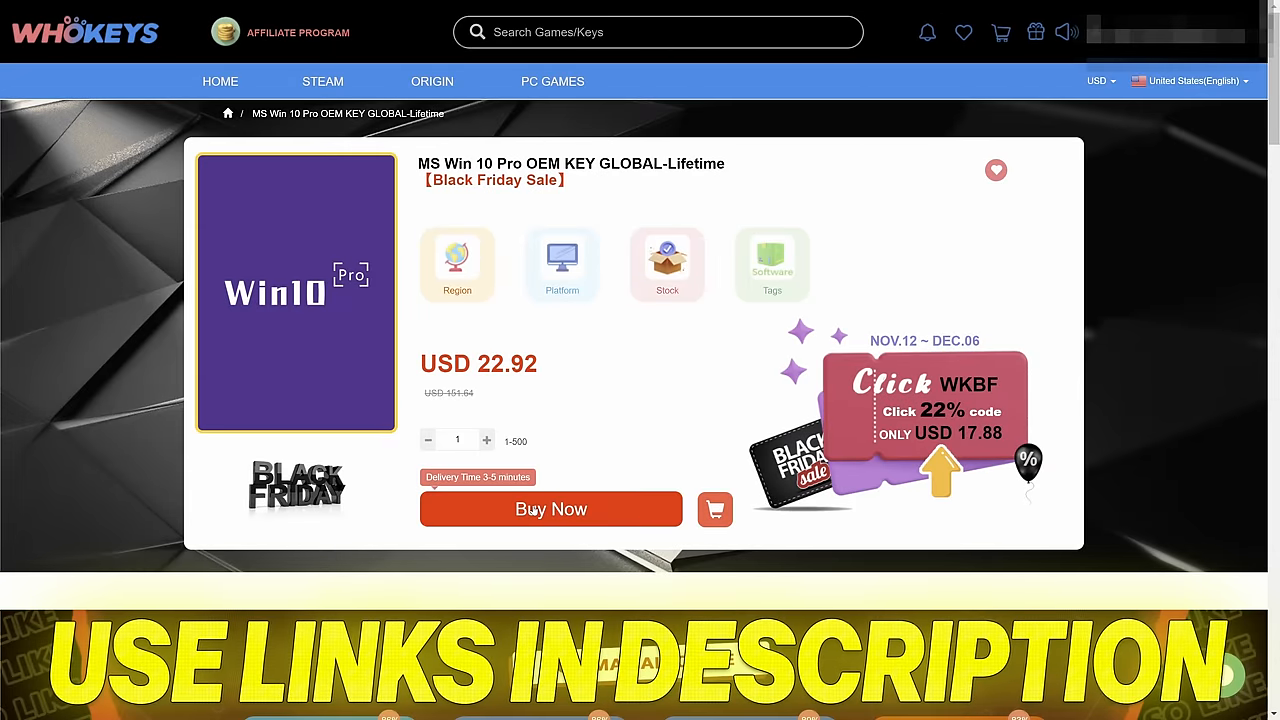
click(550, 510)
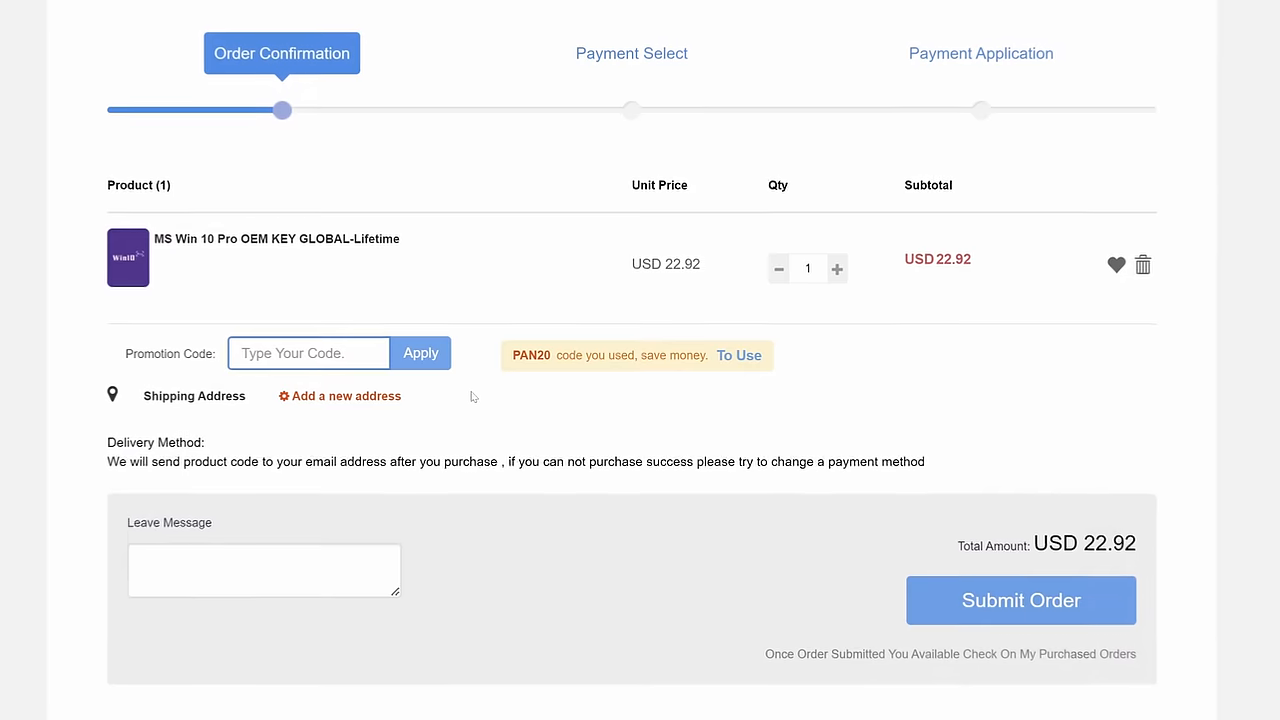
text(PAN20)
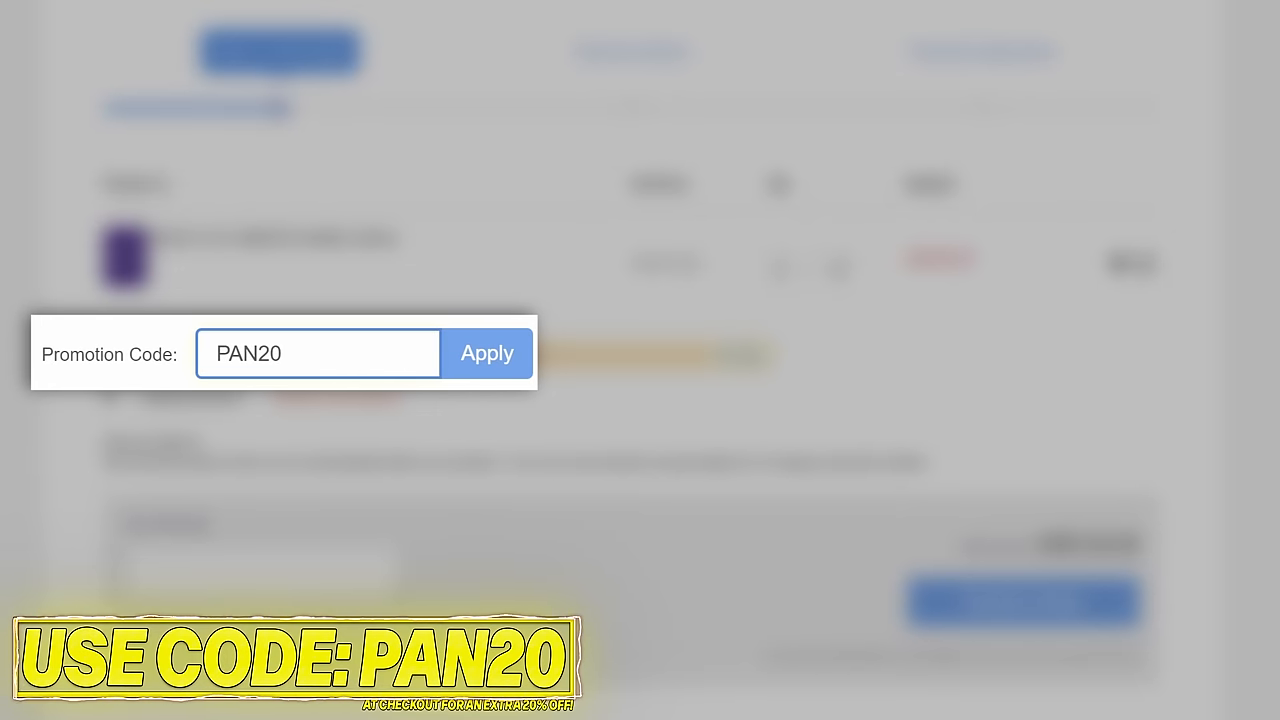
click(488, 352)
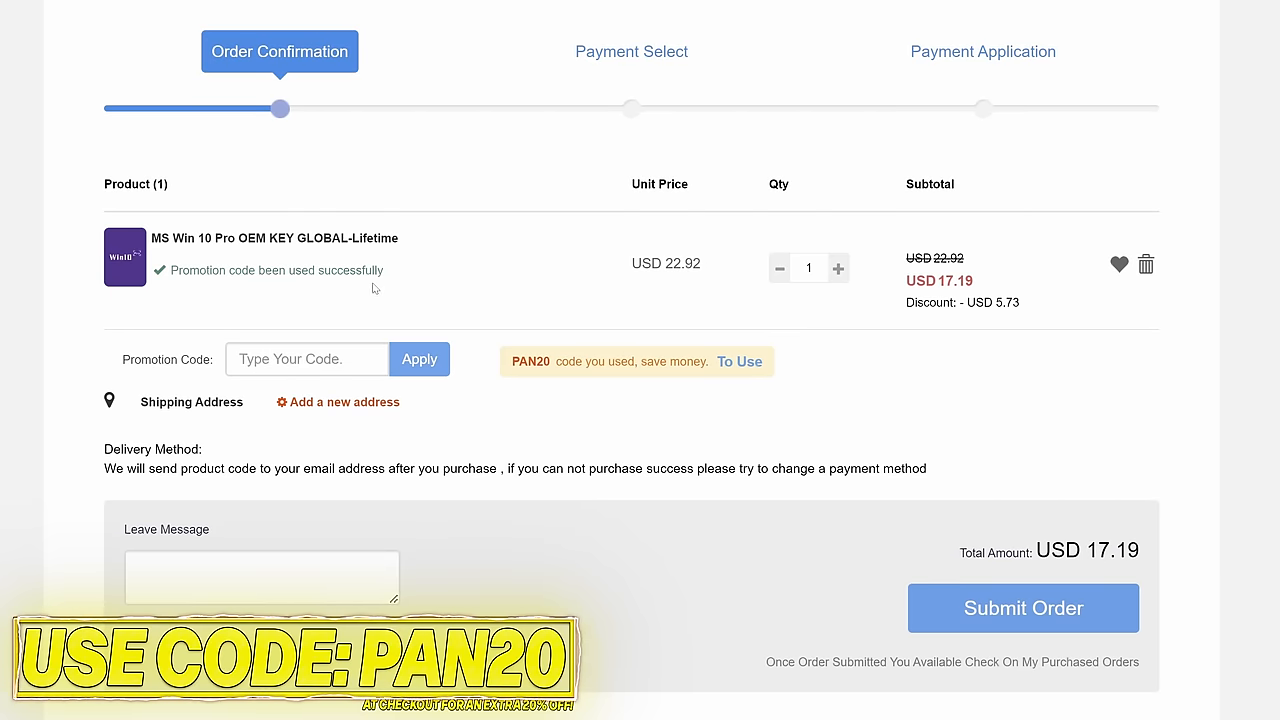
click(1022, 608)
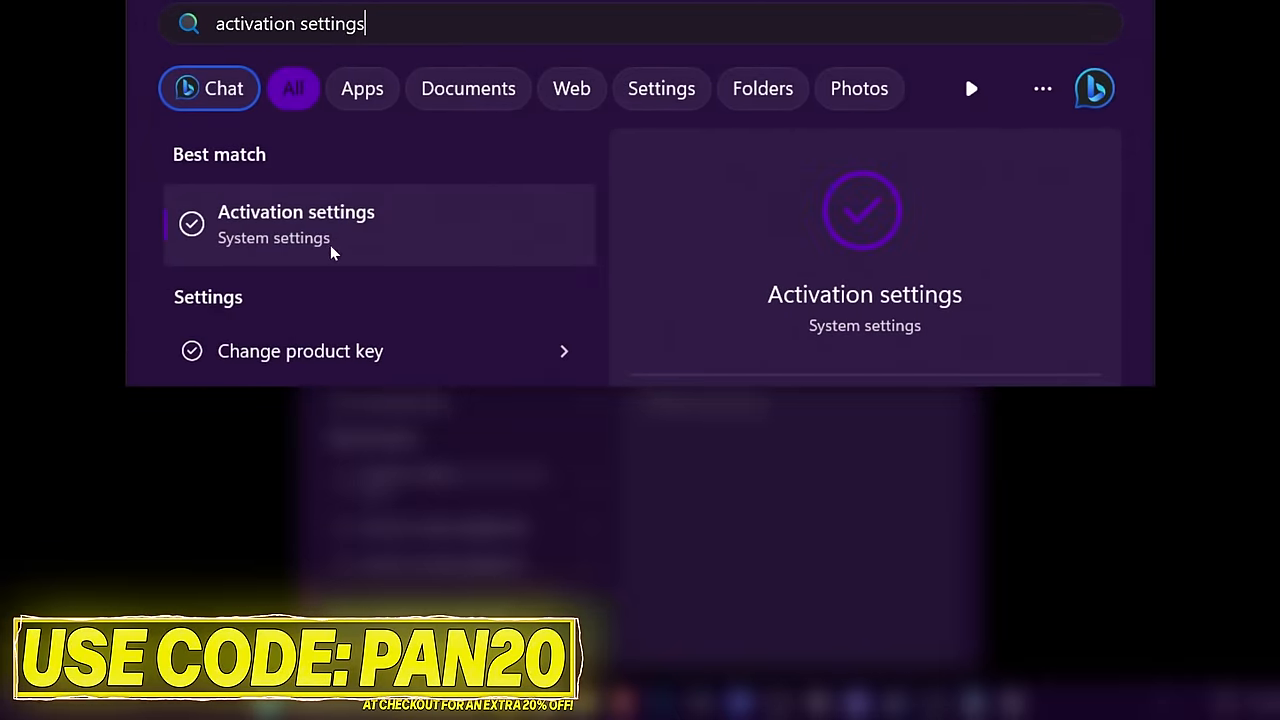
Step: Open the Activation settings result from the Start menu search
click(296, 224)
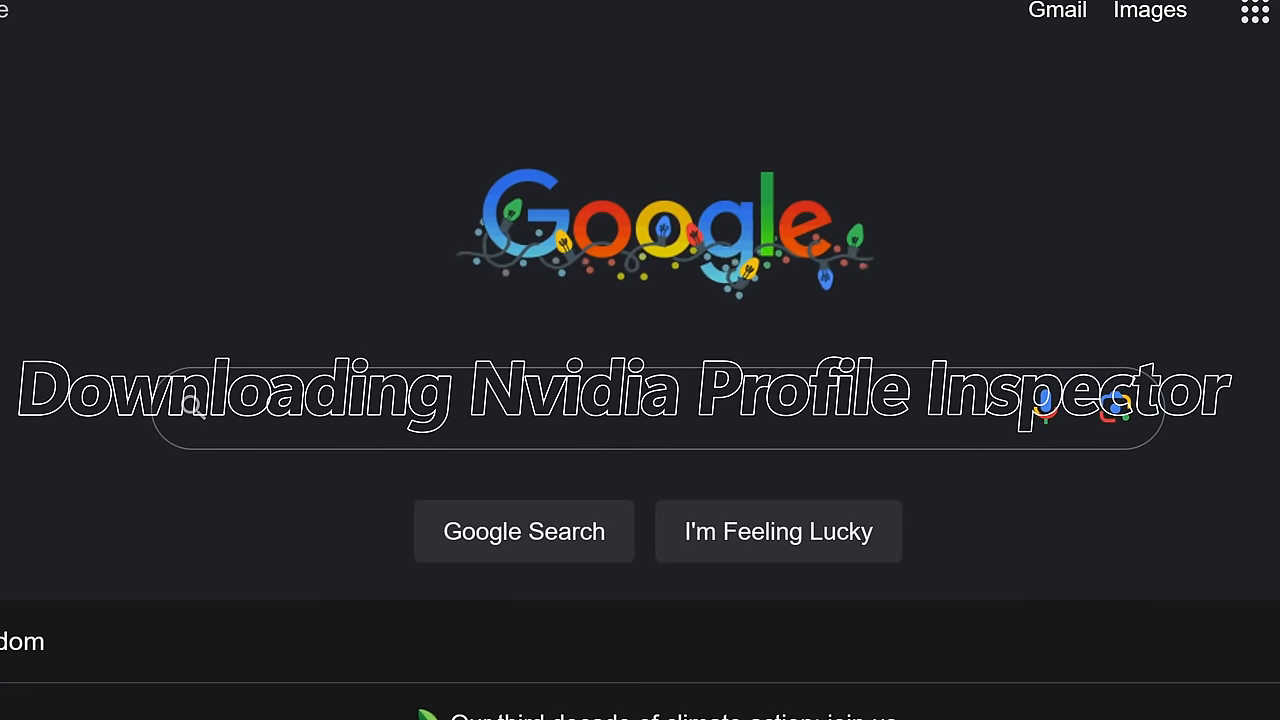
Step: Search Google for 'nvidia profile inspector' via the suggestion for 'nvidia p'
text(nvidia p)
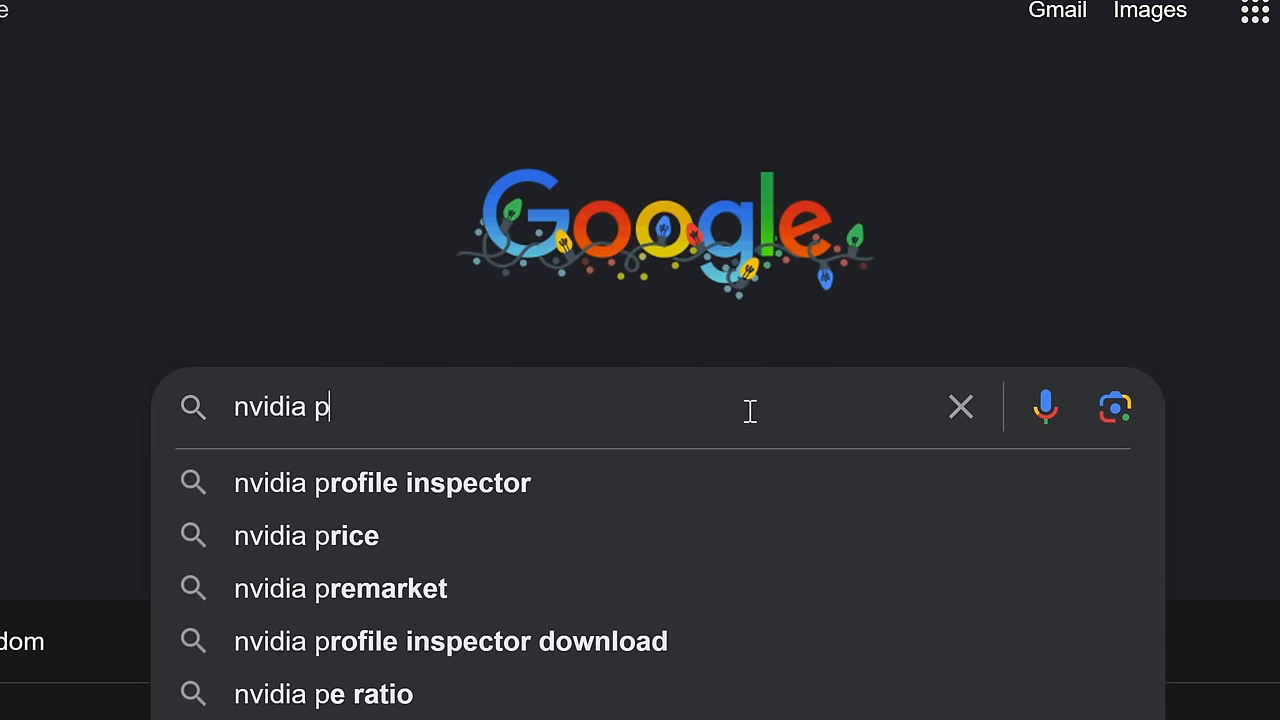
click(380, 482)
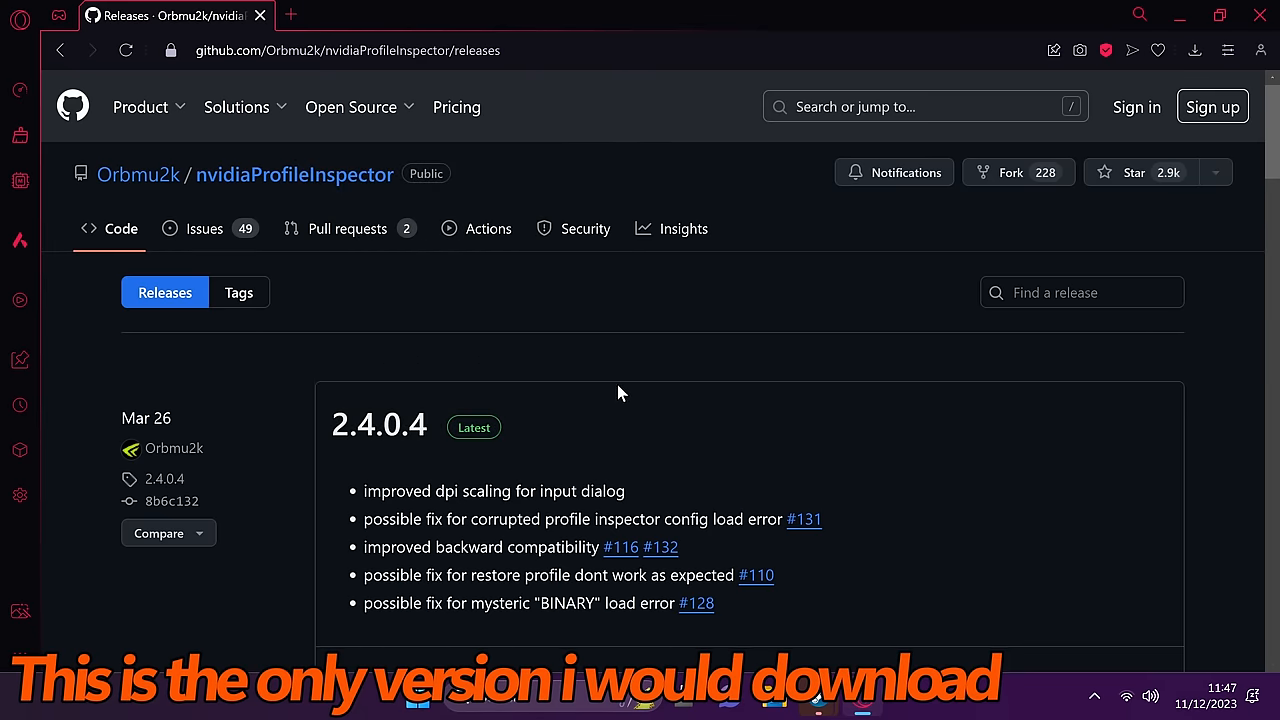
Step: Download nvidiaProfileInspector.zip from the 2.4.0.4 release assets
scroll(down, 3)
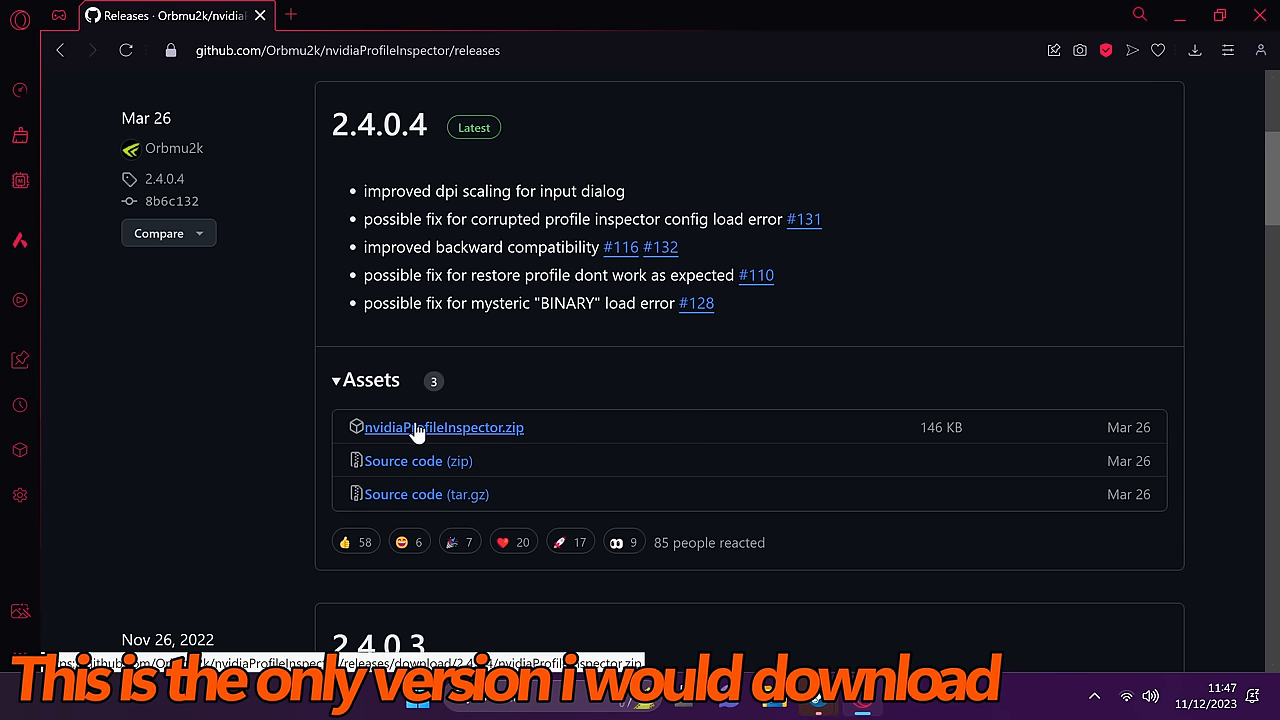
click(444, 428)
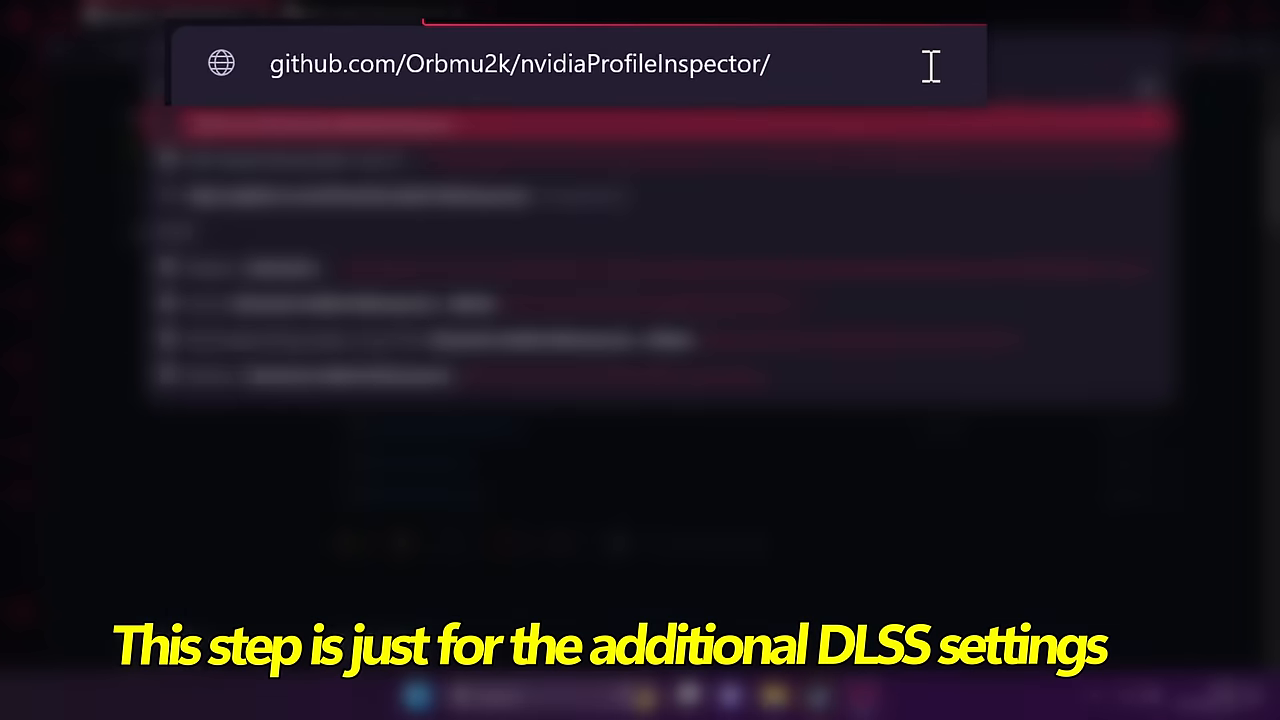
Step: Go to the repo's issues/156 and download CustomSettingNames-DLSS.zip
text(i)
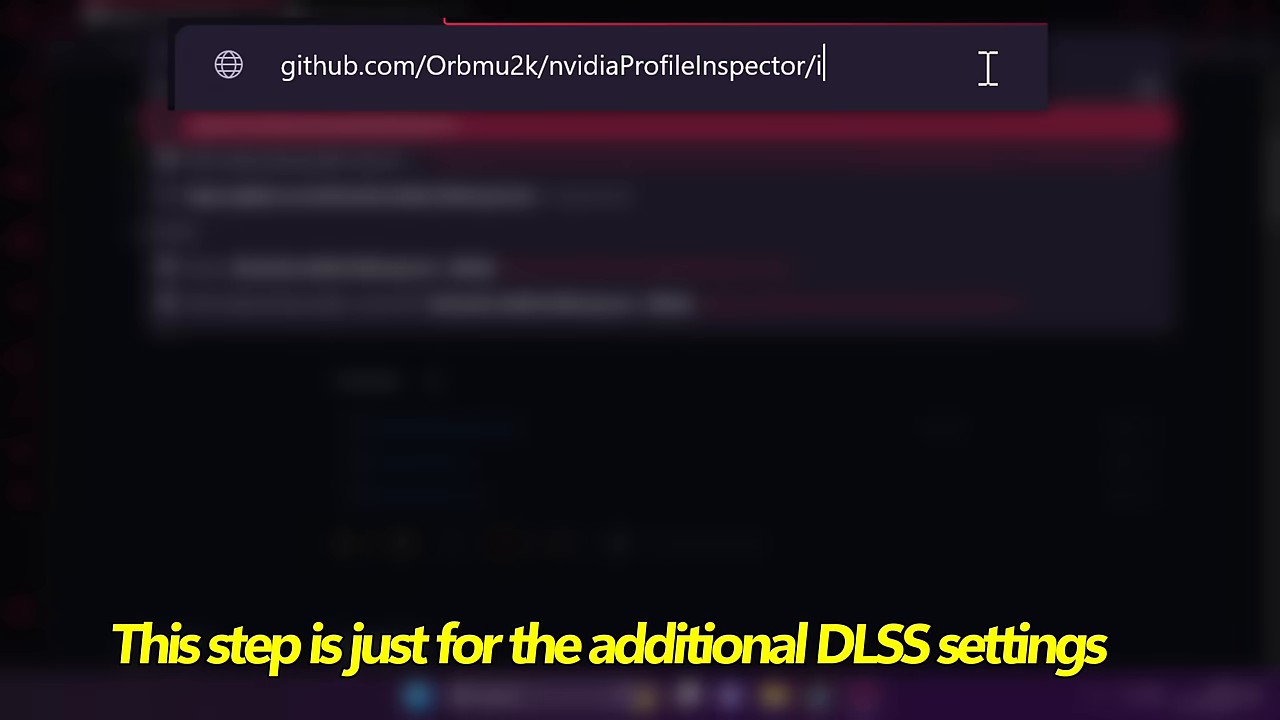
text(ssues/156)
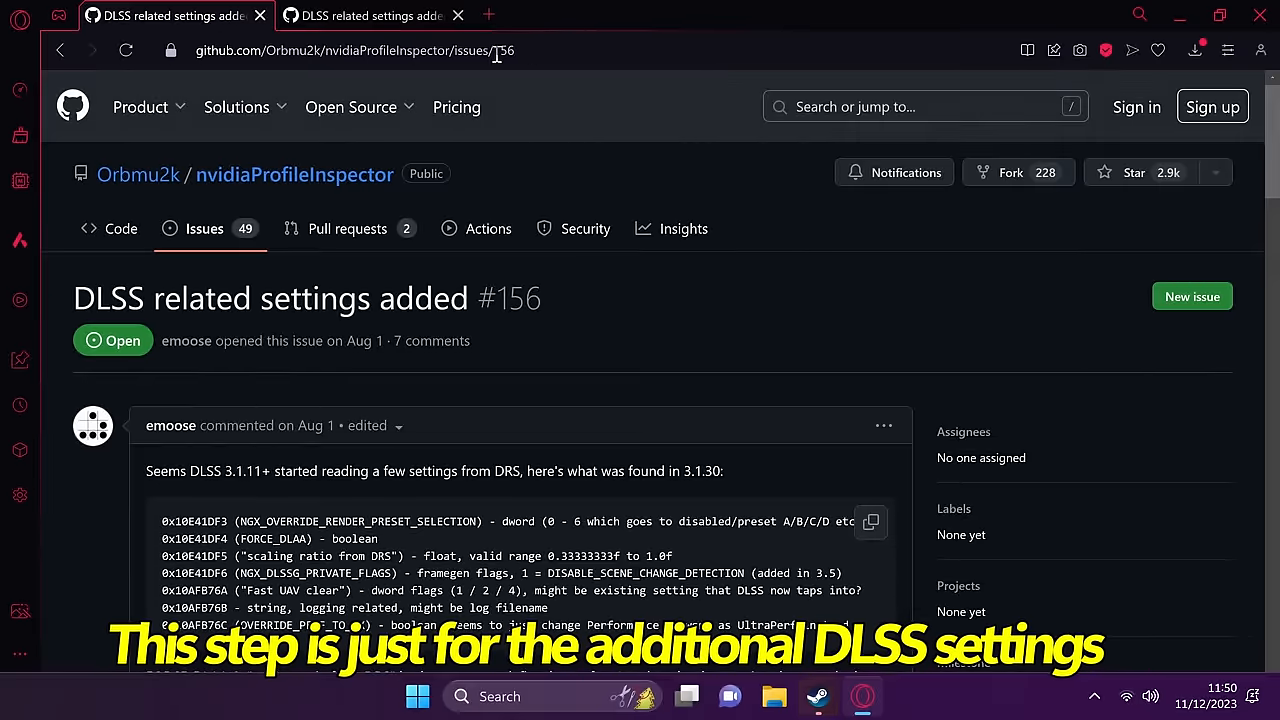
scroll(down, 3)
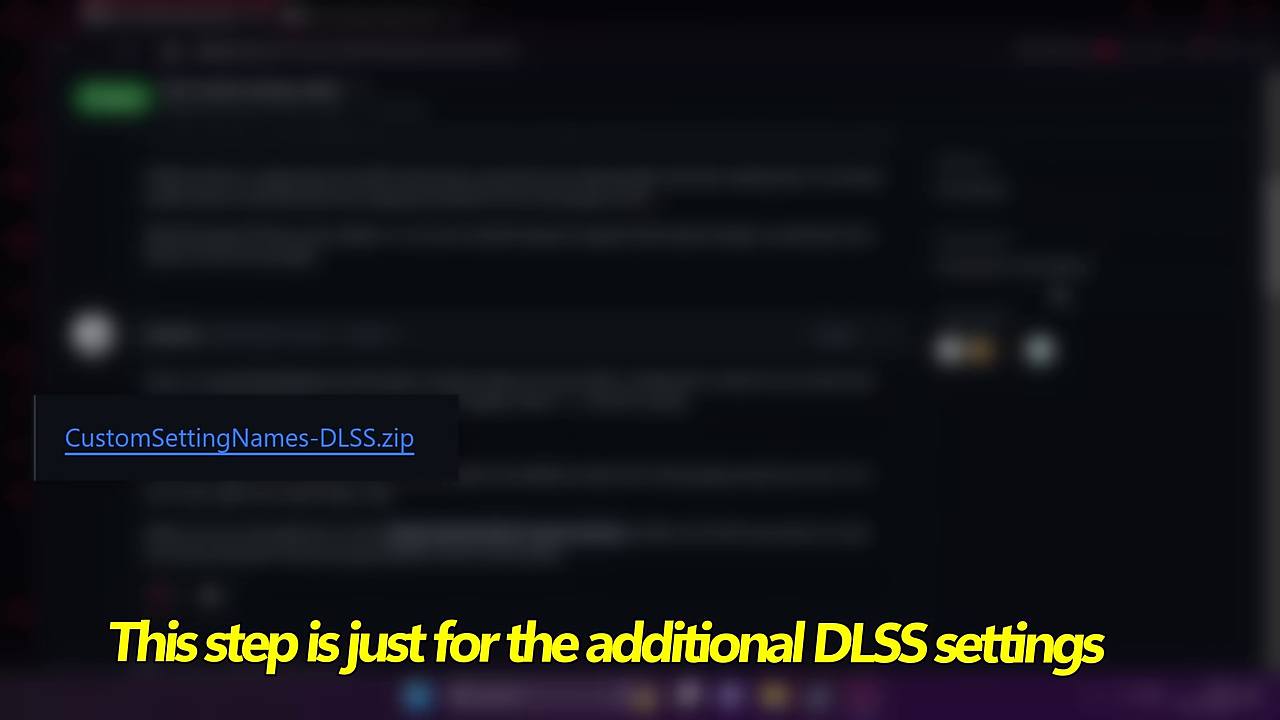
click(240, 438)
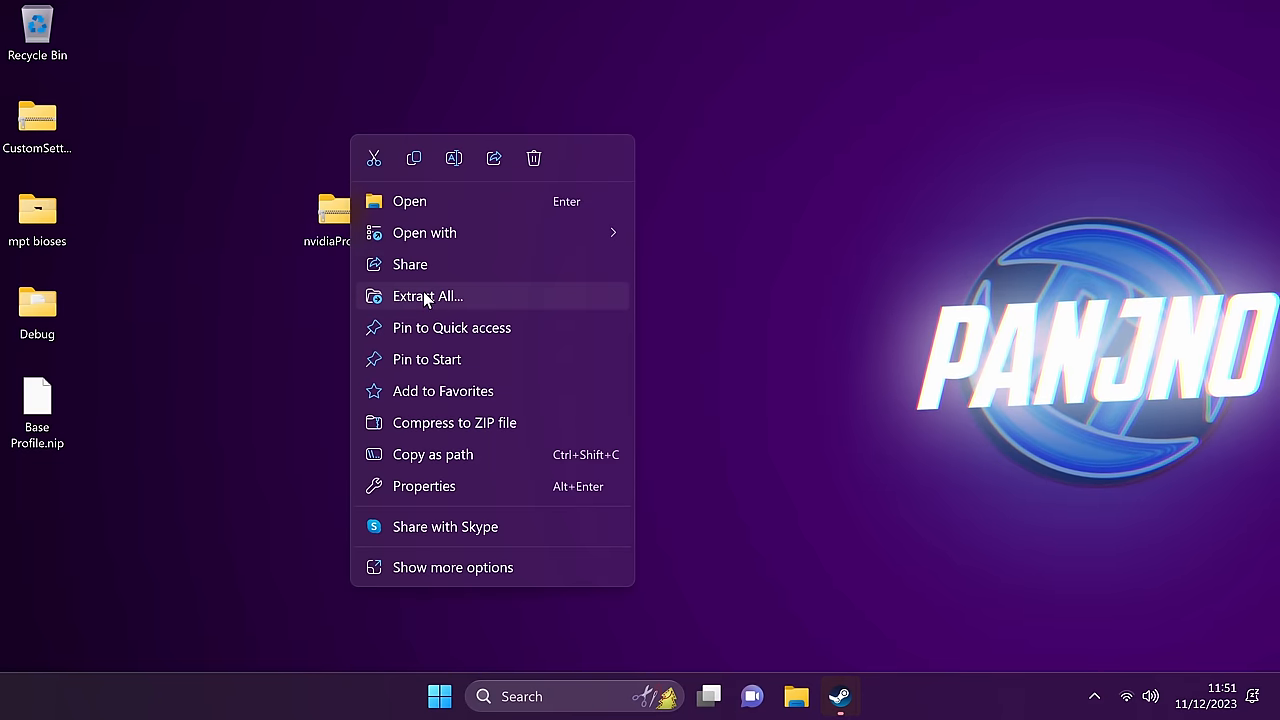
Step: Extract the zip to a desktop folder, add CustomSettingNames.xml, and launch nvidiaProfileInspector.exe
click(428, 296)
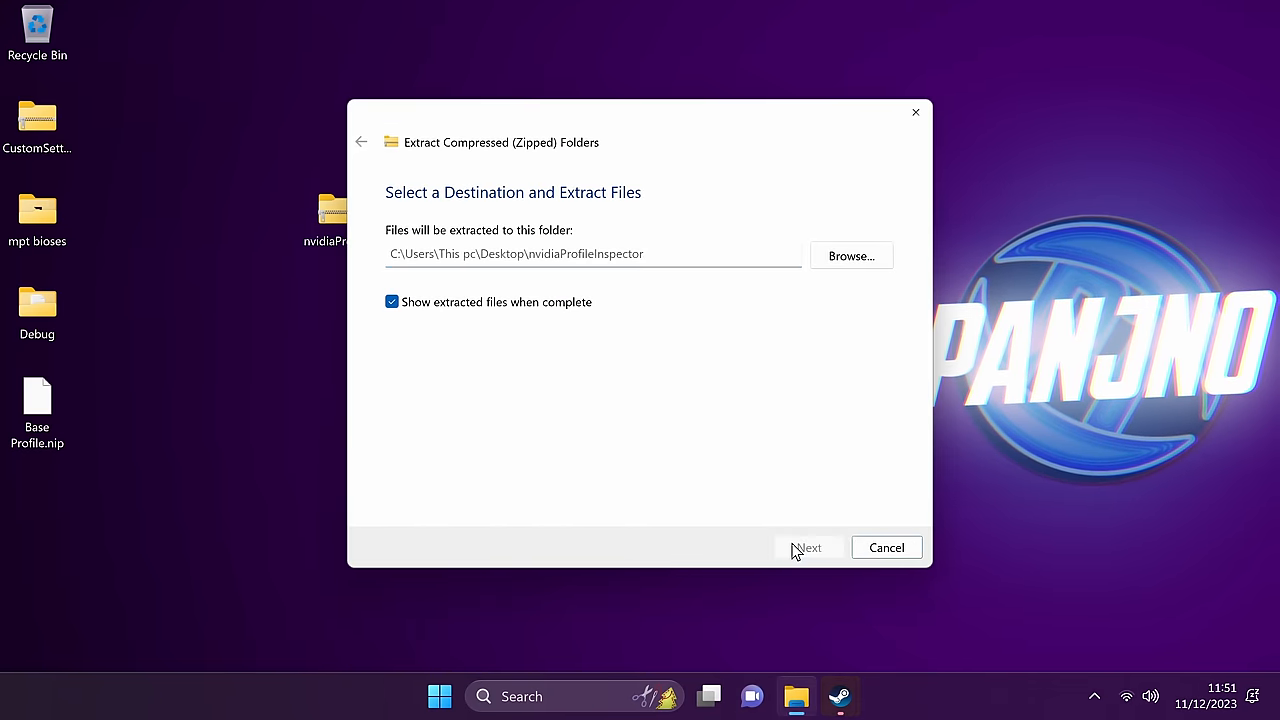
click(808, 548)
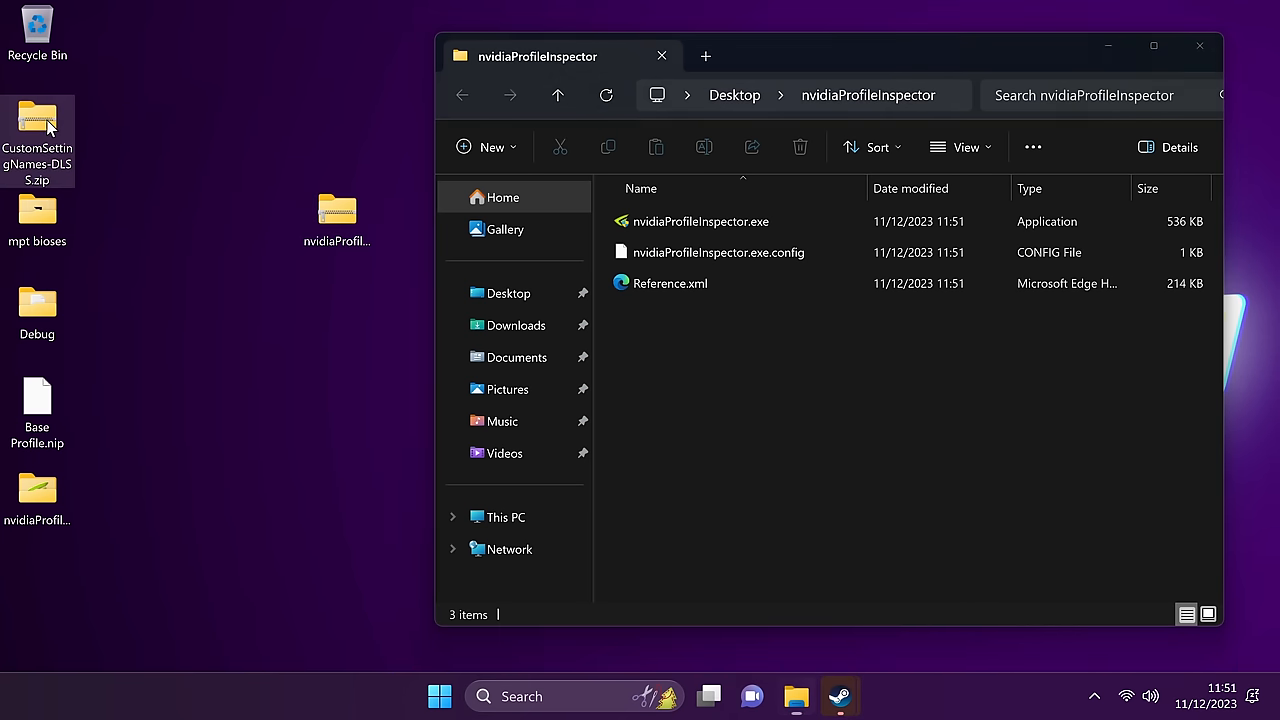
double_click(36, 118)
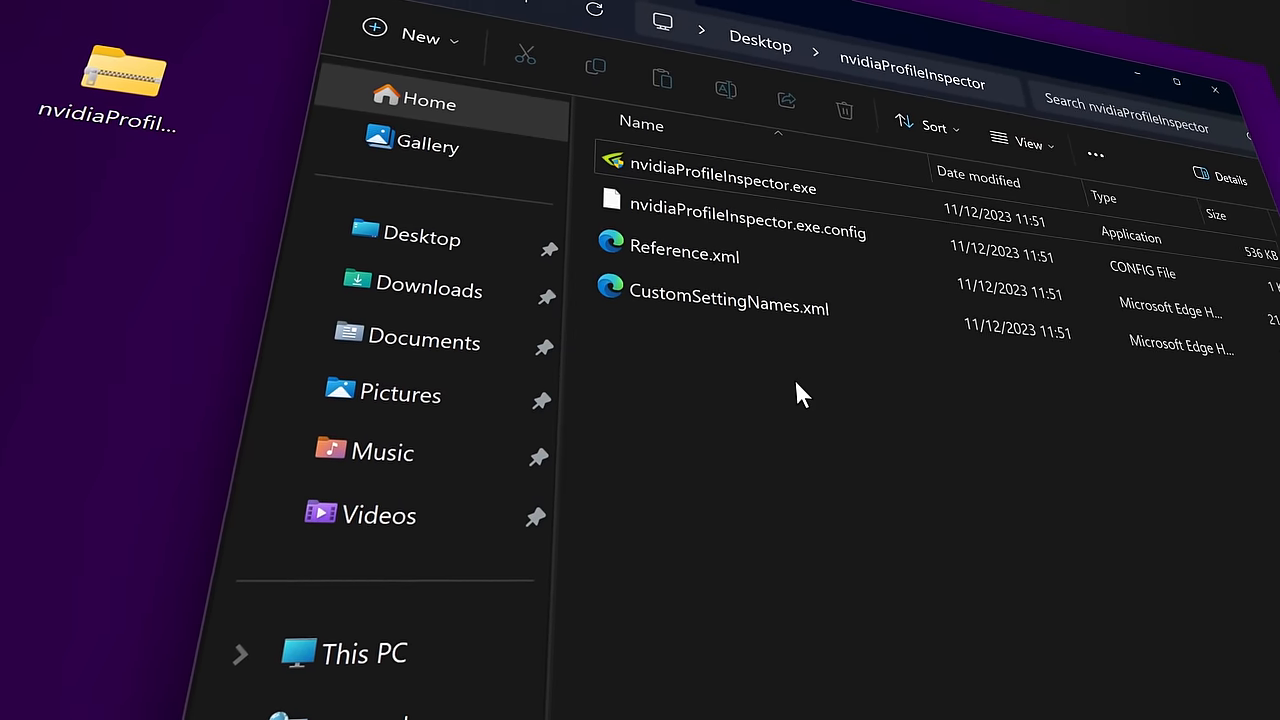
double_click(720, 186)
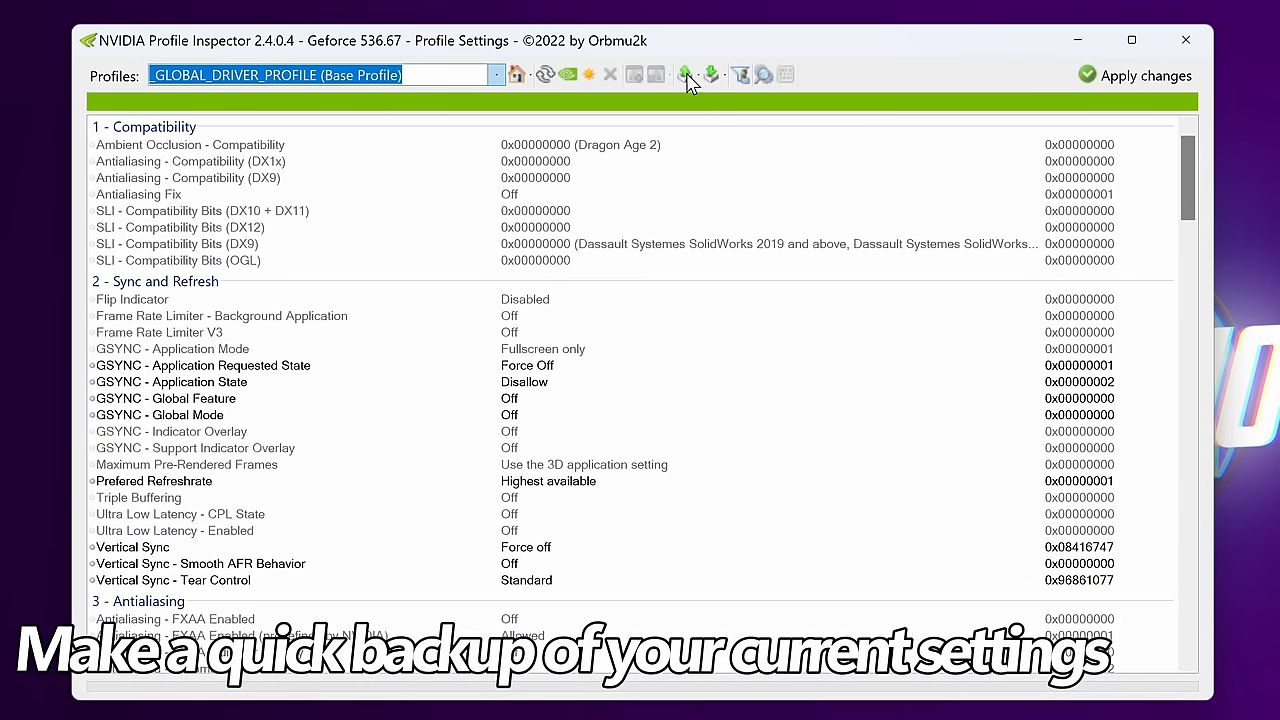
Step: Export the current profile only to the desktop as Base Profile.nip
click(684, 74)
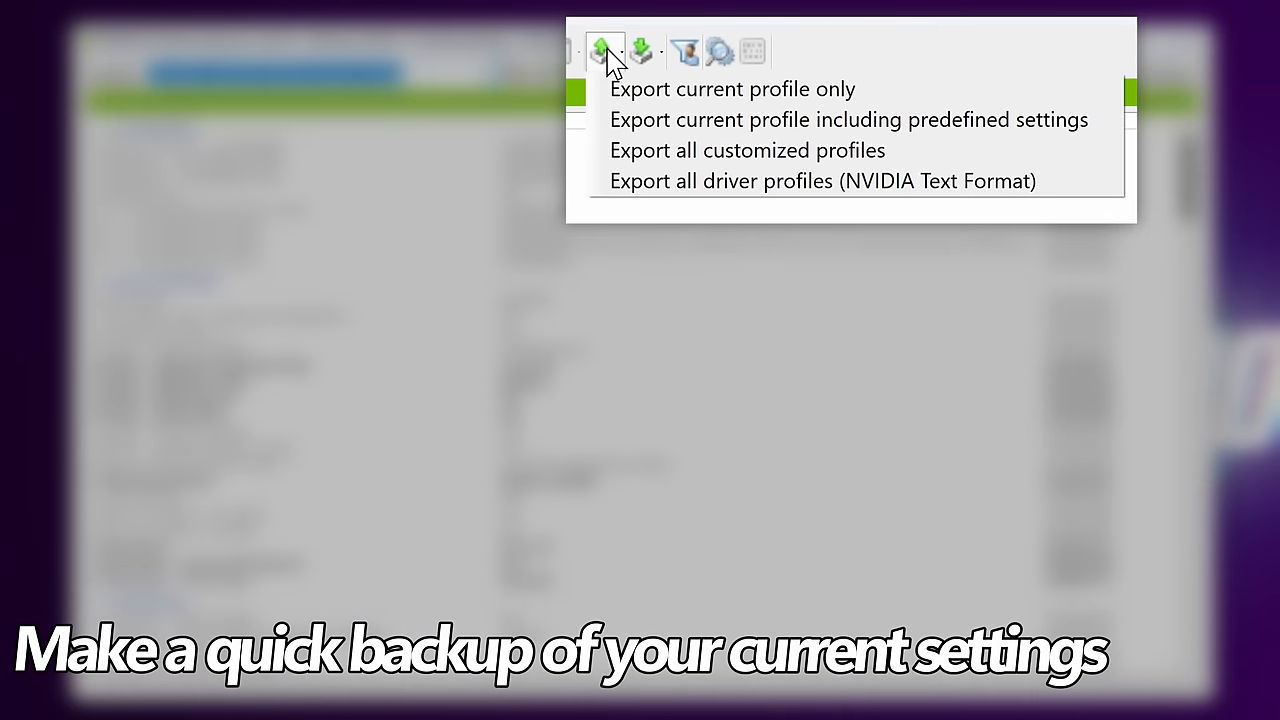
click(732, 88)
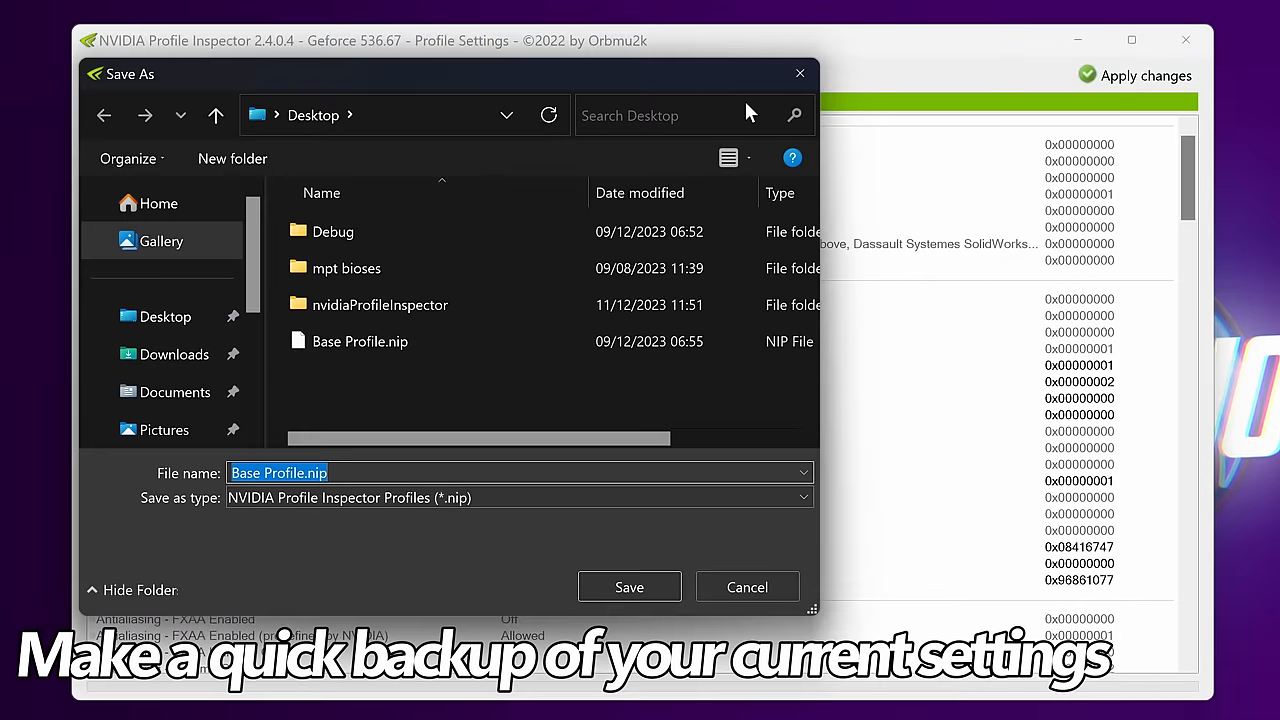
click(310, 472)
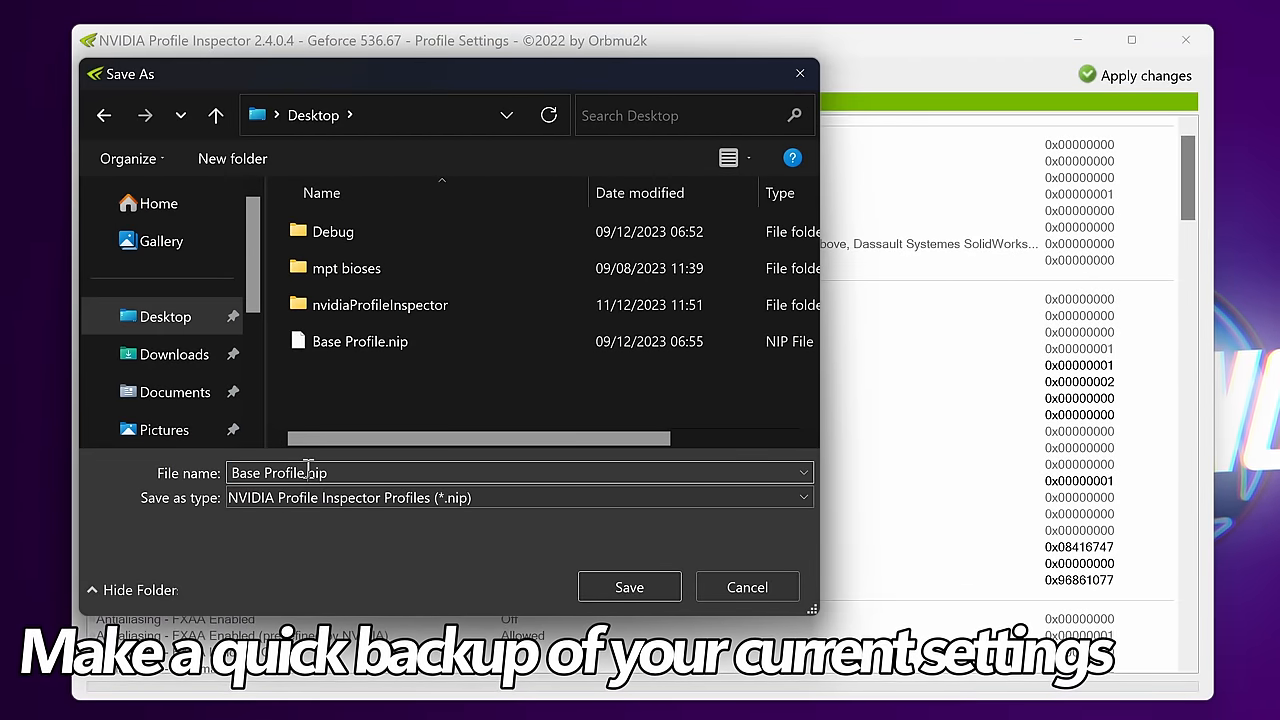
click(628, 588)
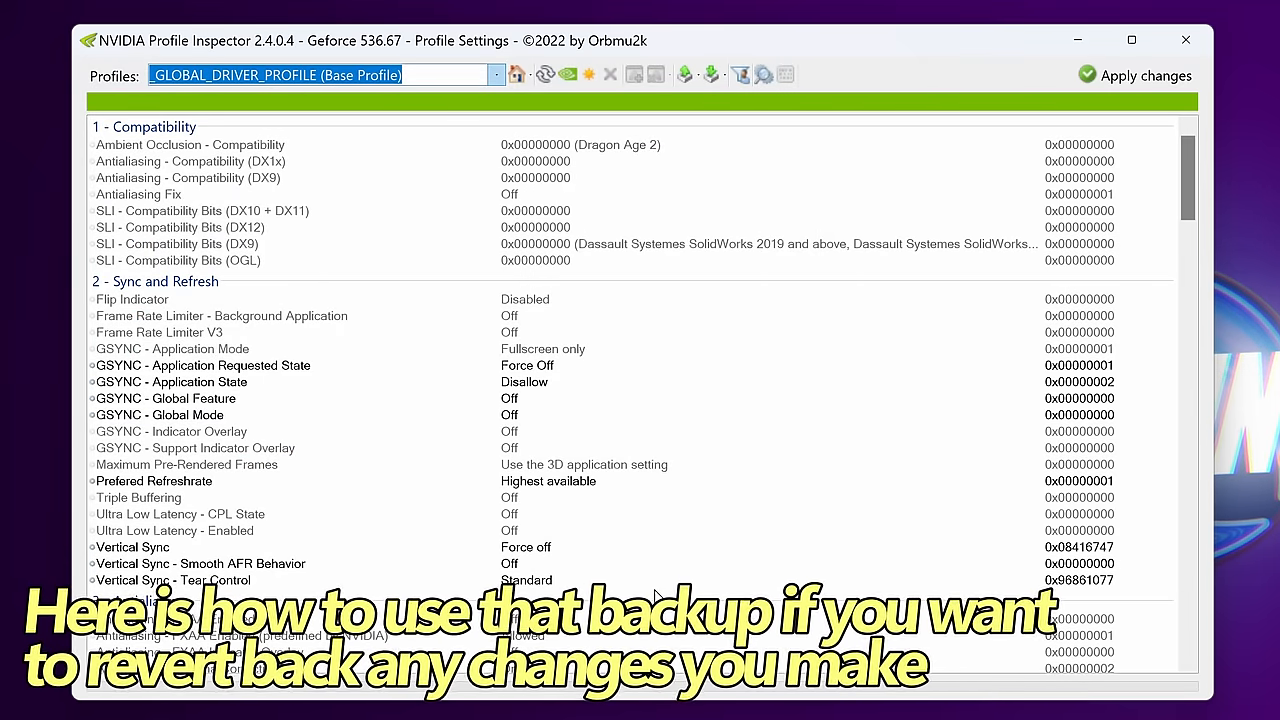
mouse_move(396, 40)
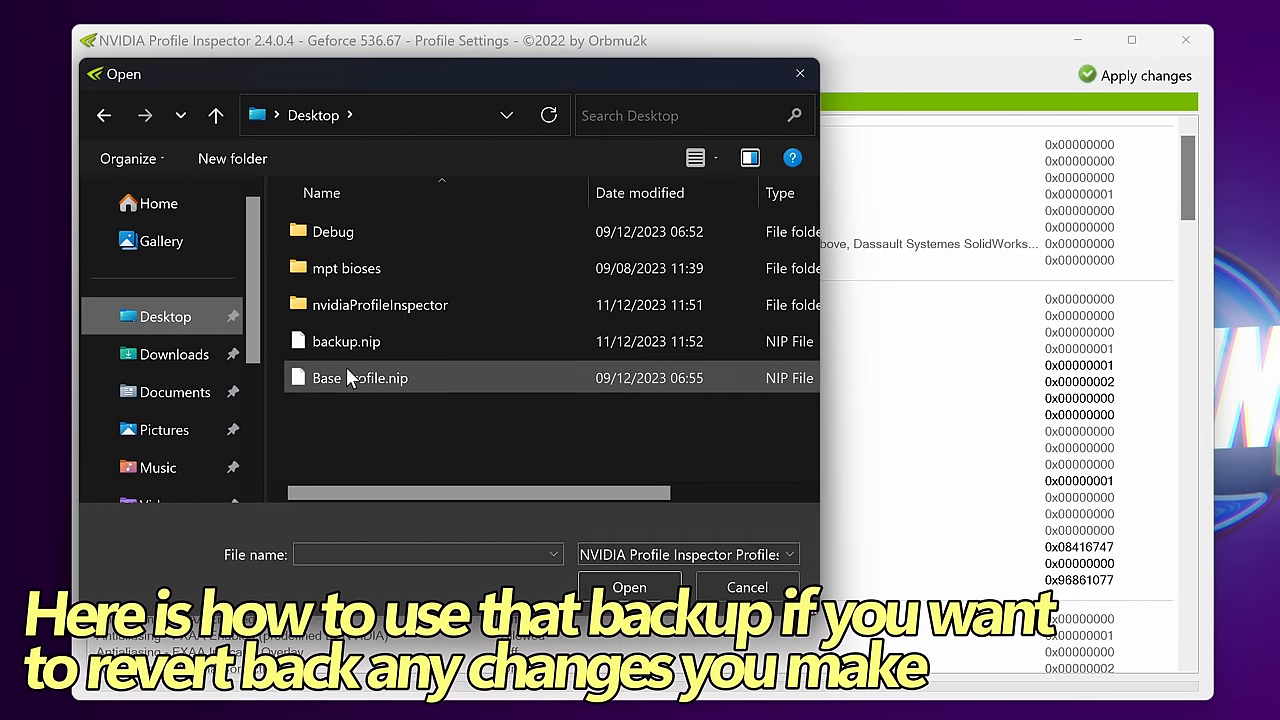
Step: Import Base Profile.nip from the desktop and confirm the success message
click(628, 588)
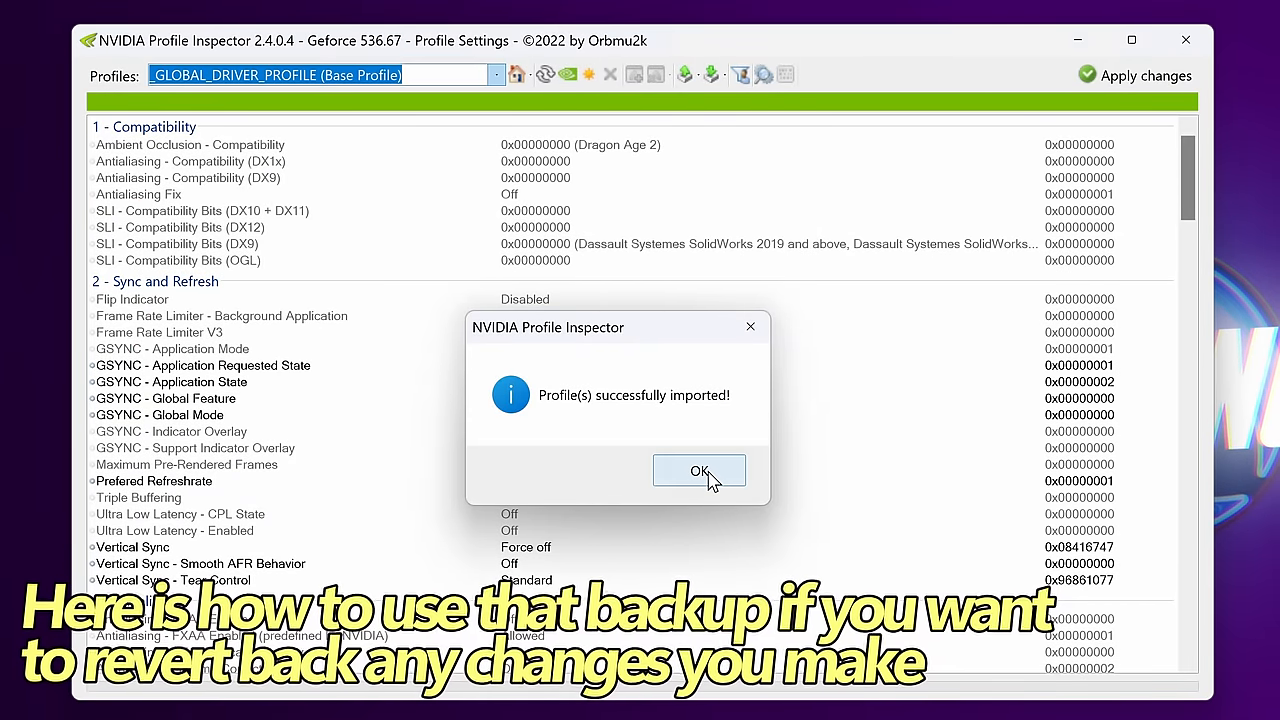
click(700, 472)
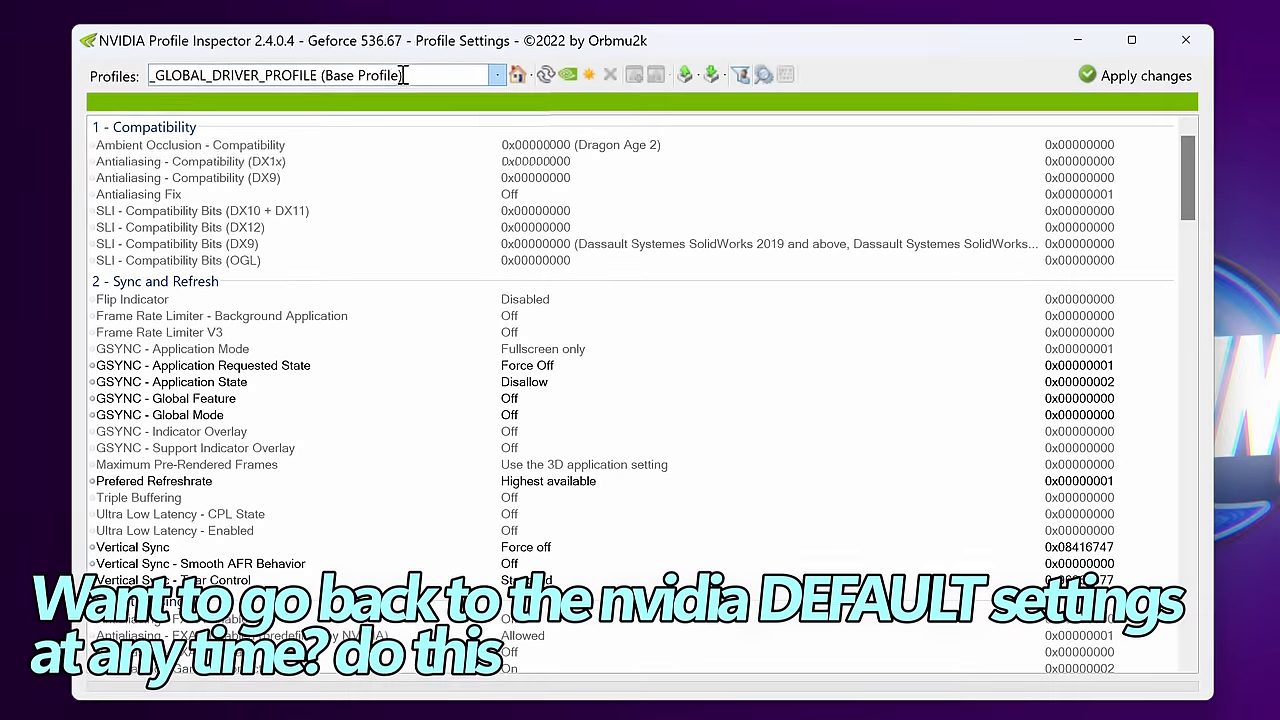
mouse_move(568, 74)
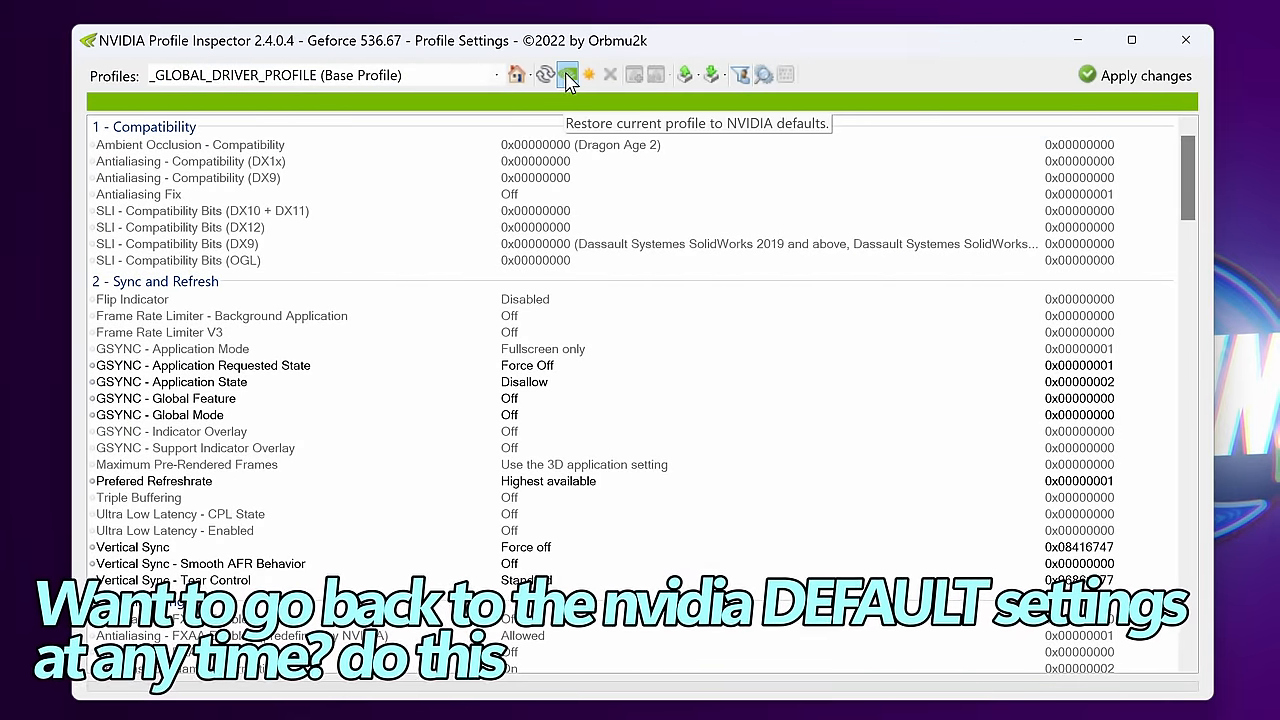
Step: Restore the global profile to NVIDIA defaults from the toolbar
click(568, 74)
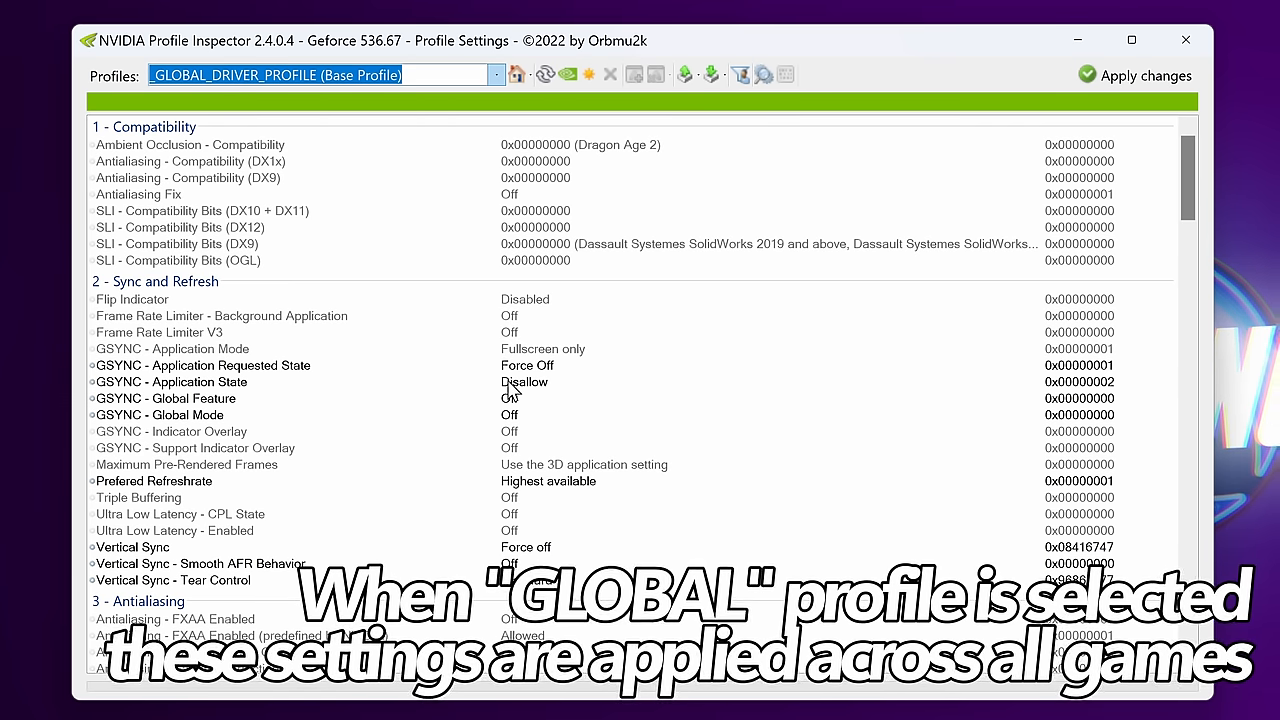
mouse_move(520, 204)
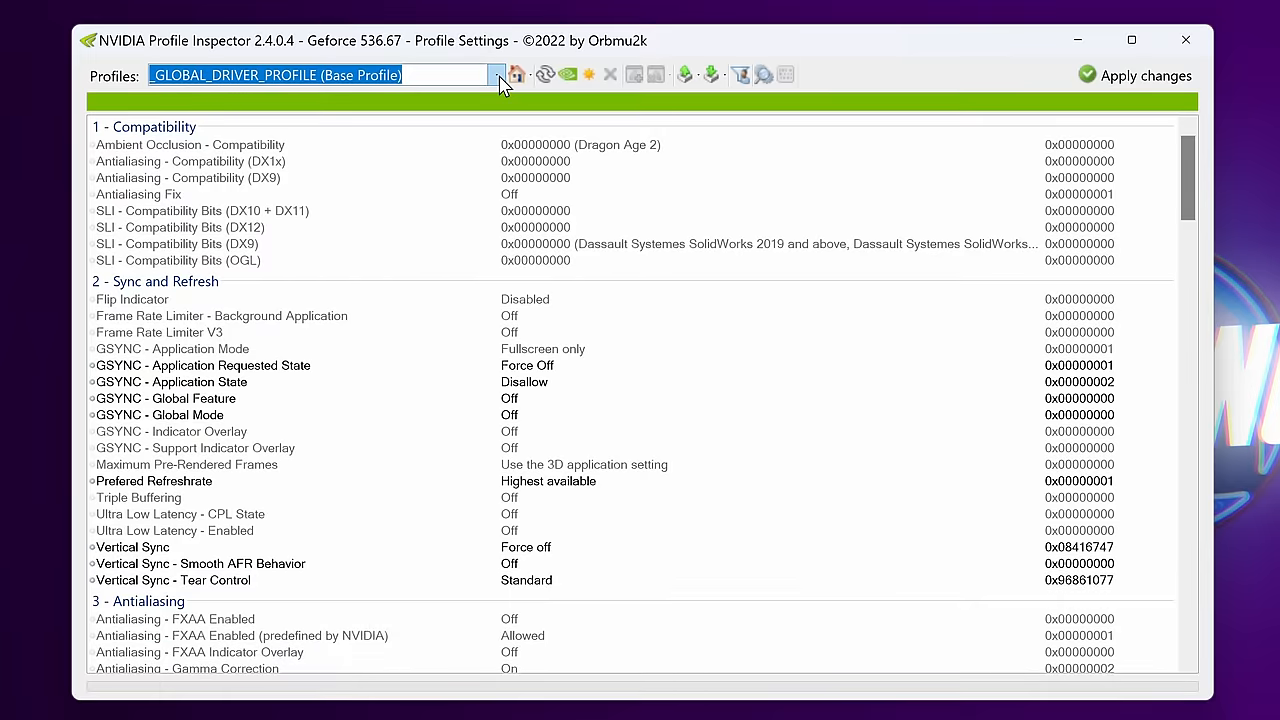
Step: Filter the Profiles list with 'counter' and load the Counter-strike 2 (cs2.exe) profile
click(492, 74)
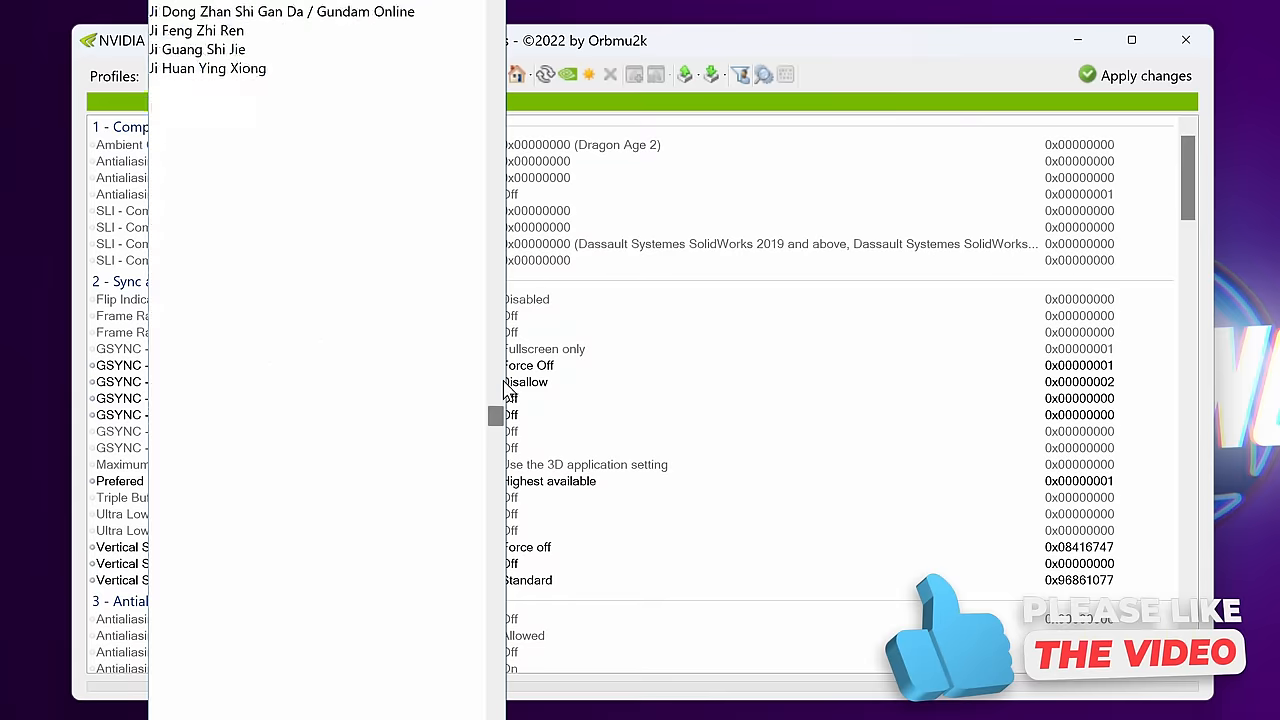
text(counter)
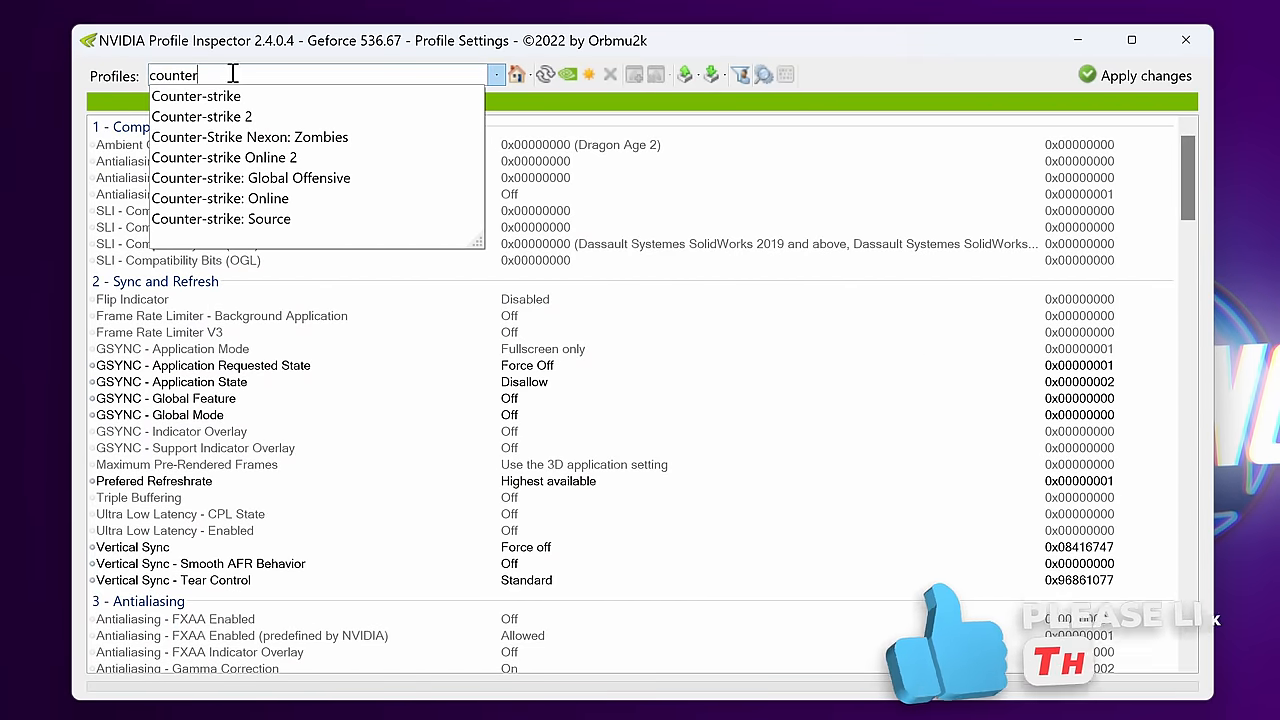
click(200, 116)
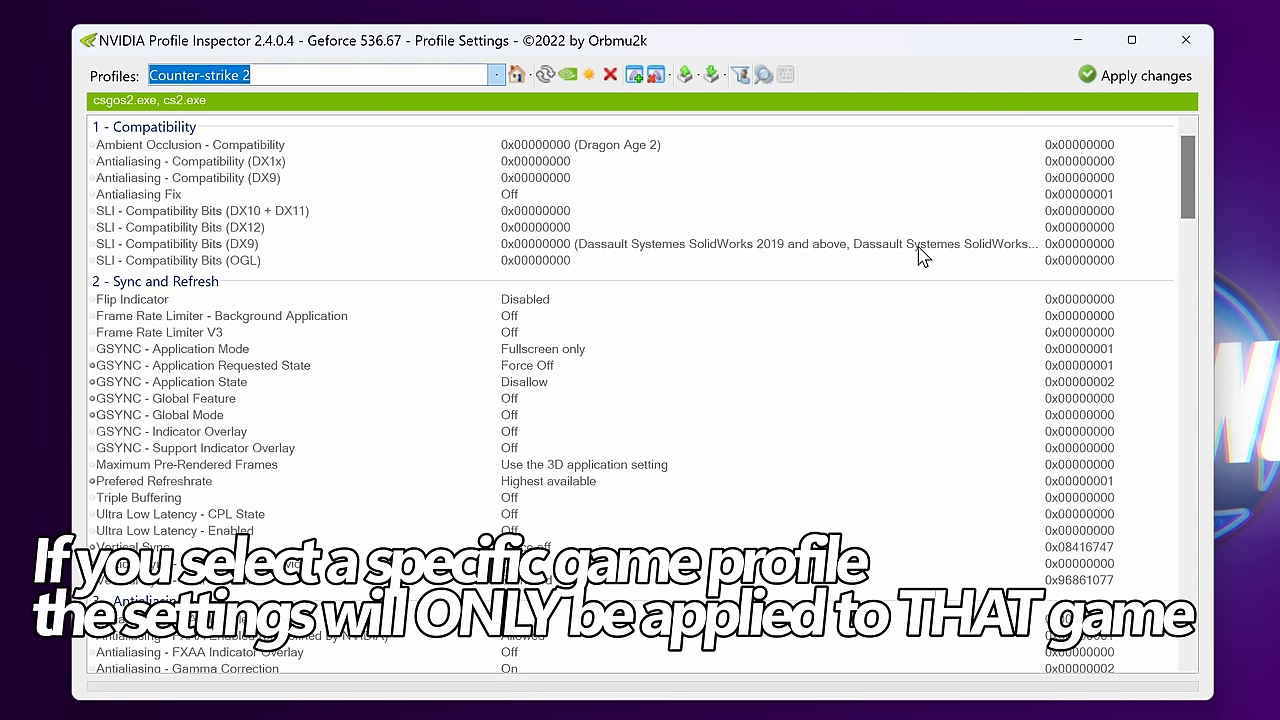
mouse_move(1144, 250)
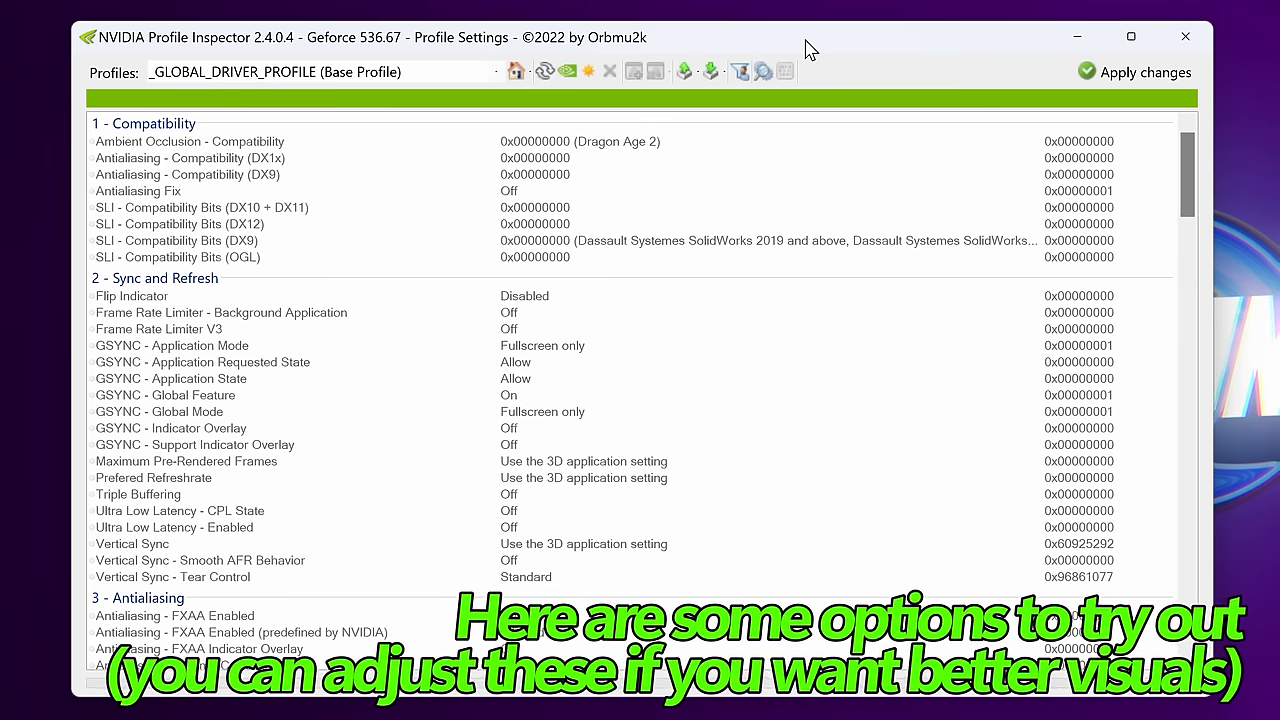
mouse_move(62, 316)
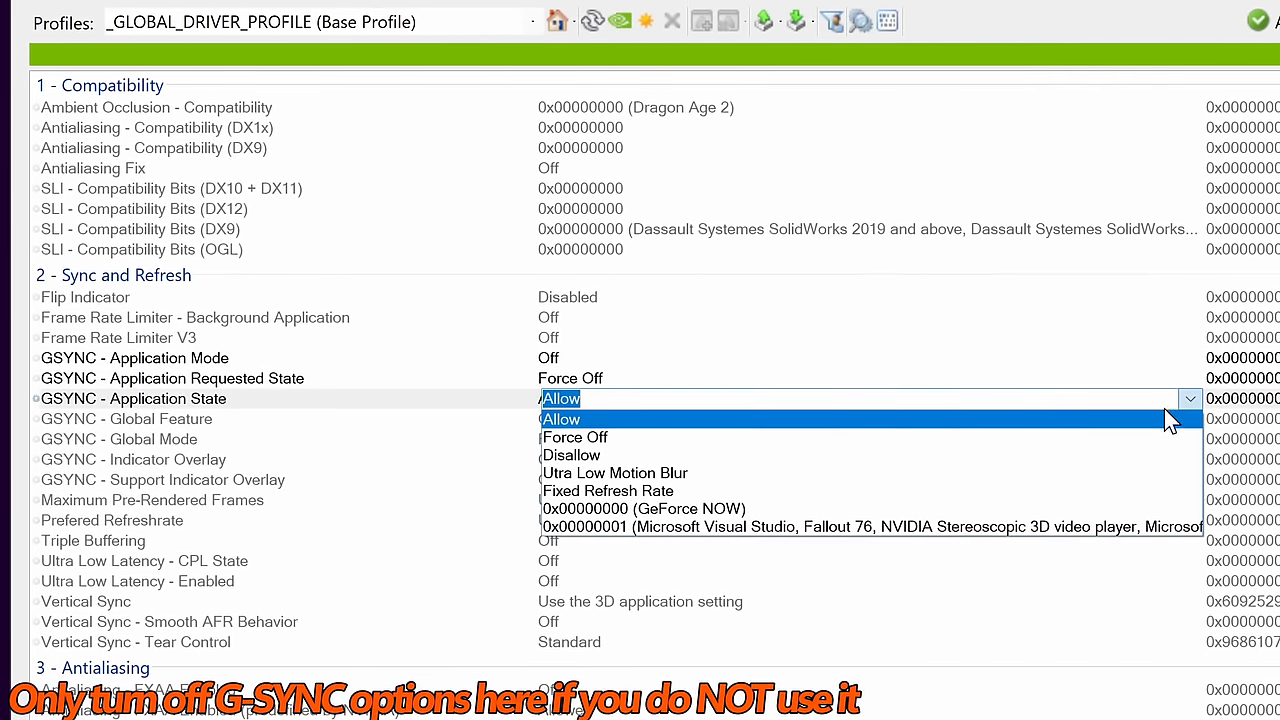
Step: Set G-SYNC Application Requested State to Force Off and begin changing Application State
click(576, 436)
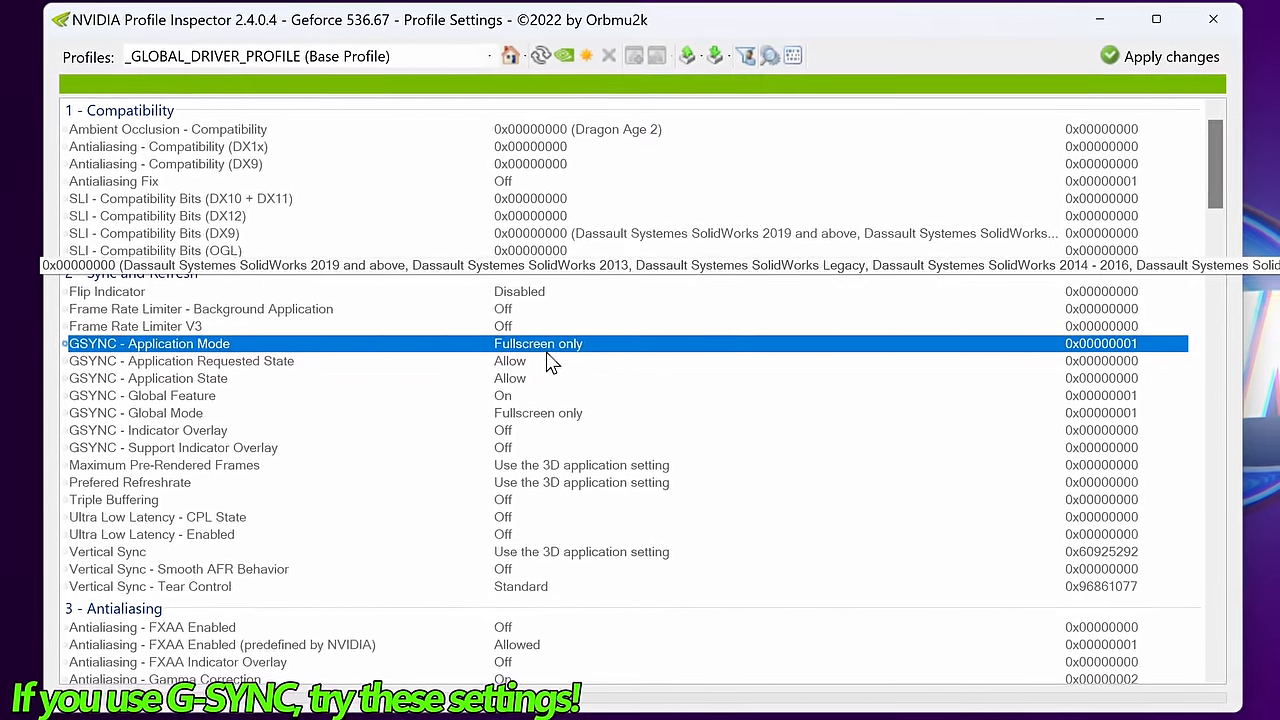
Step: Set G-SYNC Application Mode and Global Mode to Fullscreen and Windowed
click(1050, 344)
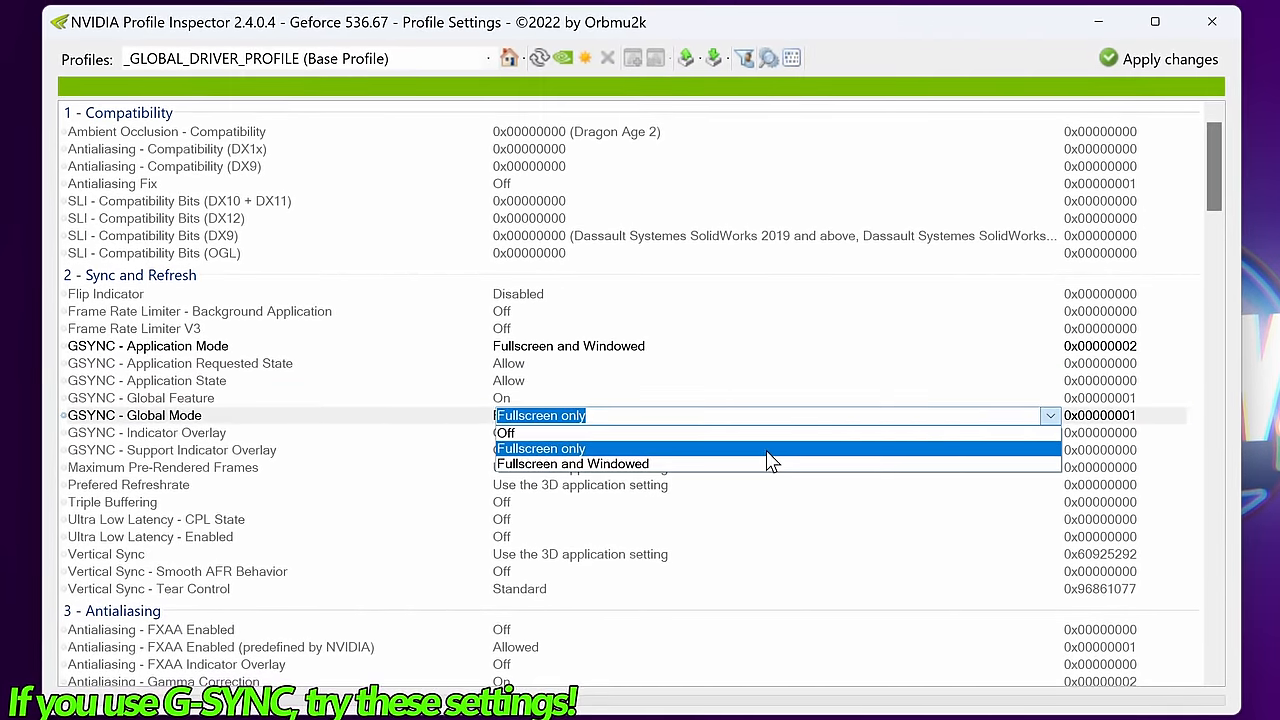
mouse_move(720, 464)
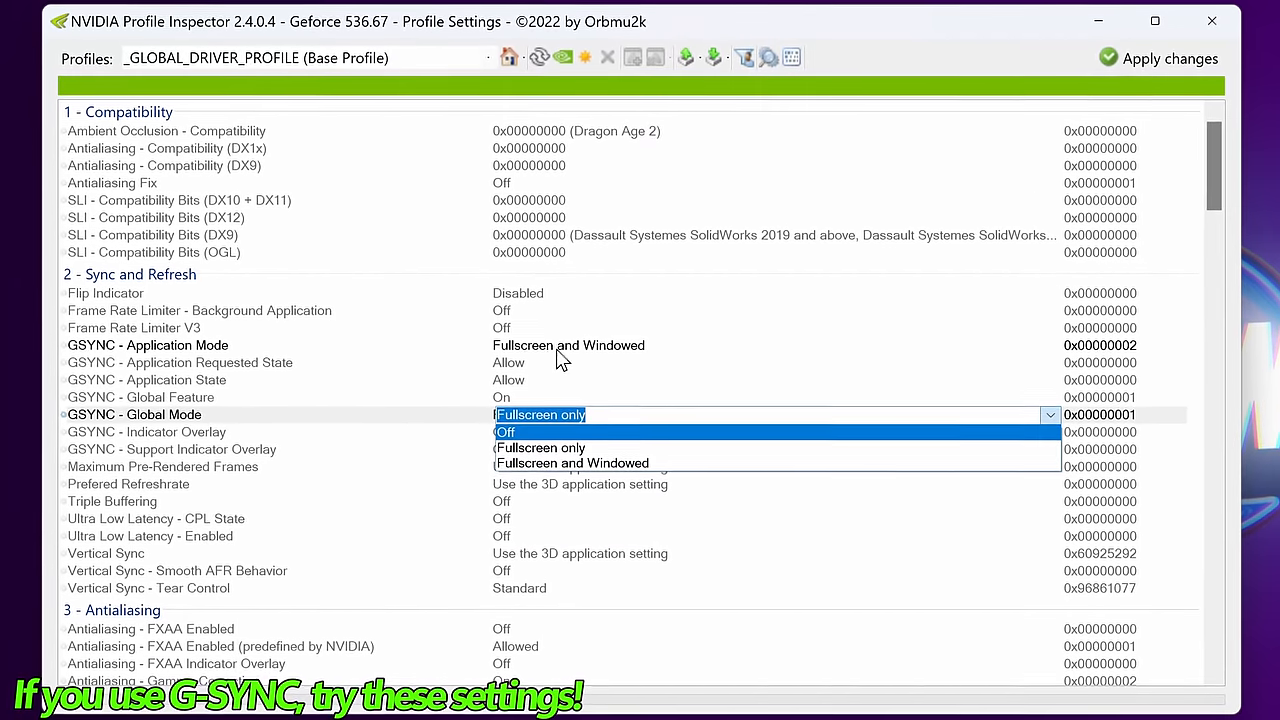
click(572, 462)
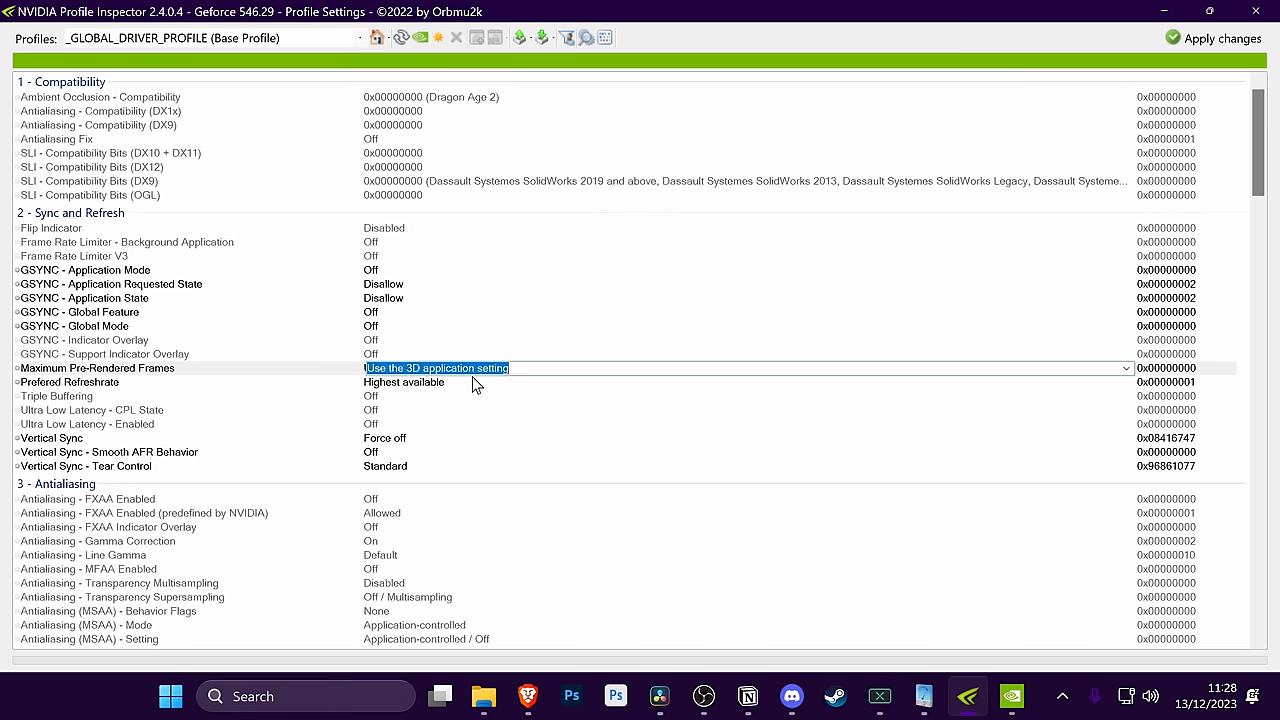
mouse_move(112, 424)
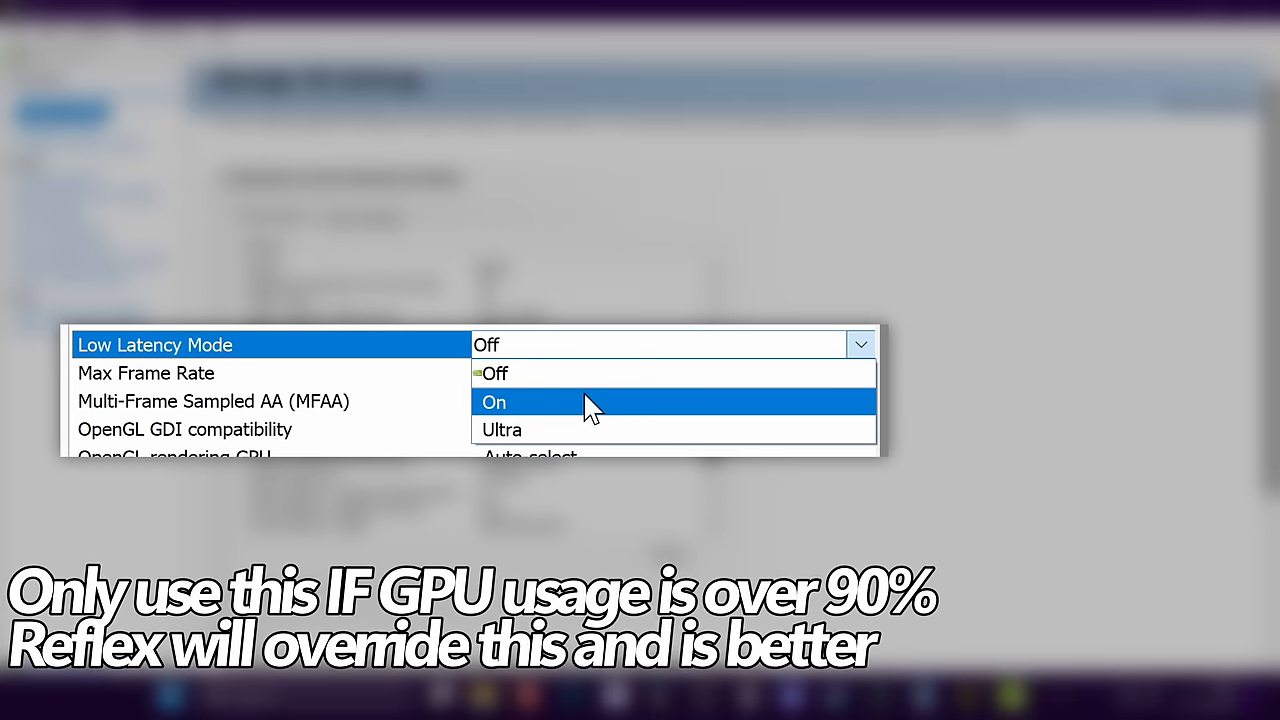
Step: Set Low Latency Mode to Ultra in the global 3D settings
click(492, 402)
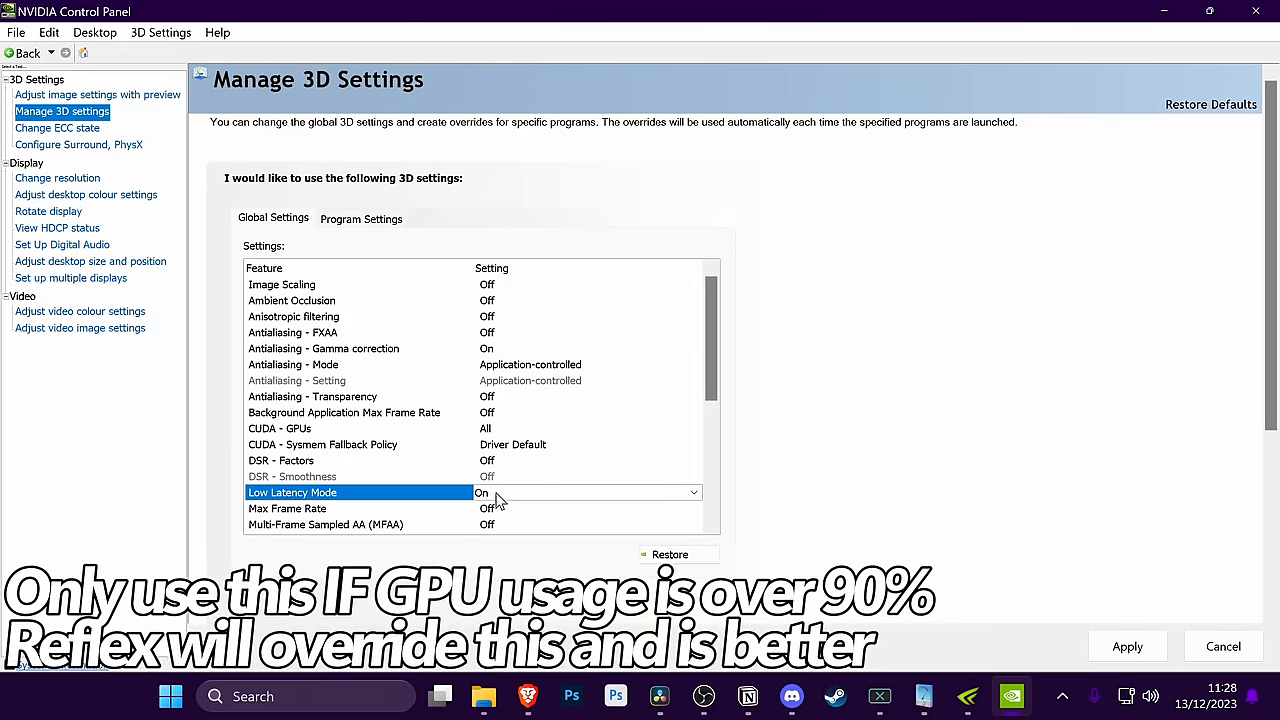
click(588, 492)
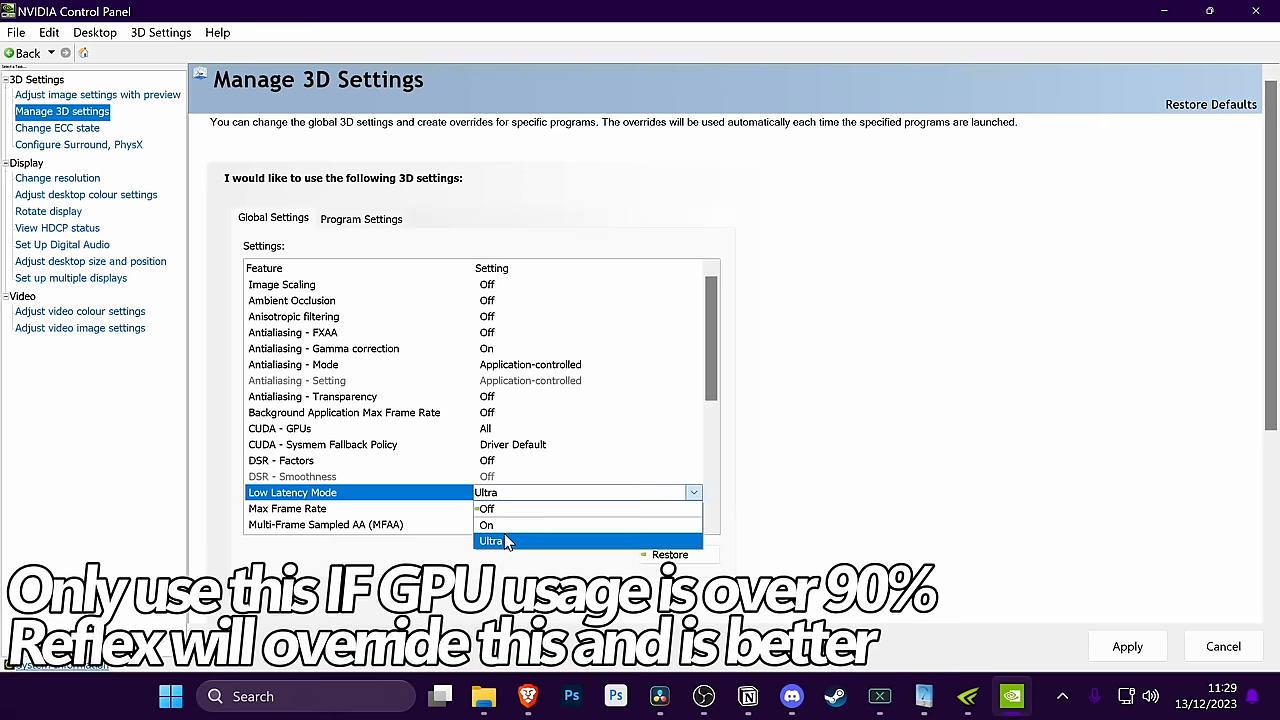
mouse_move(486, 524)
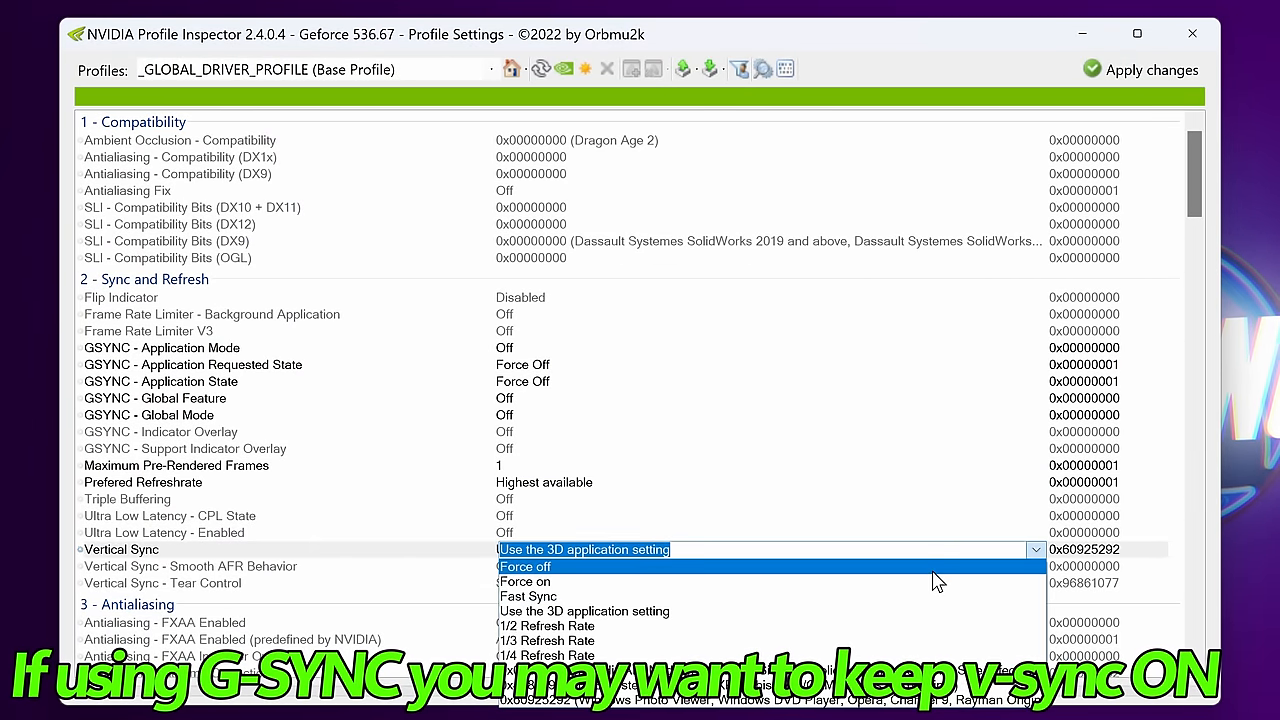
Step: Force Vertical Sync off in the global profile
click(524, 566)
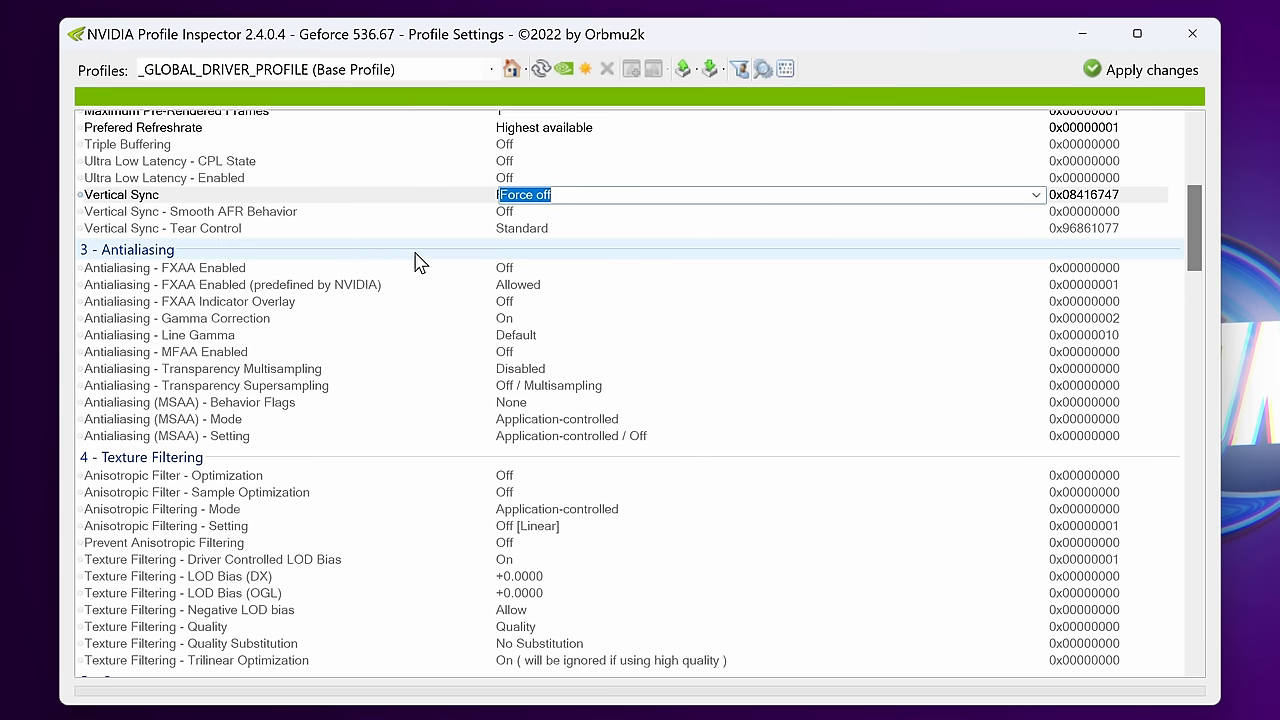
click(230, 284)
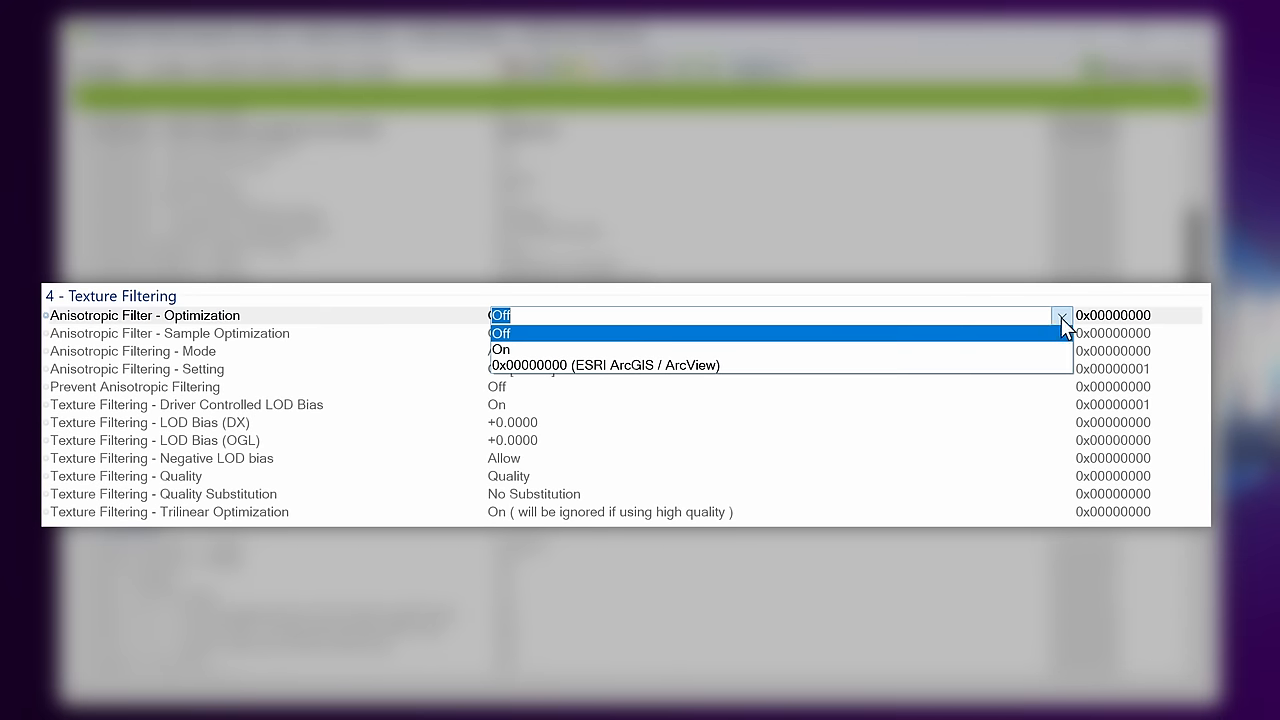
Step: Turn on anisotropic filter and sample optimizations and Prevent Anisotropic Filtering; set texture filtering quality to High performance
click(500, 348)
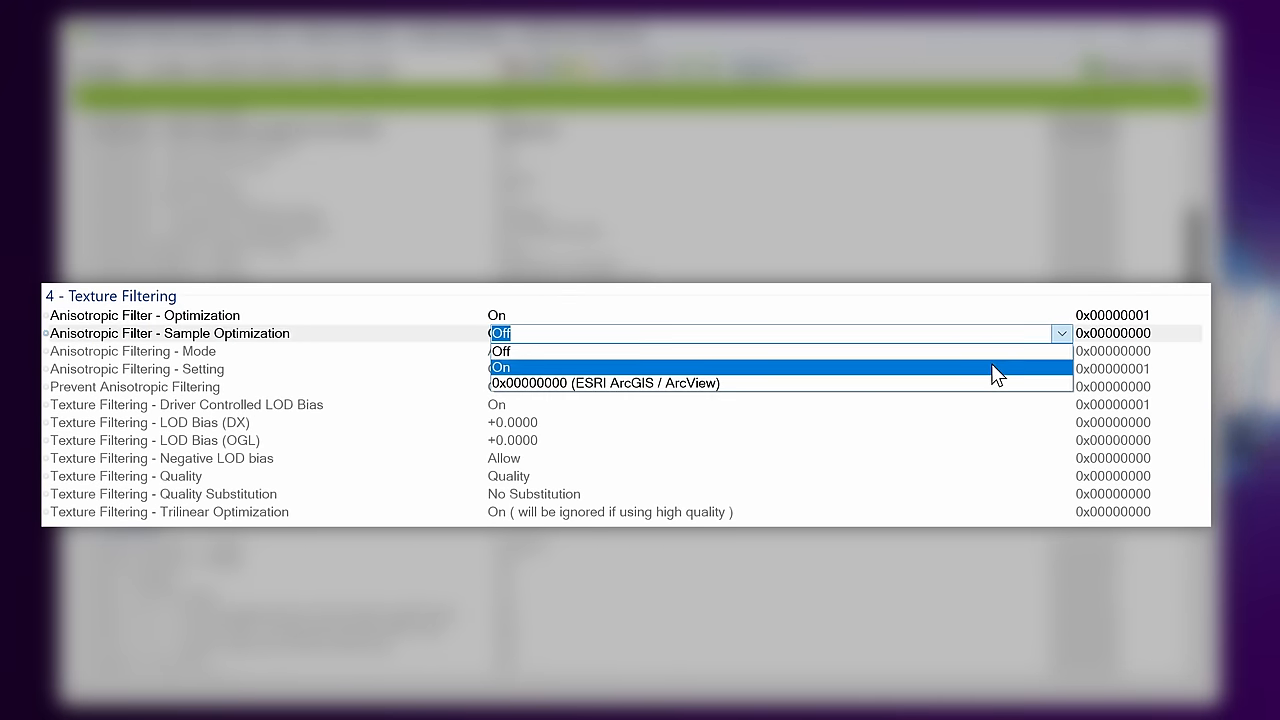
click(500, 368)
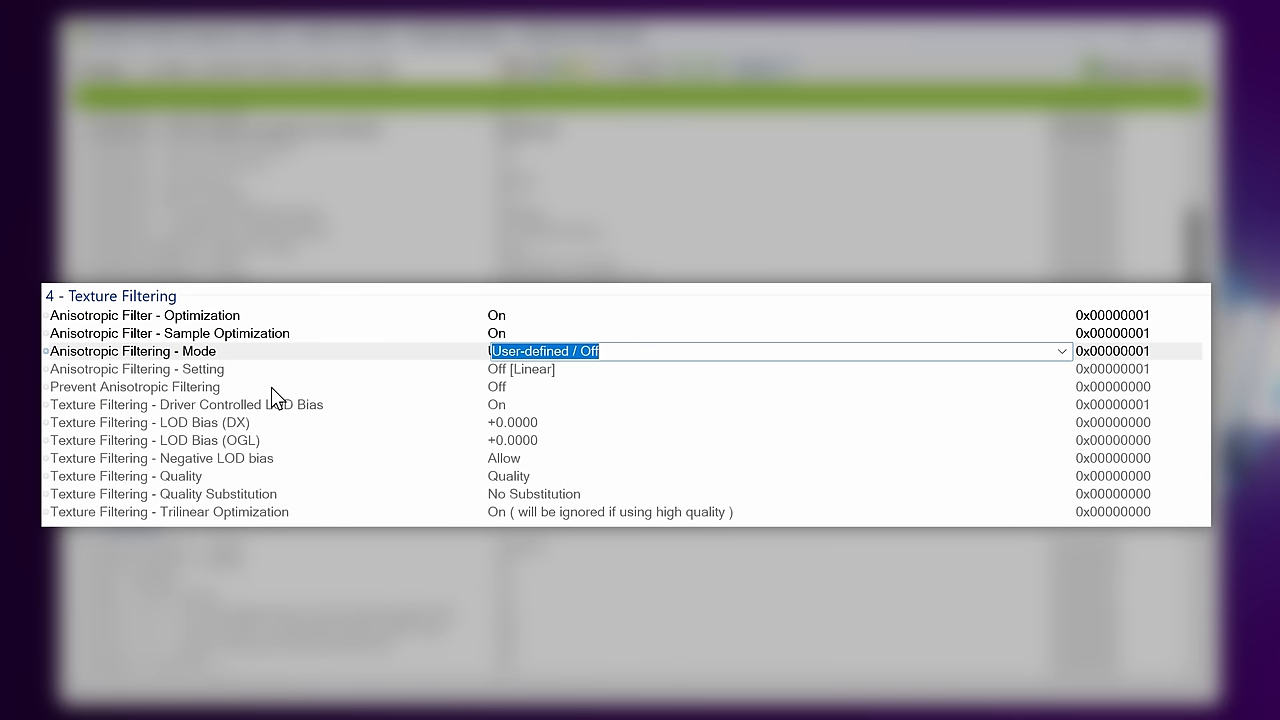
click(1060, 388)
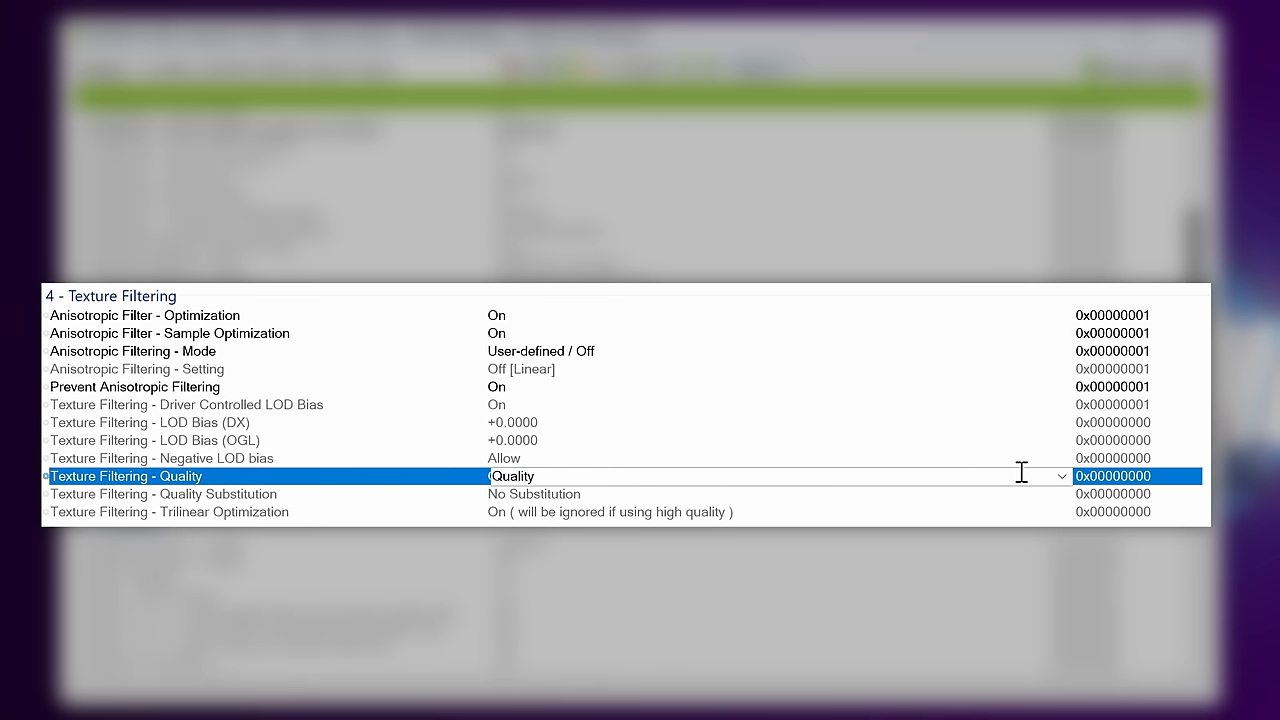
click(544, 476)
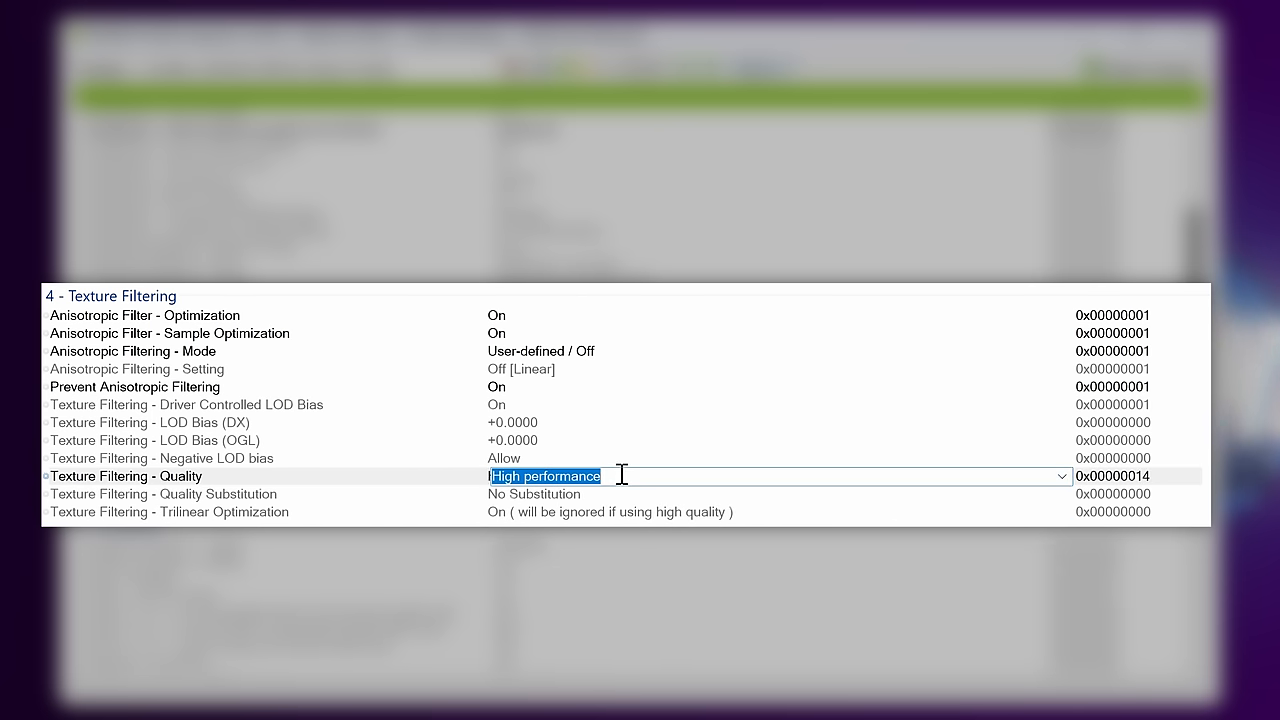
mouse_move(538, 518)
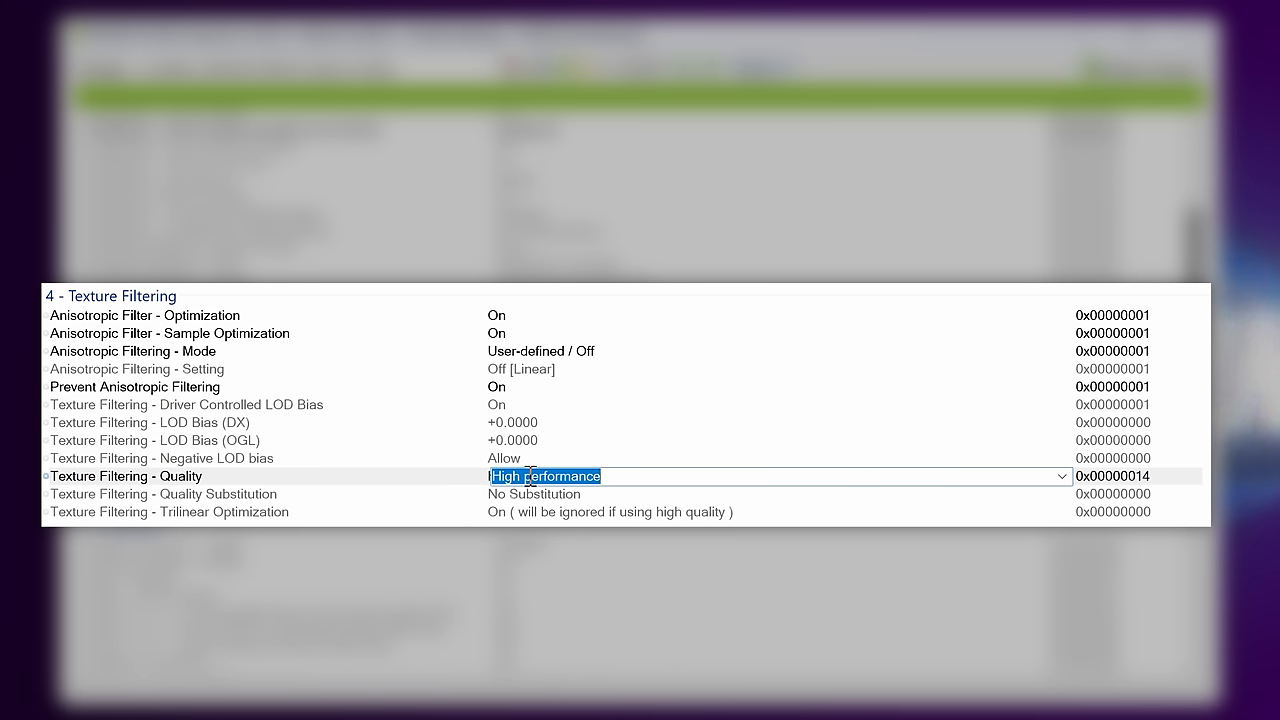
mouse_move(210, 440)
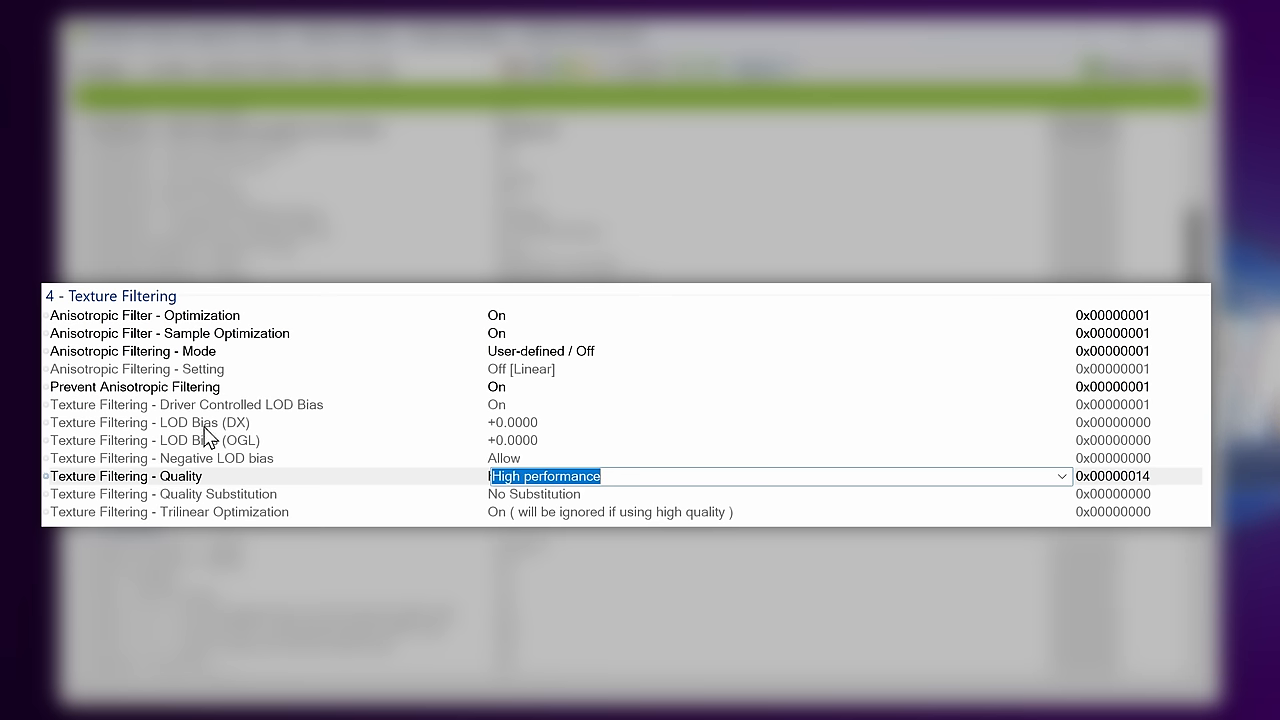
mouse_move(220, 432)
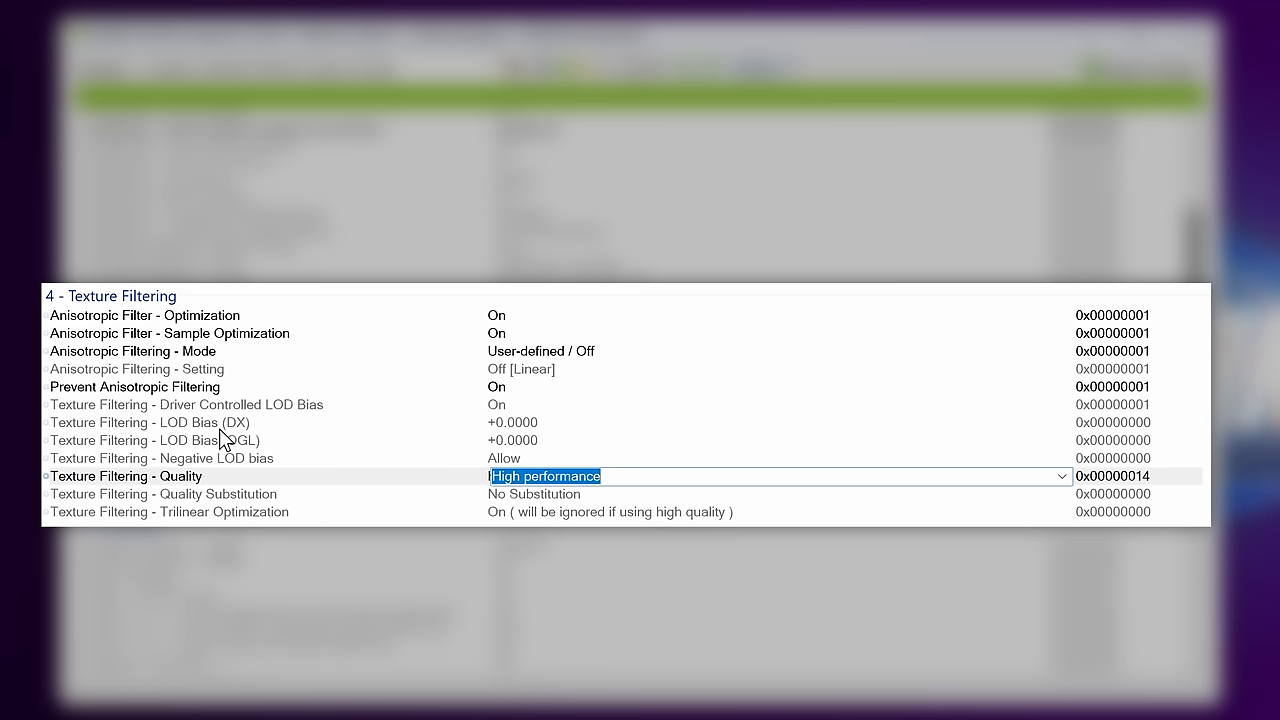
Step: Select the LOD Bias (DX) setting and switch to The Finals profile
click(150, 422)
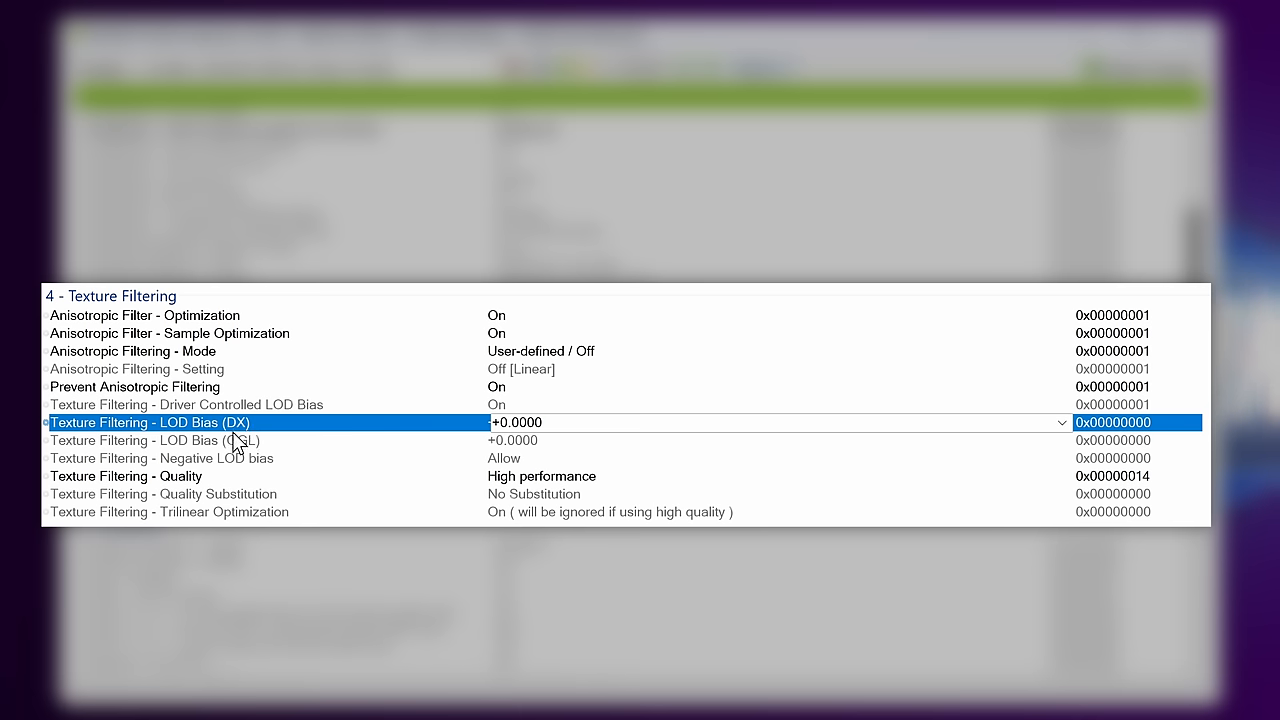
click(150, 440)
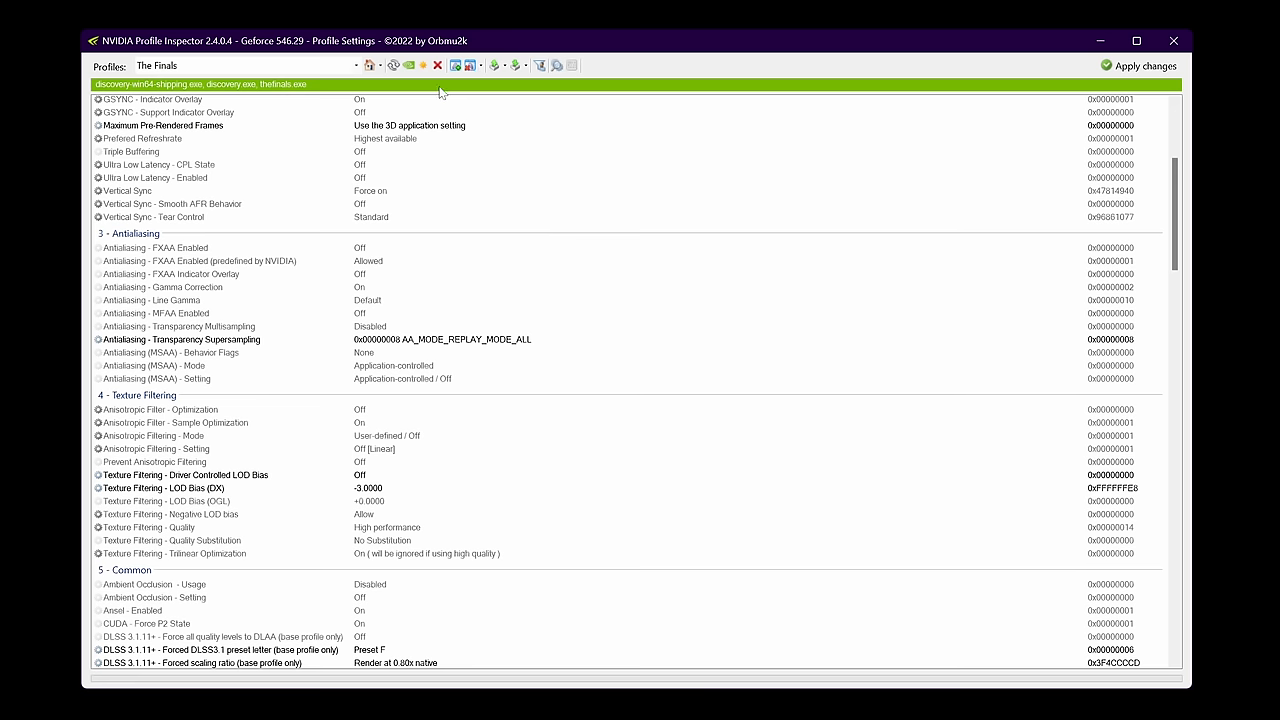
Step: Keep The Finals transparency supersampling at AA_MODE_REPLAY_MODE_ALL
click(244, 64)
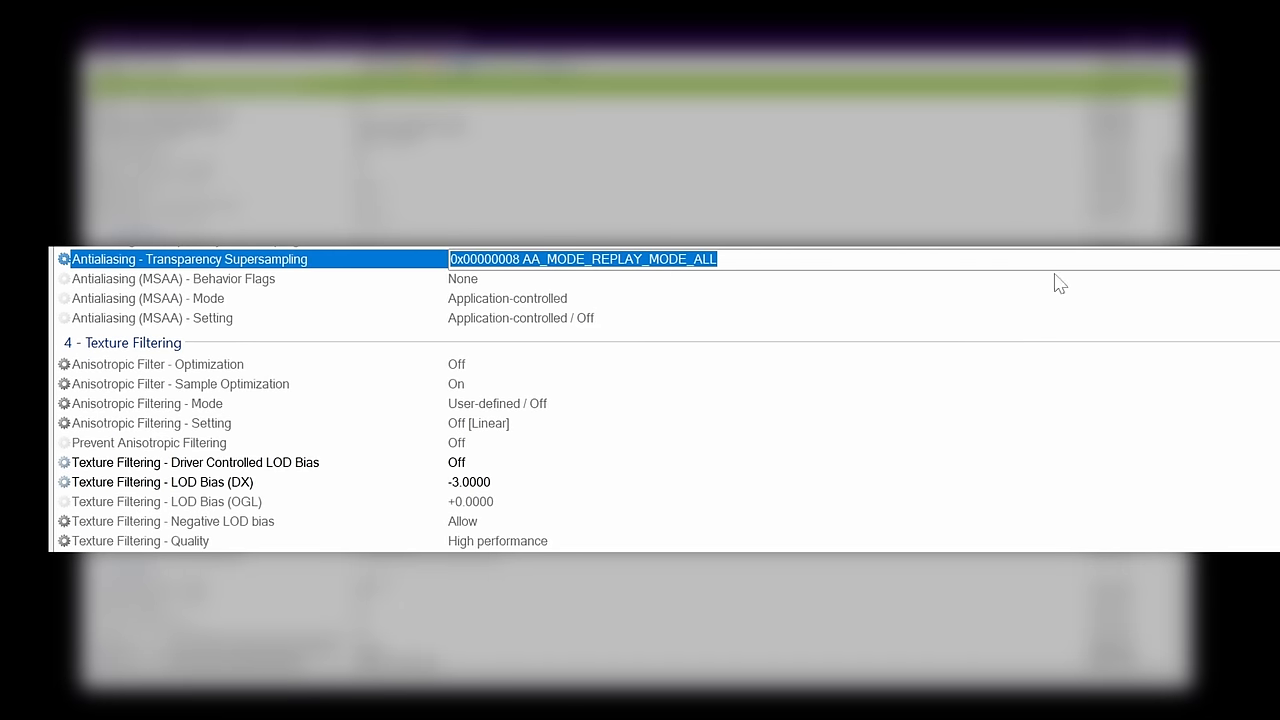
click(584, 260)
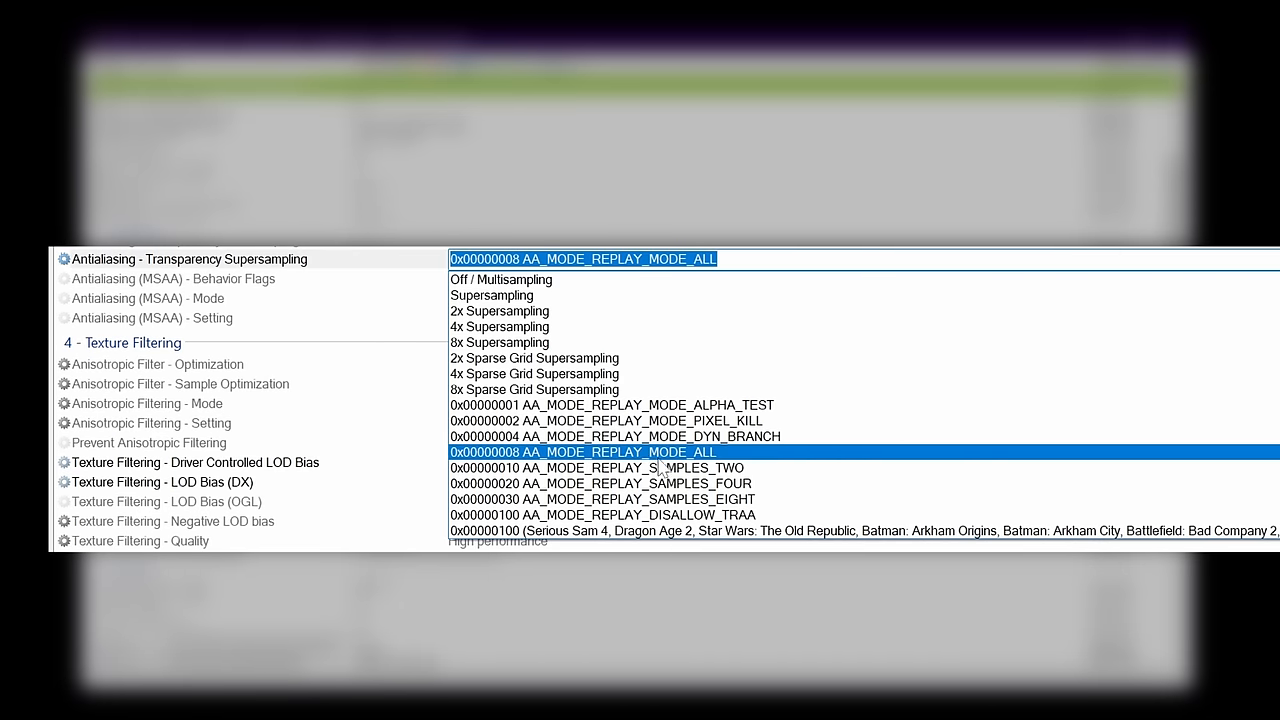
click(580, 452)
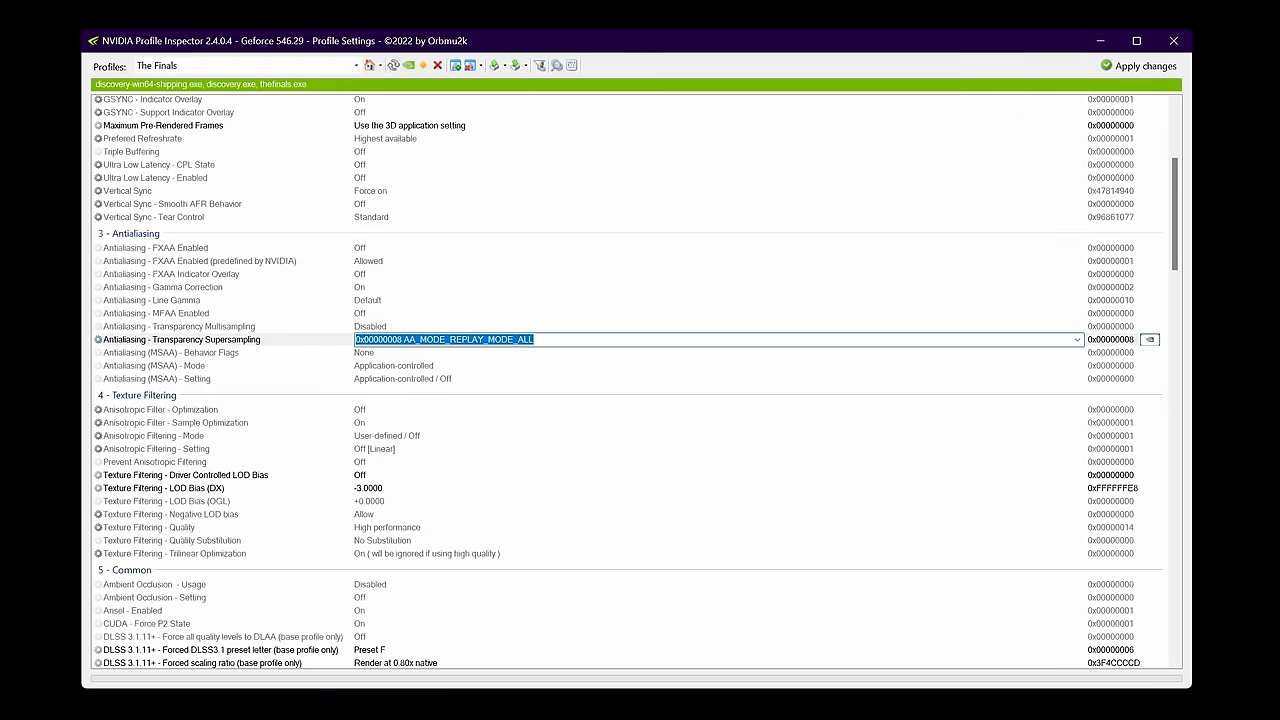
mouse_move(238, 482)
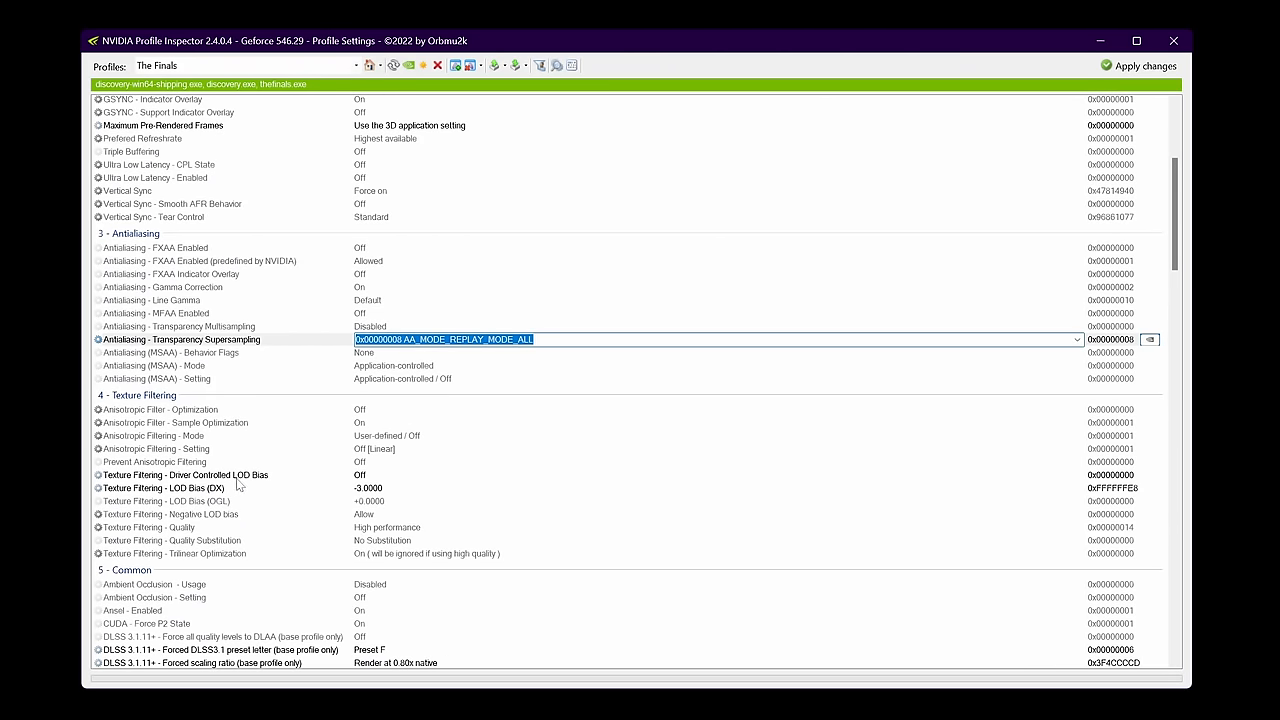
Step: Keep The Finals negative LOD bias at Allow
click(200, 474)
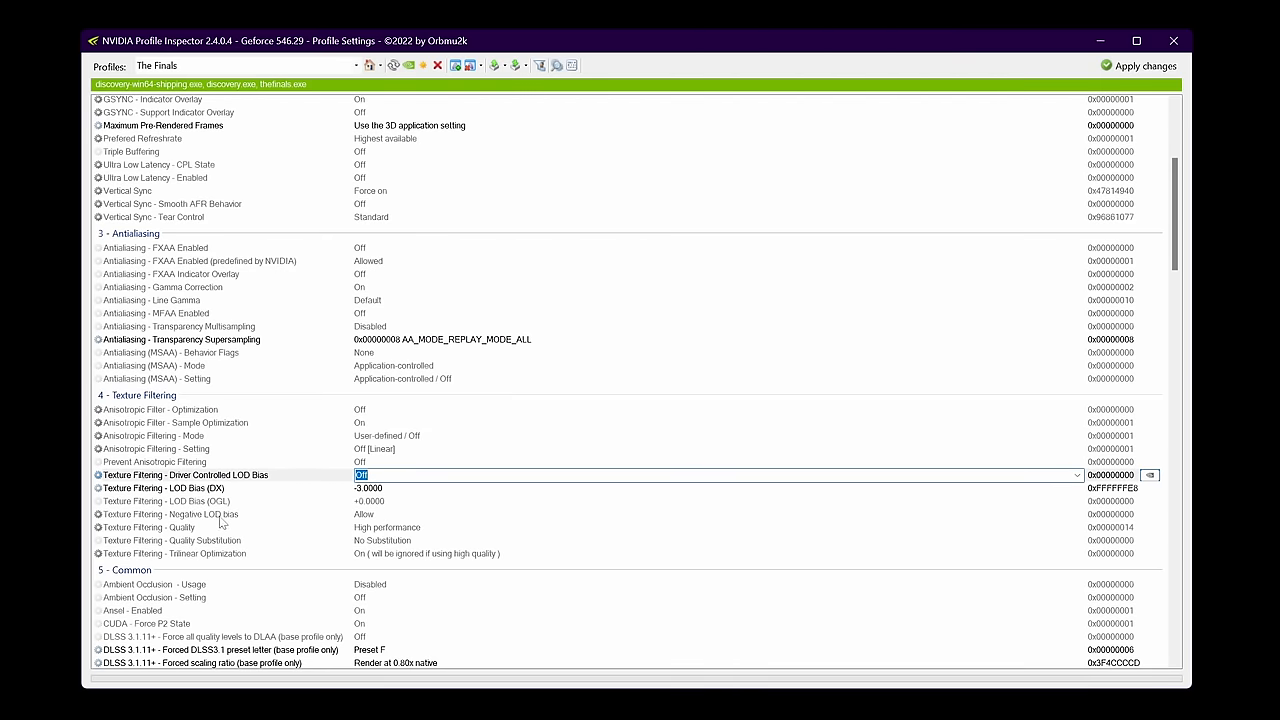
click(1076, 514)
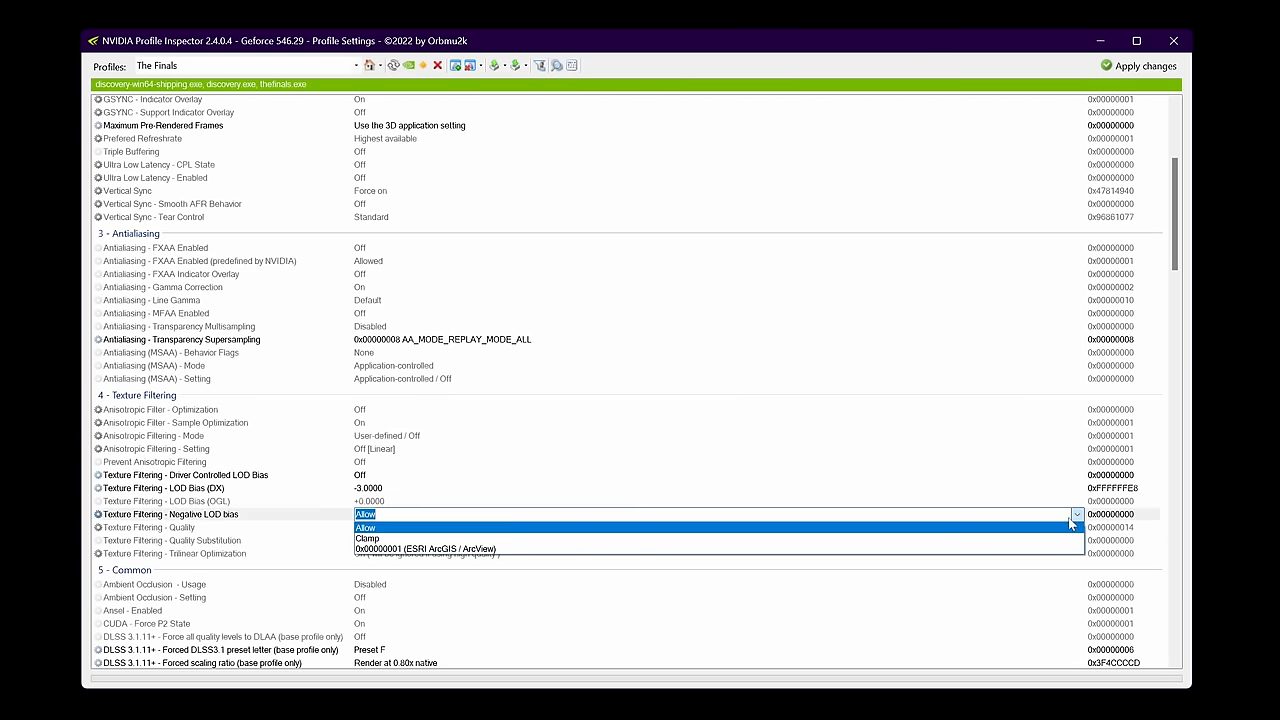
click(366, 528)
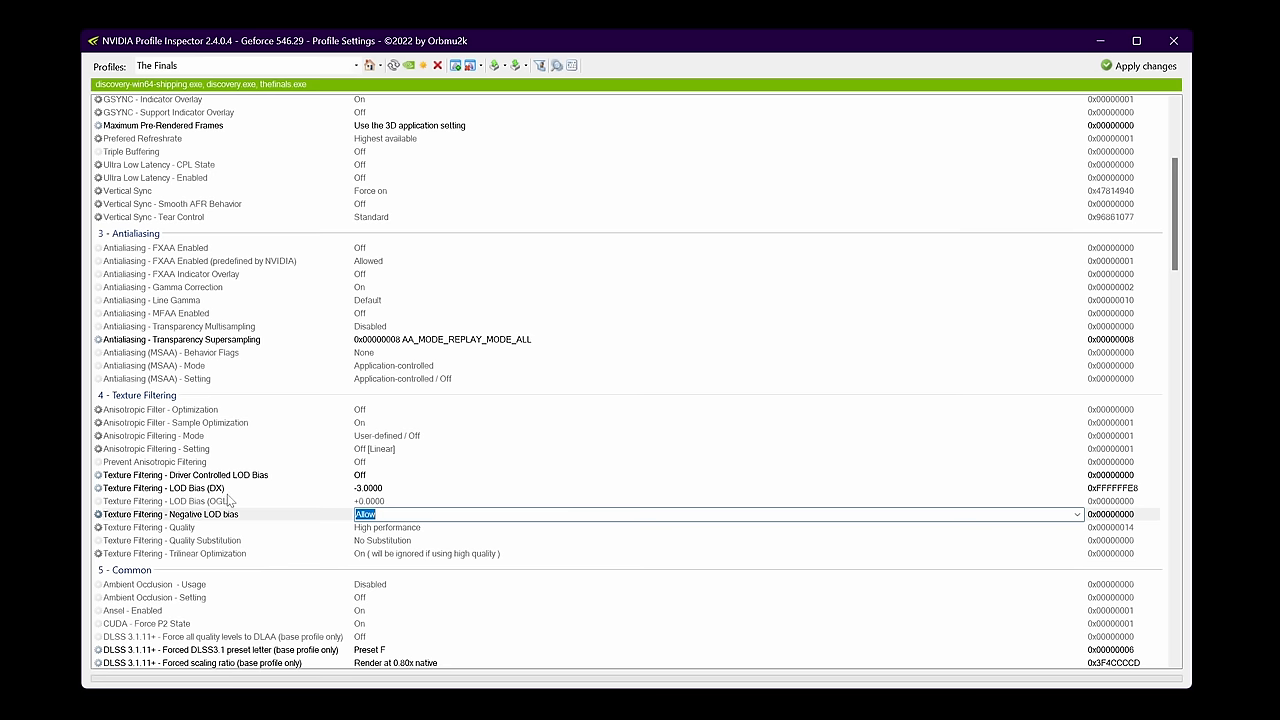
mouse_move(408, 498)
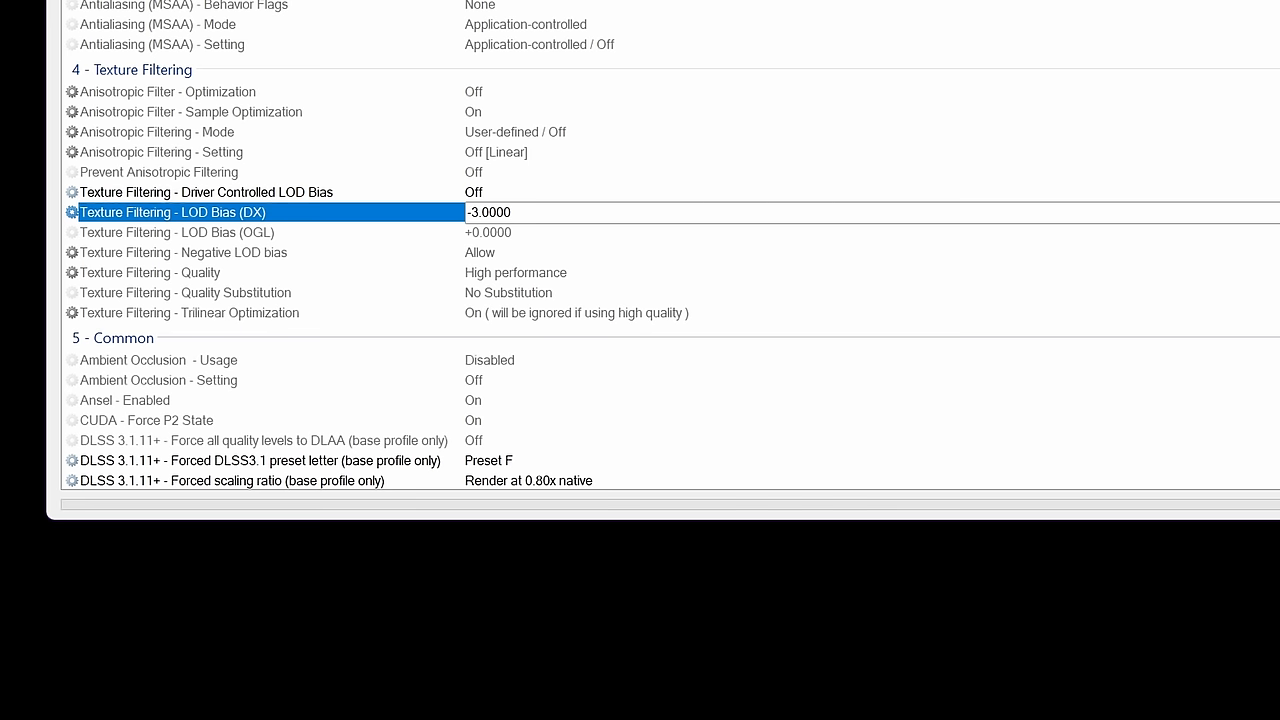
Step: Set The Finals DirectX LOD bias to -3.0000
click(488, 212)
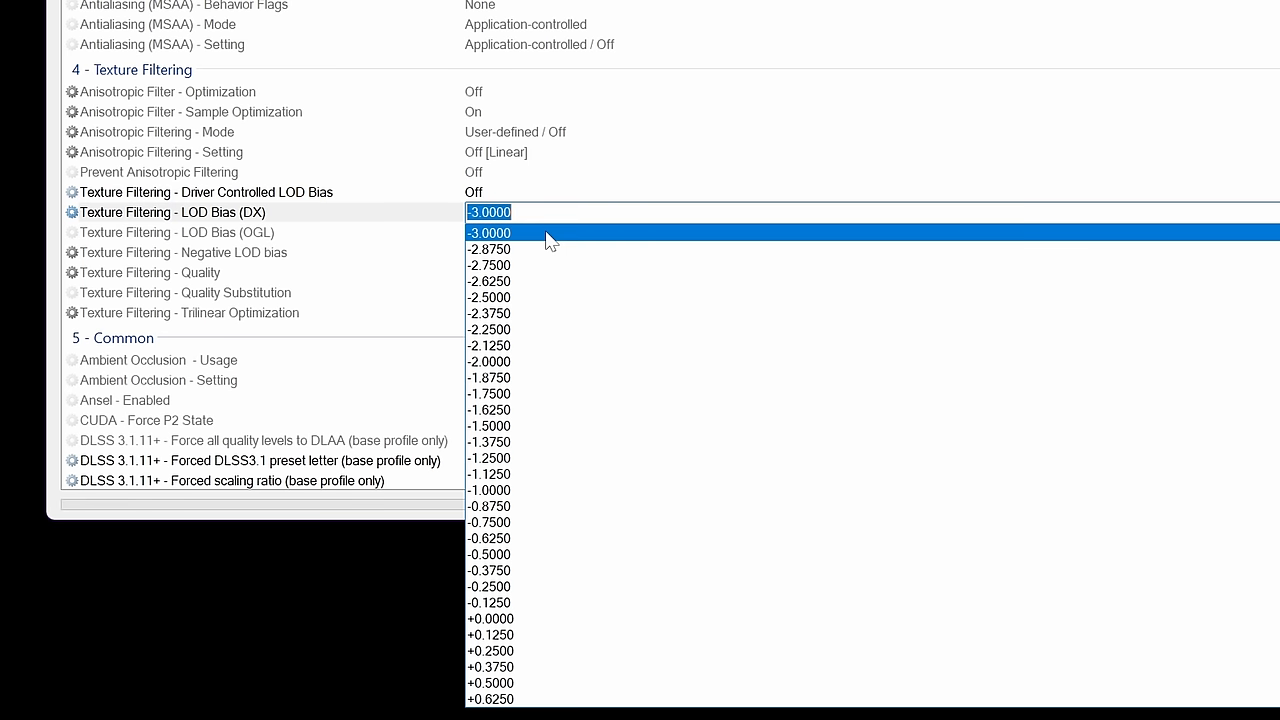
click(488, 232)
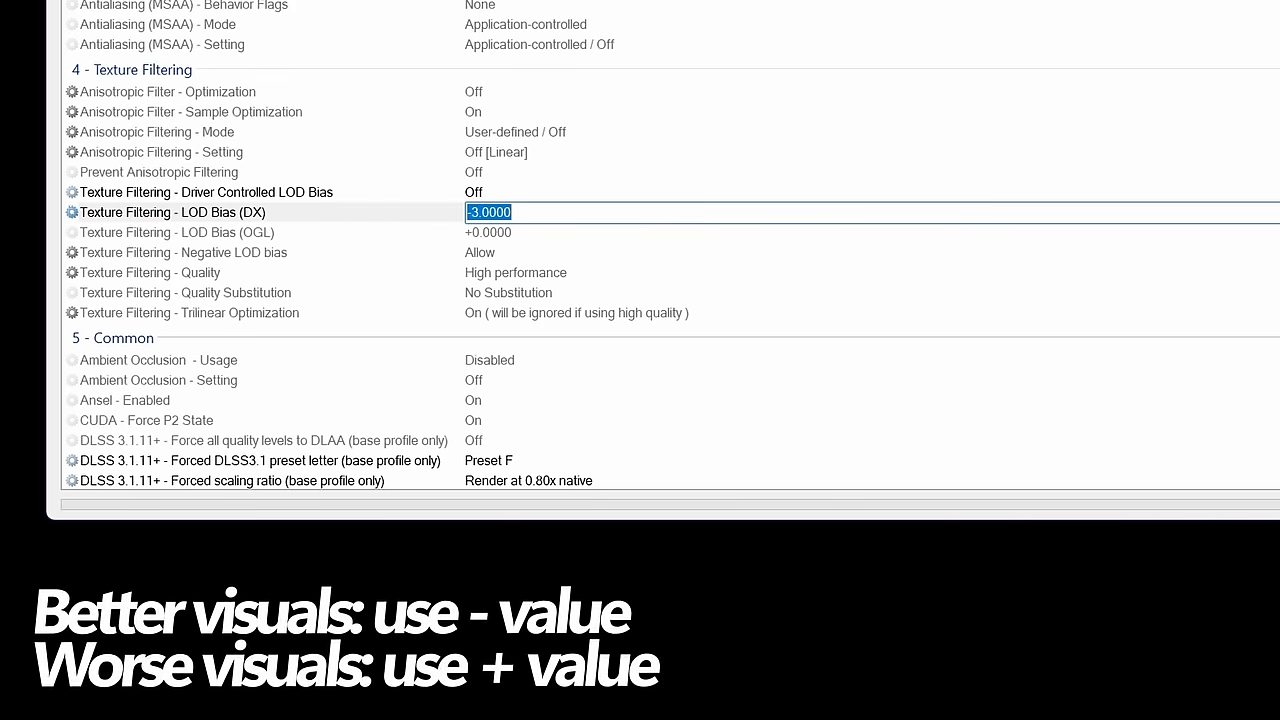
click(488, 212)
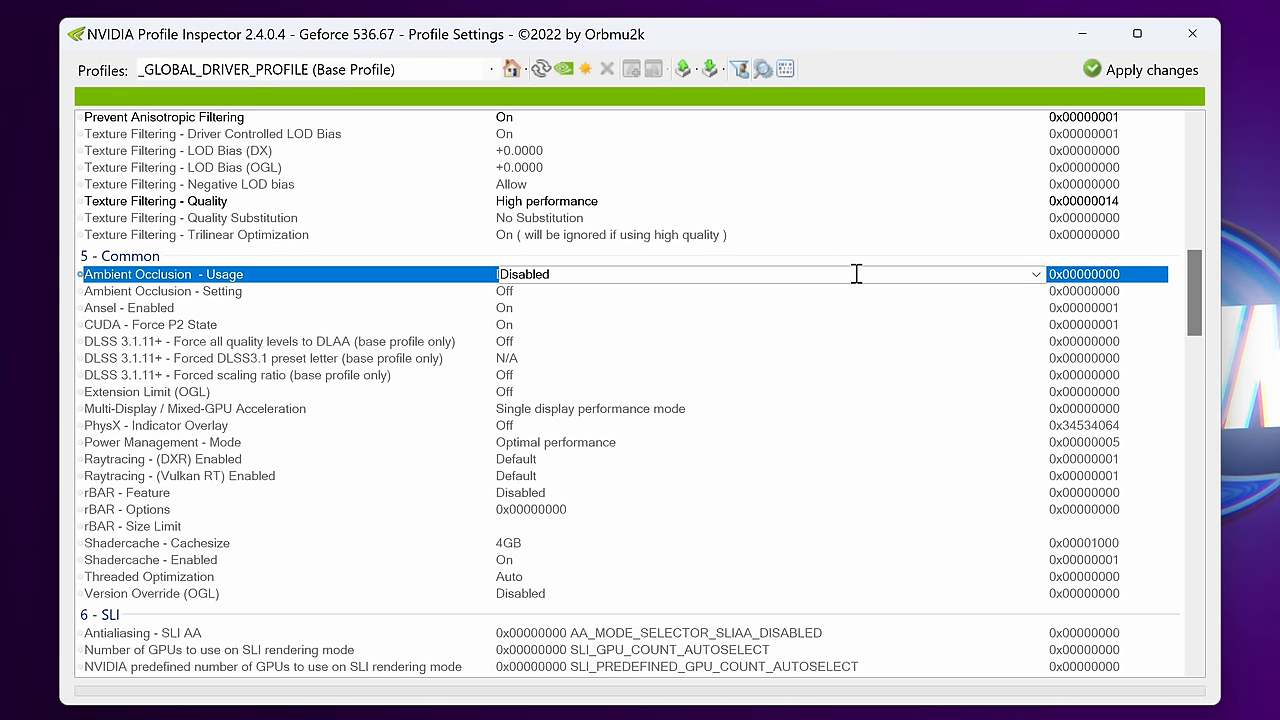
click(1036, 272)
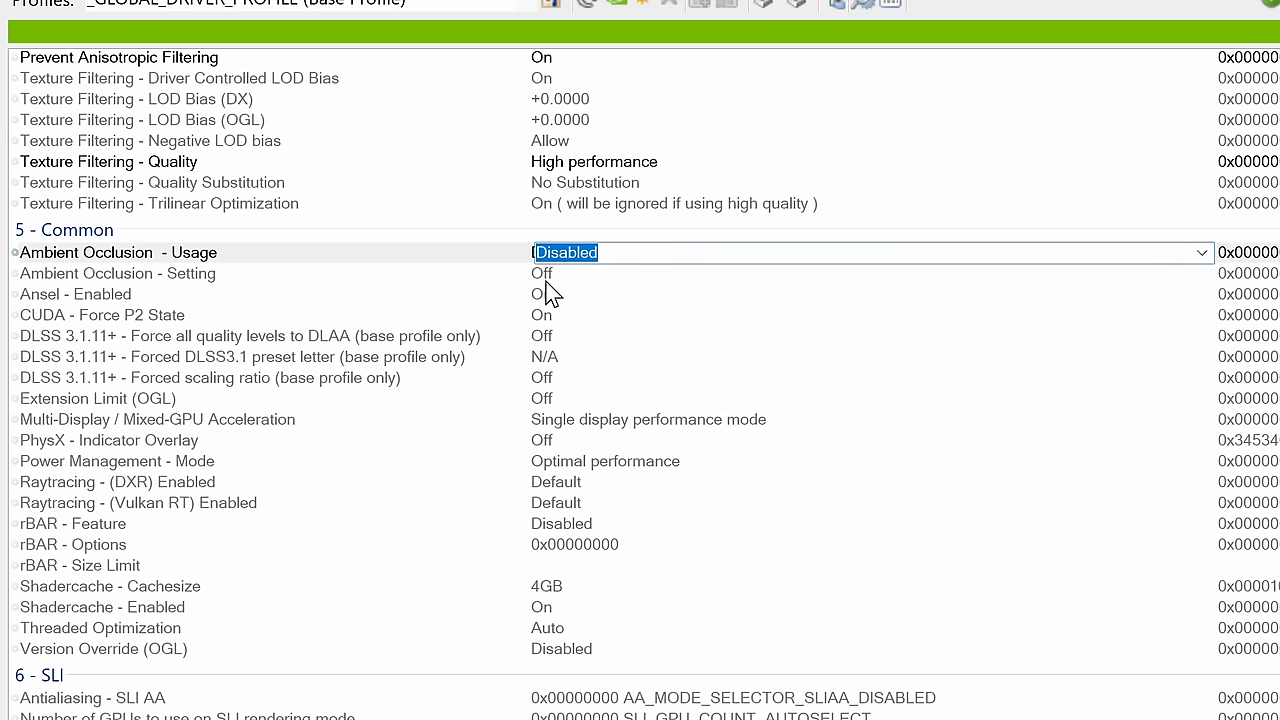
click(1200, 272)
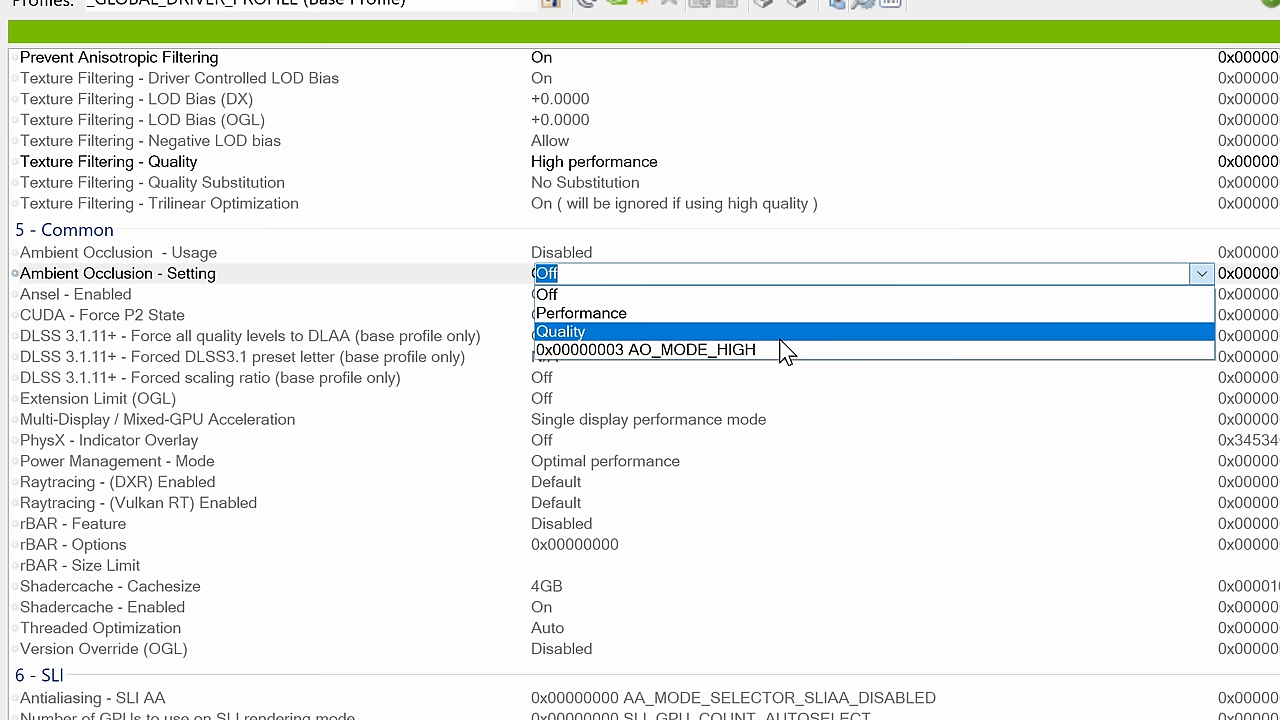
mouse_move(600, 312)
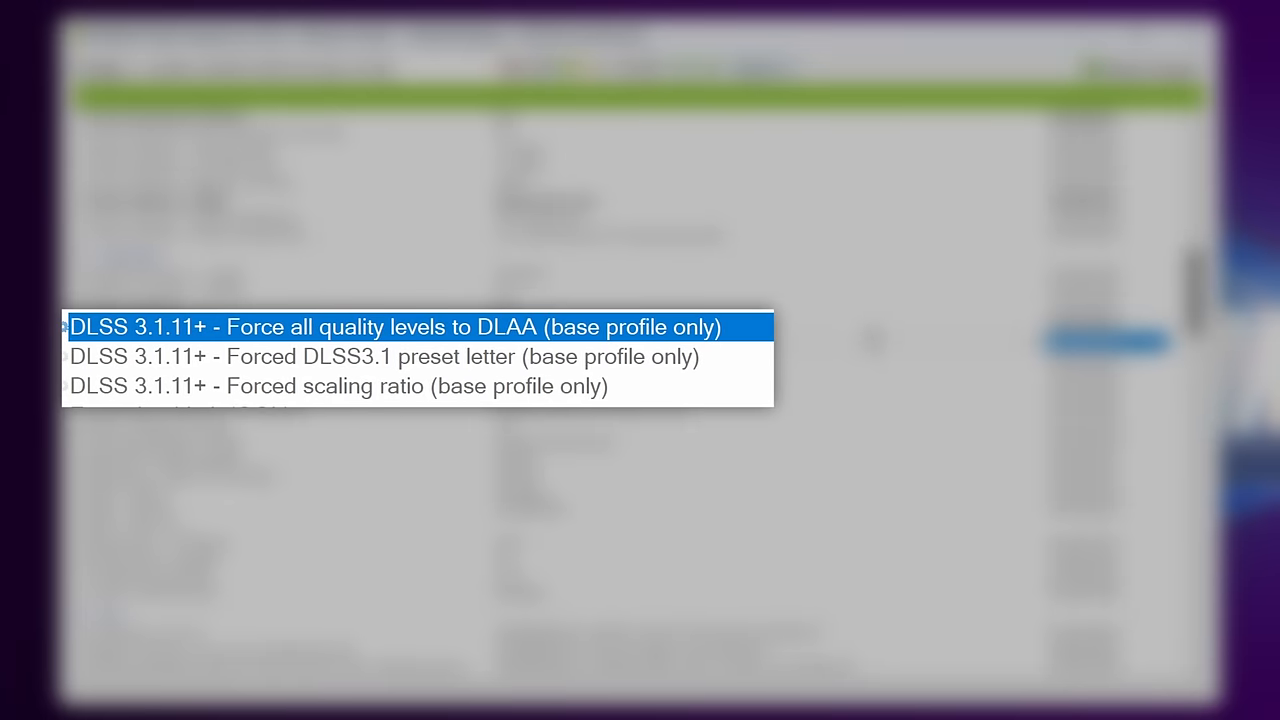
mouse_move(118, 356)
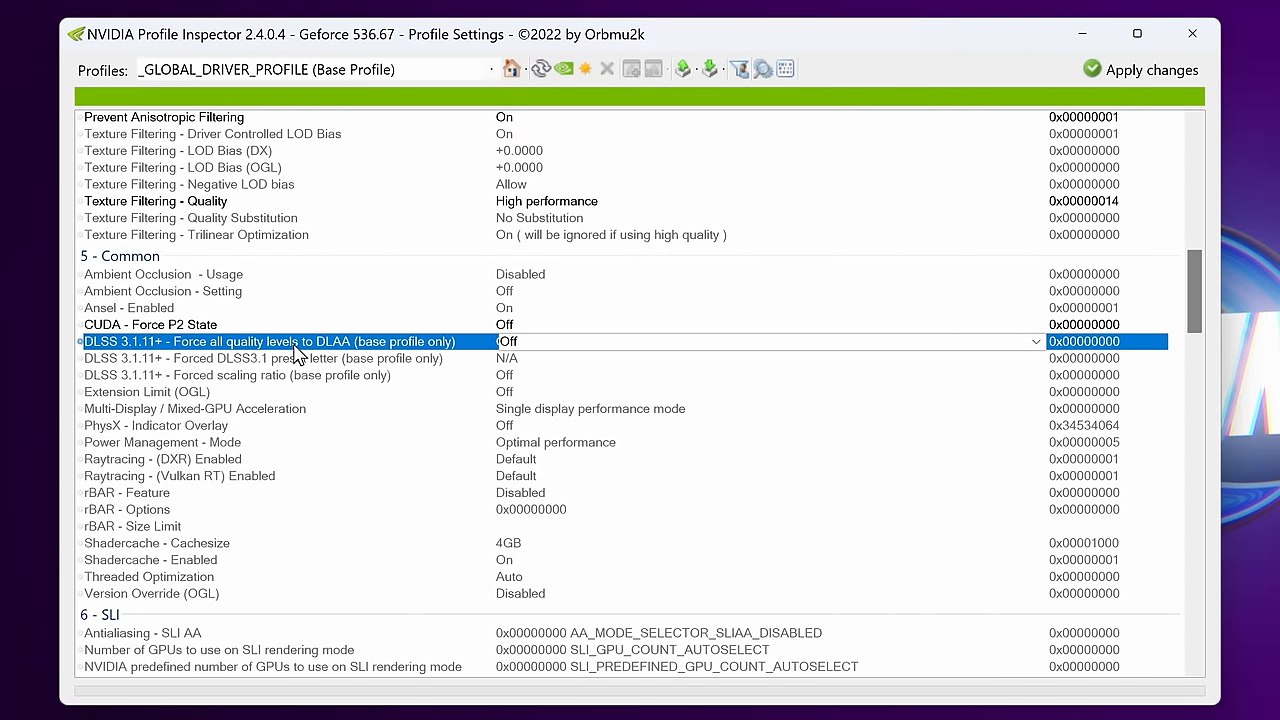
Step: Leave Force all quality levels to DLAA Off and force DLSS 3.1 Preset F
click(1036, 340)
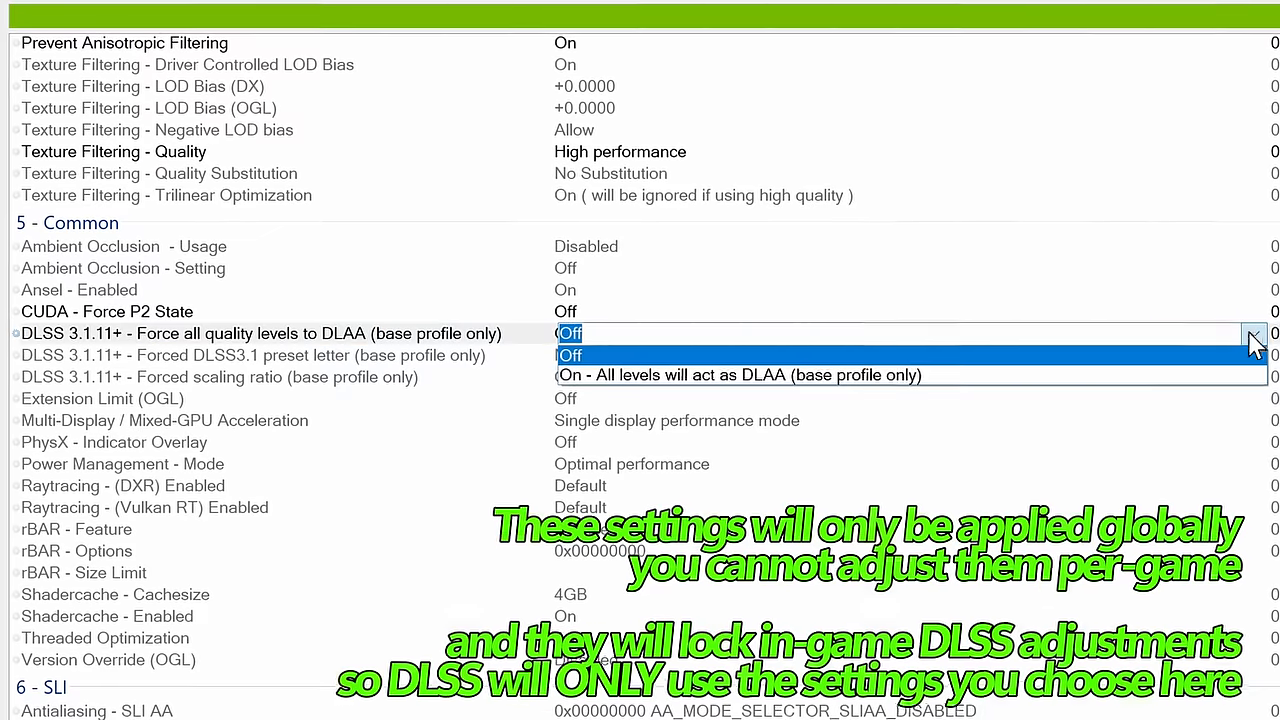
click(738, 374)
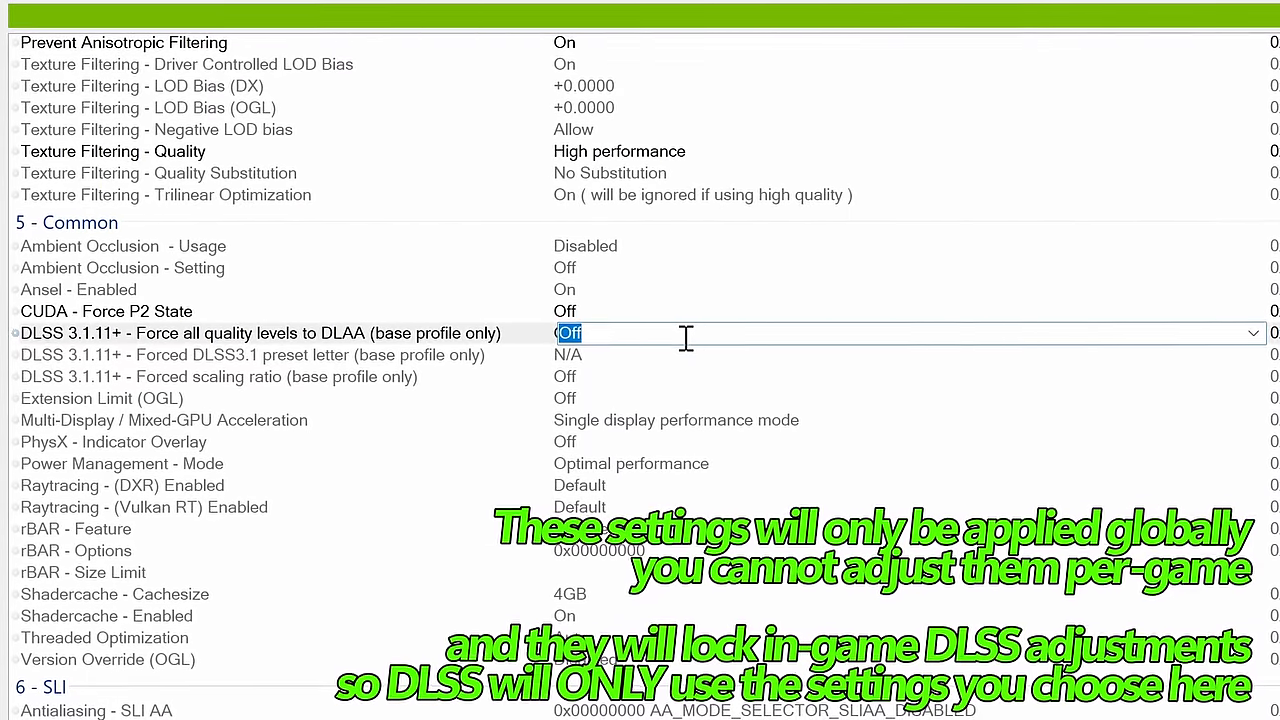
mouse_move(640, 364)
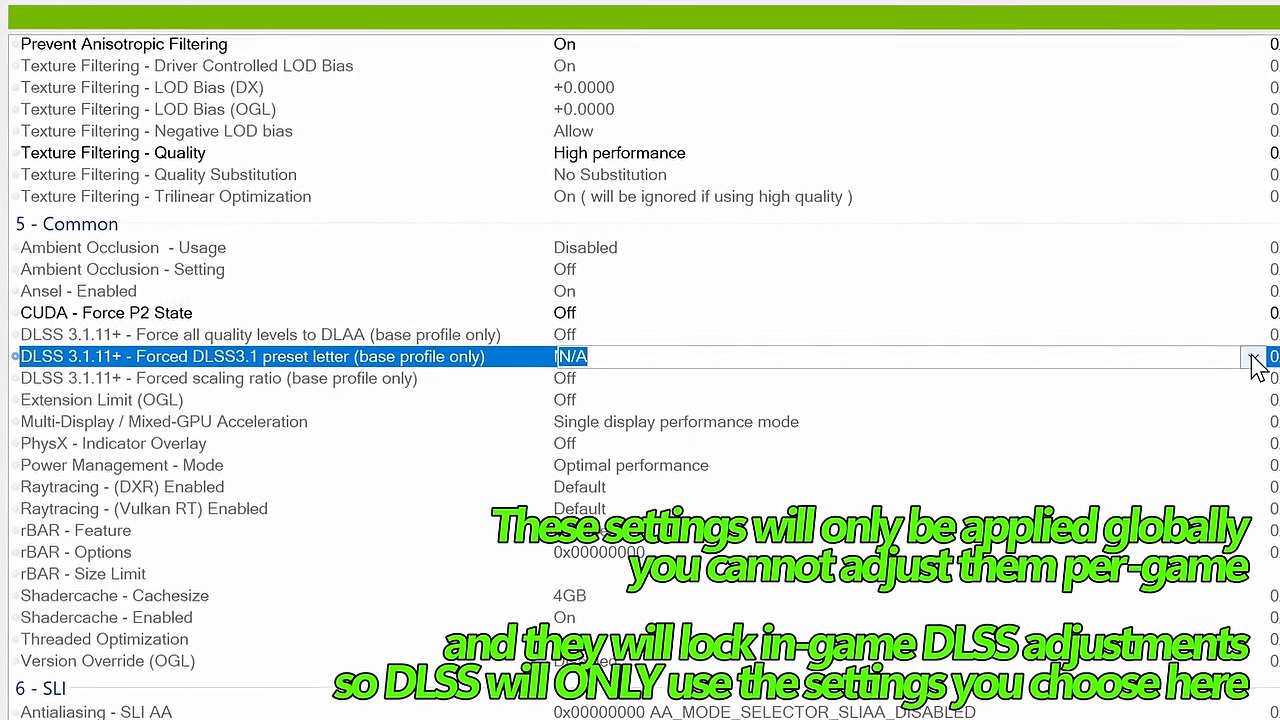
click(1254, 356)
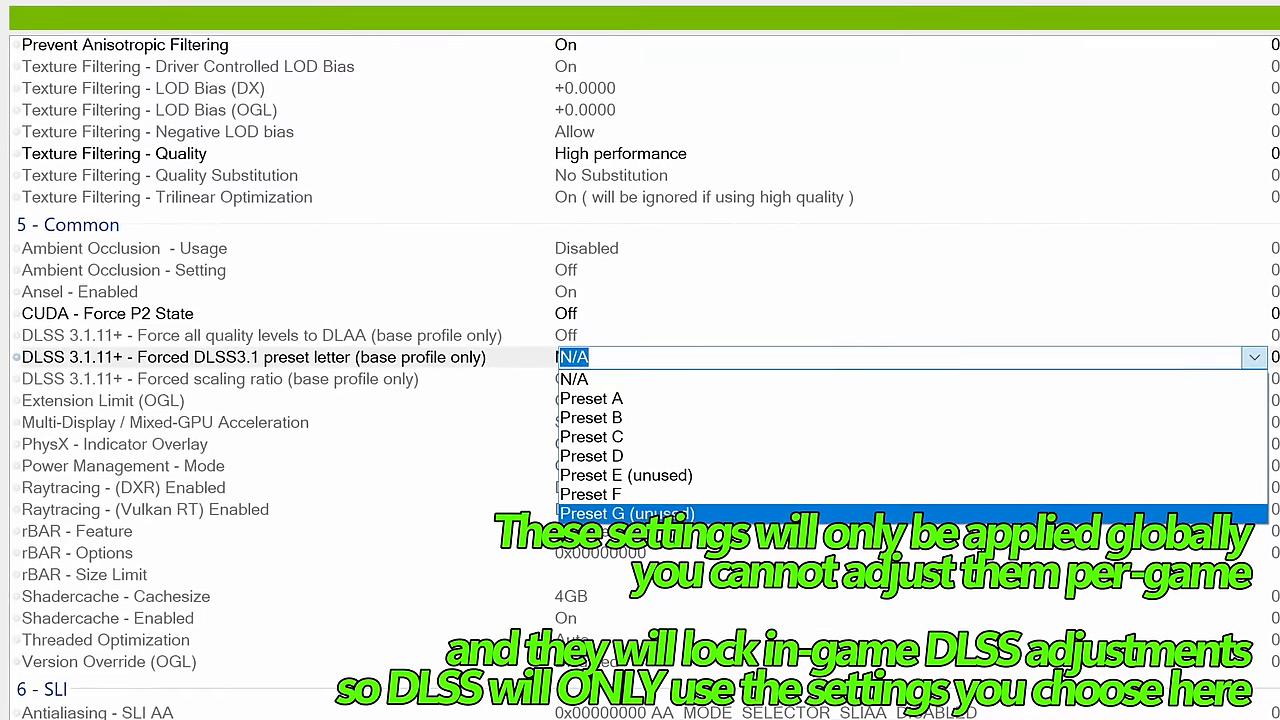
mouse_move(696, 436)
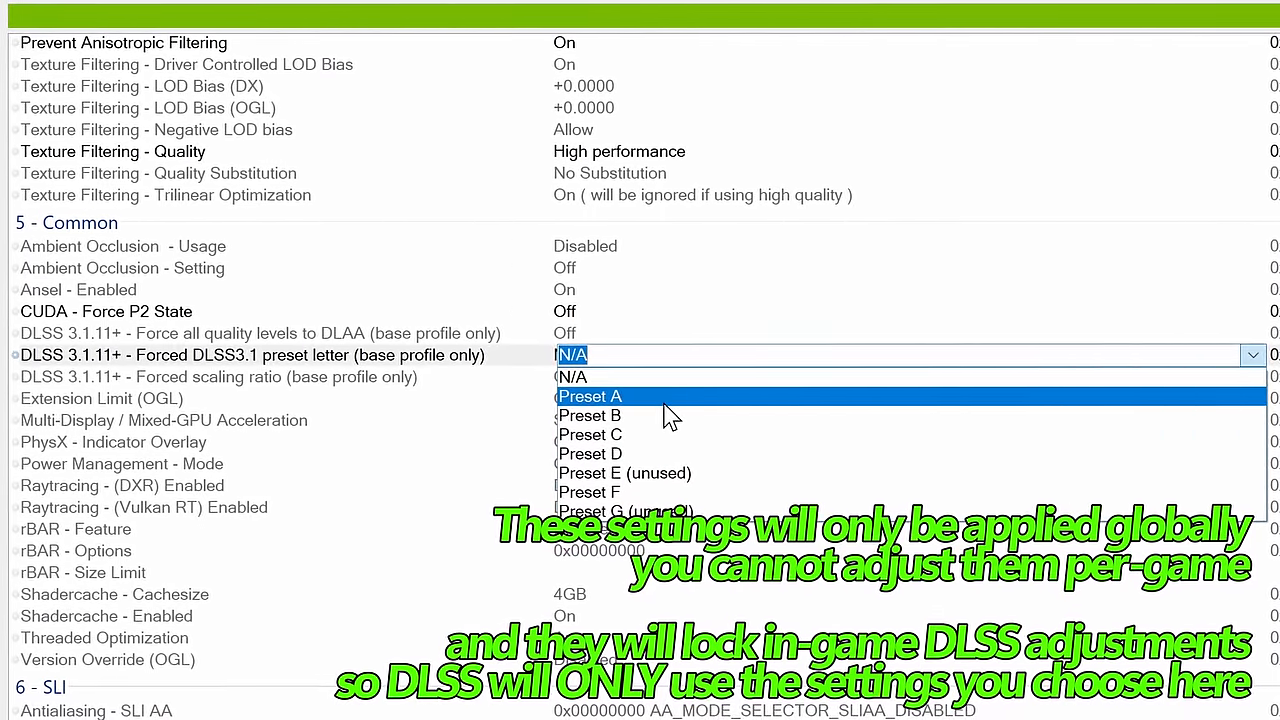
mouse_move(640, 492)
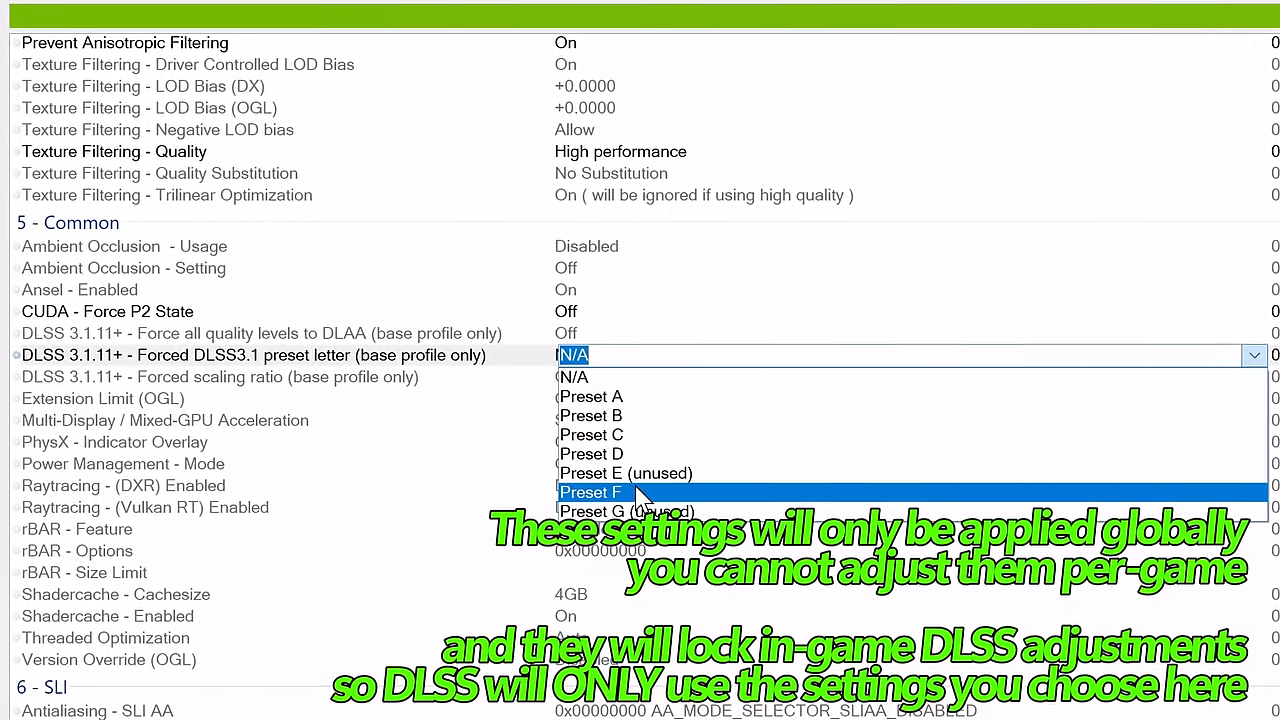
click(588, 492)
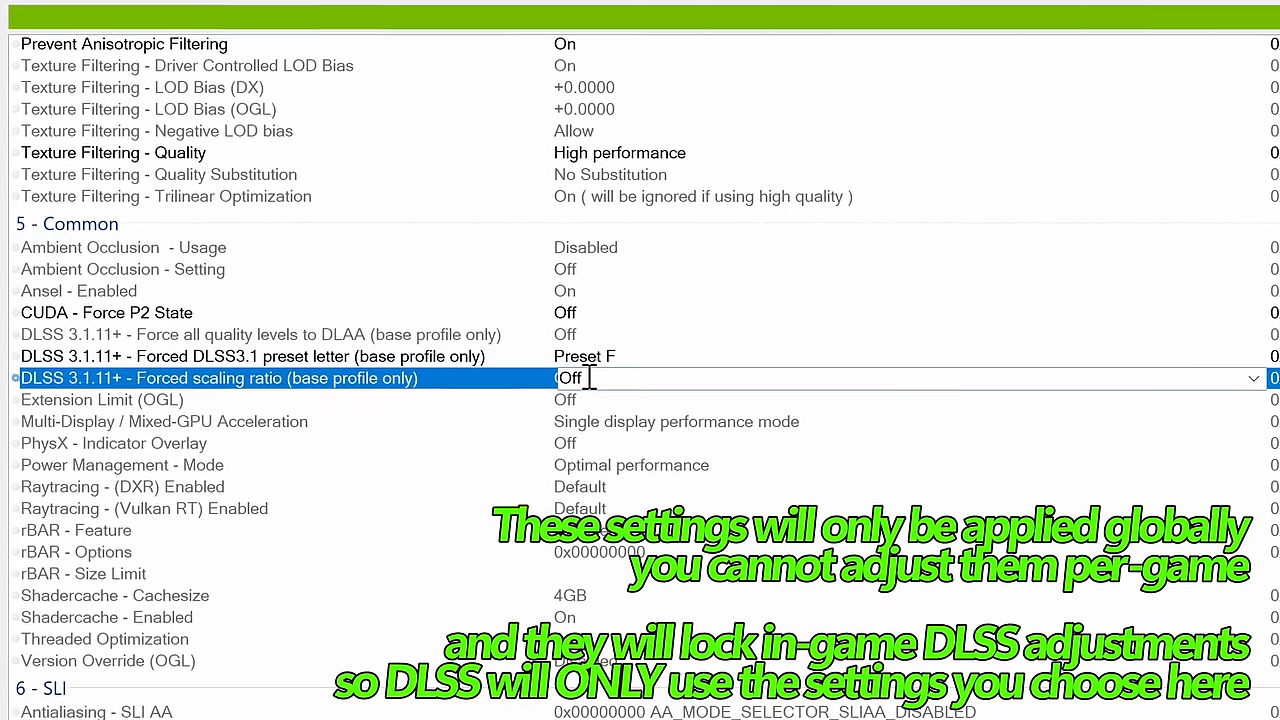
Step: Set the forced DLSS scaling ratio to Render at 0.80x native
click(1252, 378)
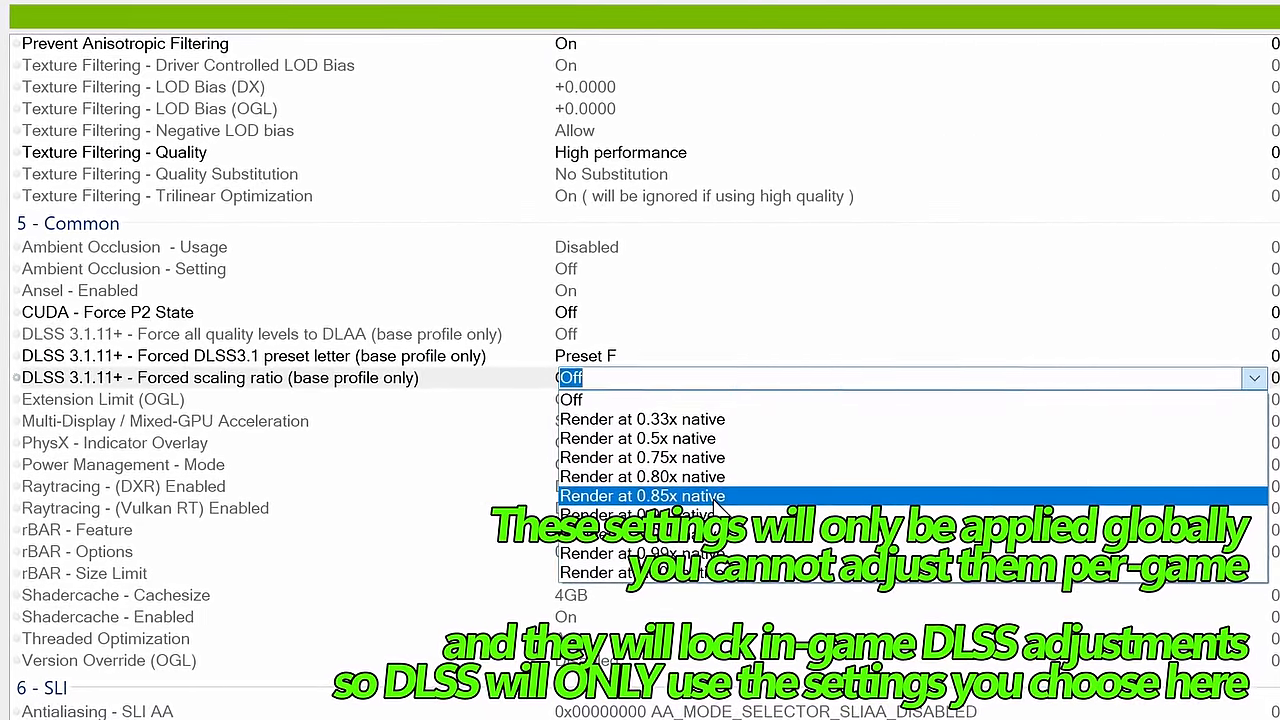
mouse_move(636, 438)
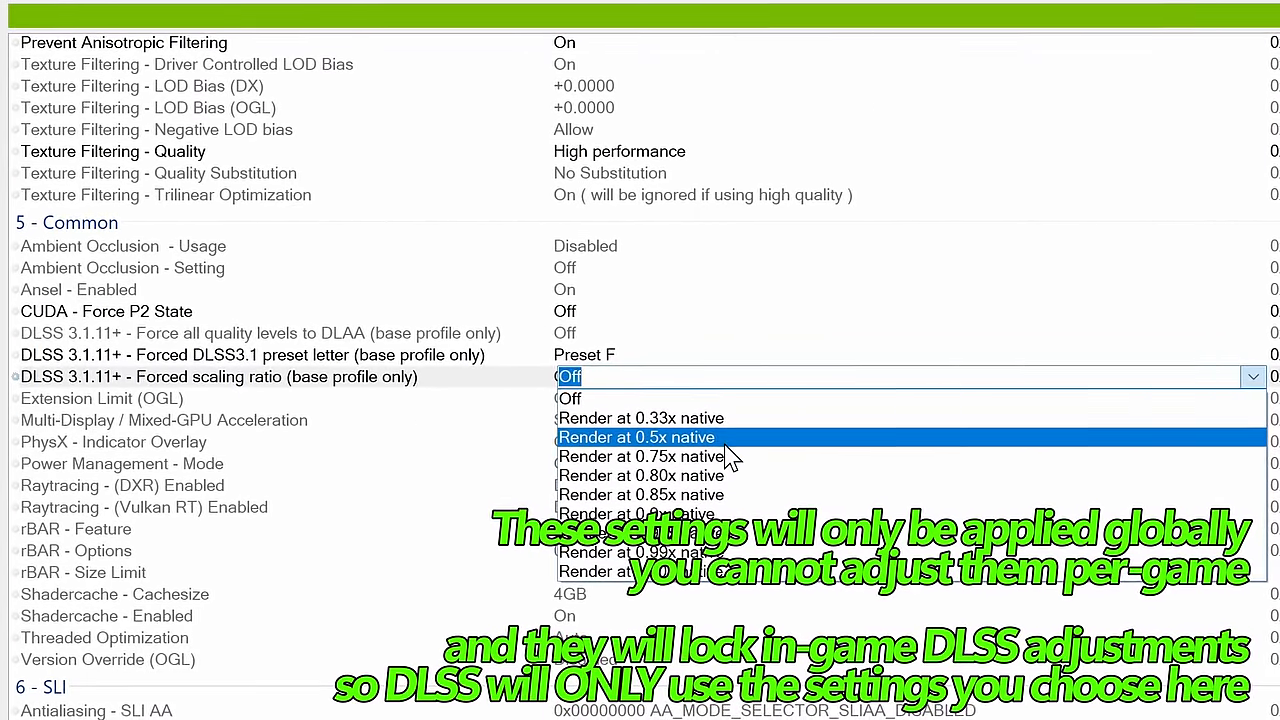
mouse_move(730, 456)
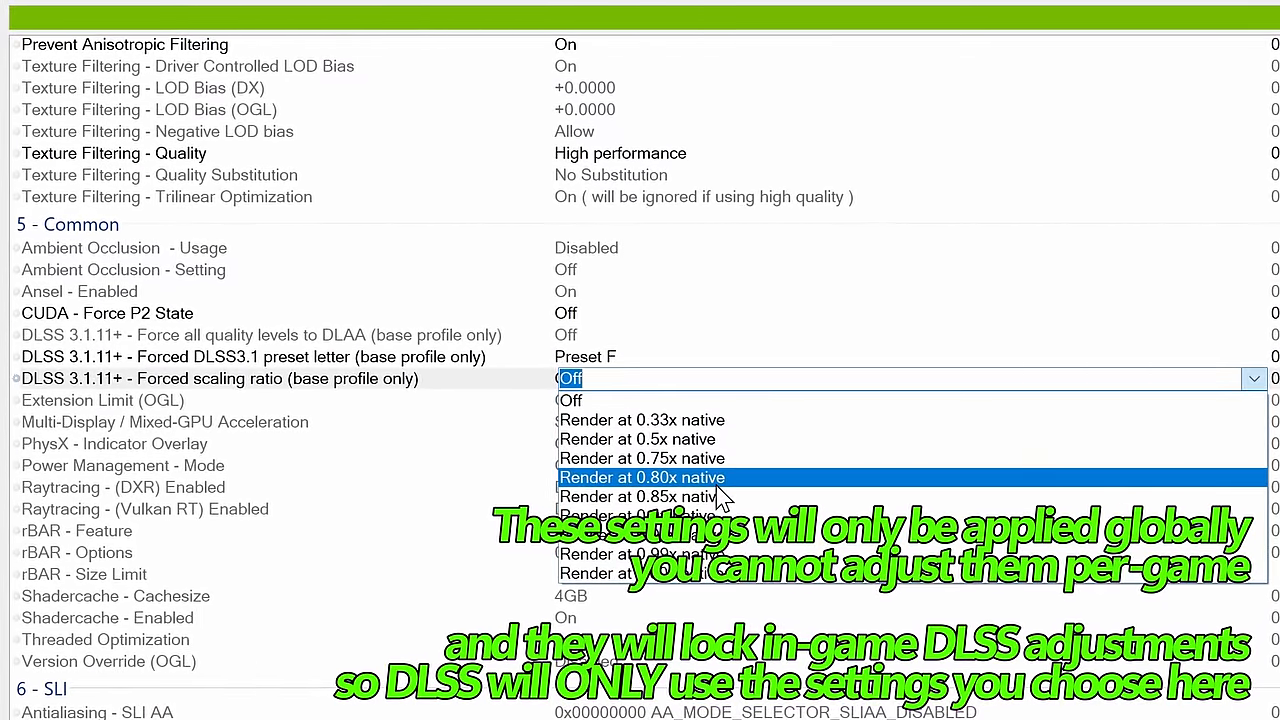
click(640, 476)
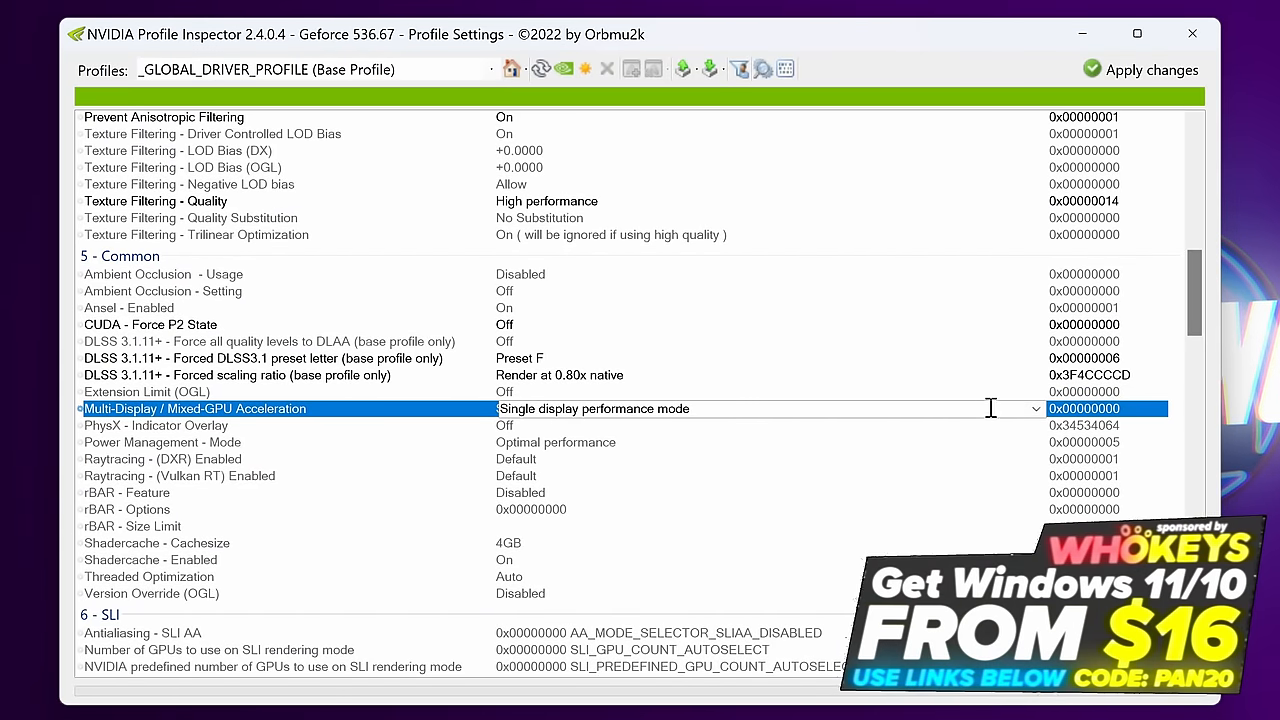
Step: Keep Single display performance mode and review the power management mode setting
click(1036, 408)
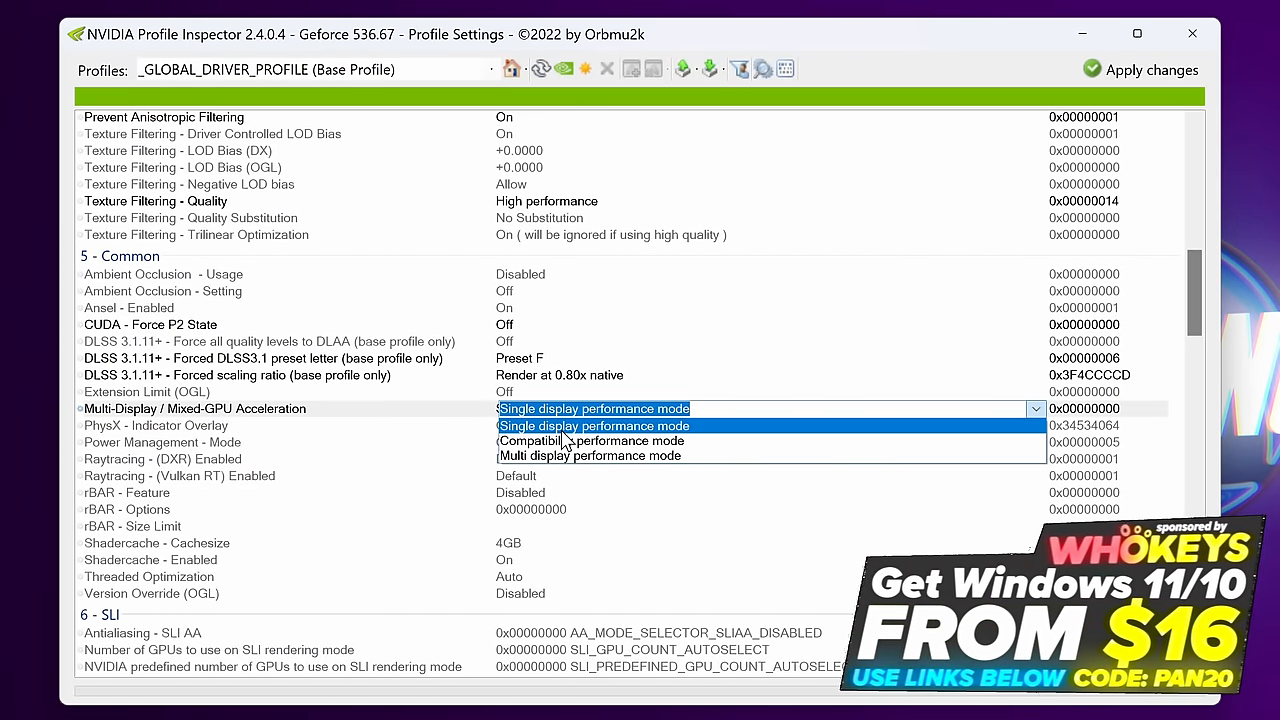
click(592, 424)
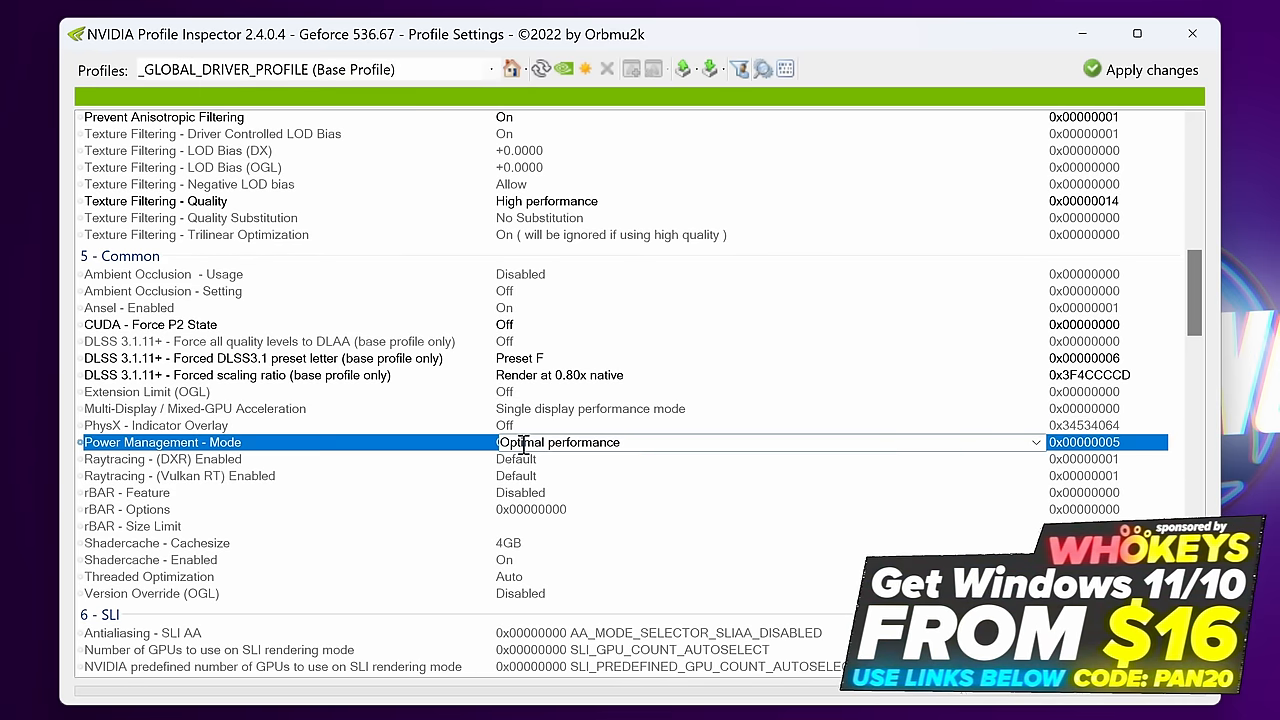
click(1036, 442)
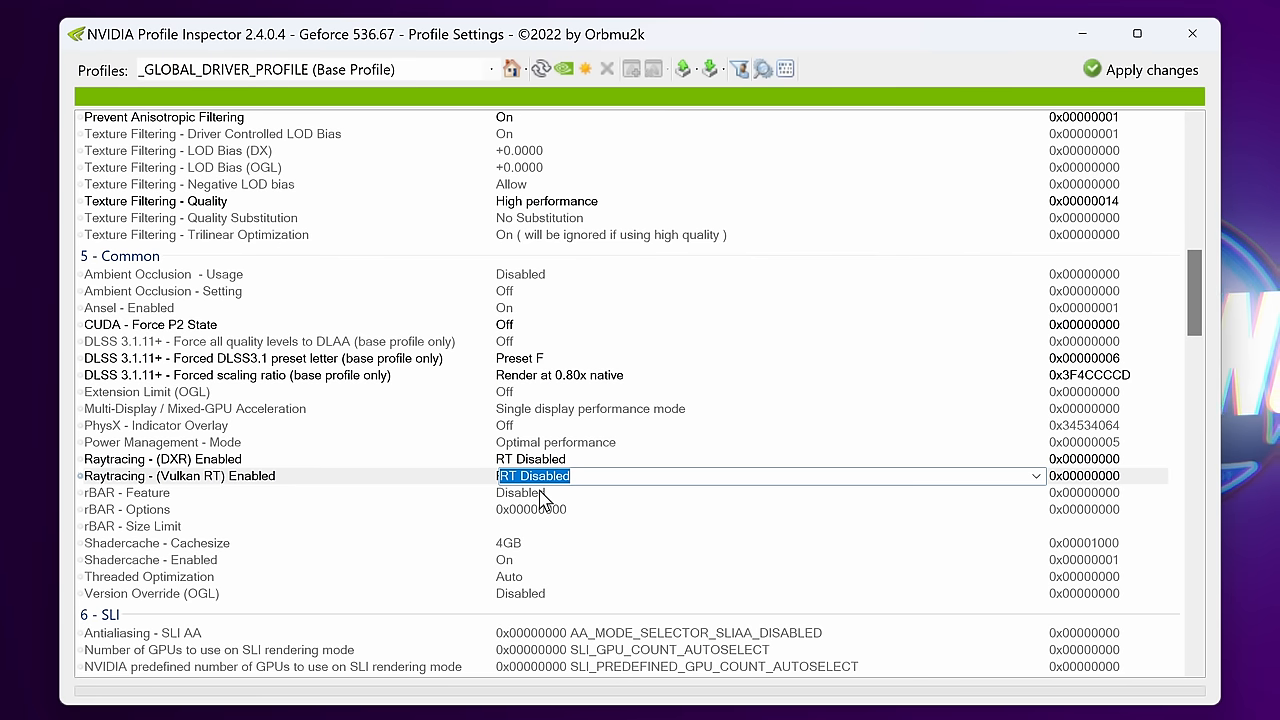
mouse_move(616, 204)
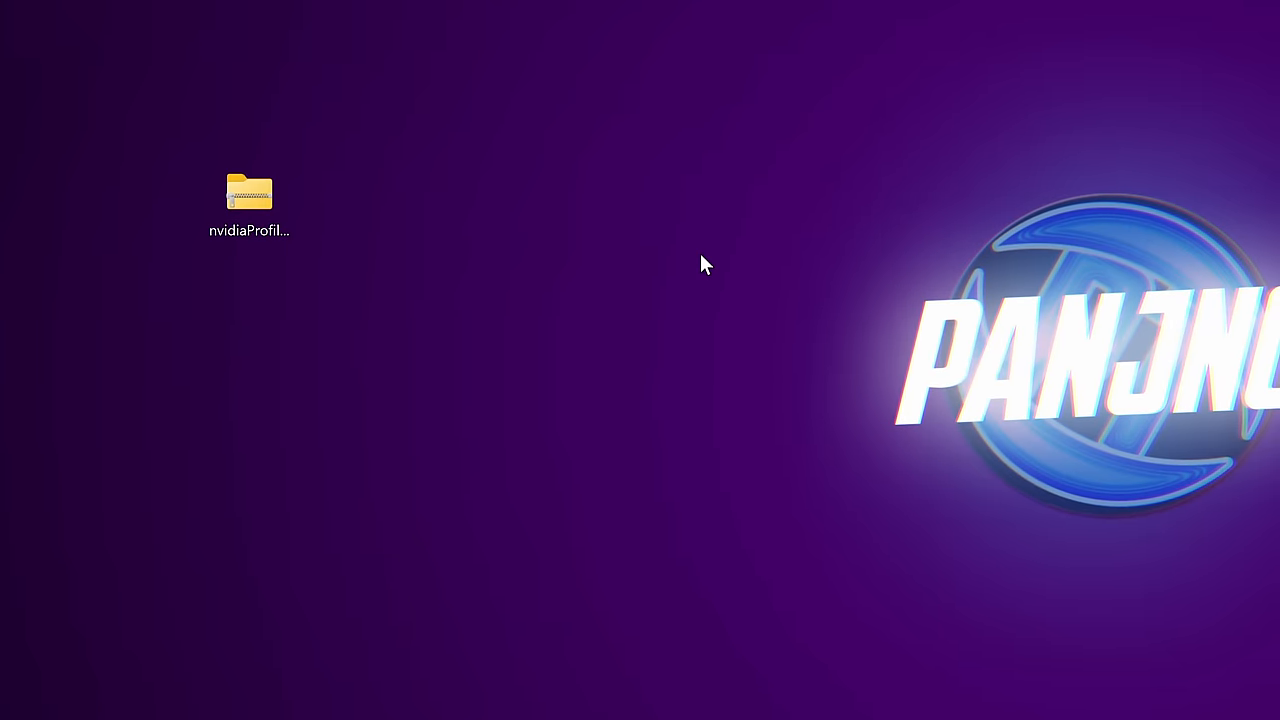
Step: Open NVIDIA Control Panel from the desktop and view its System Information
right_click(704, 264)
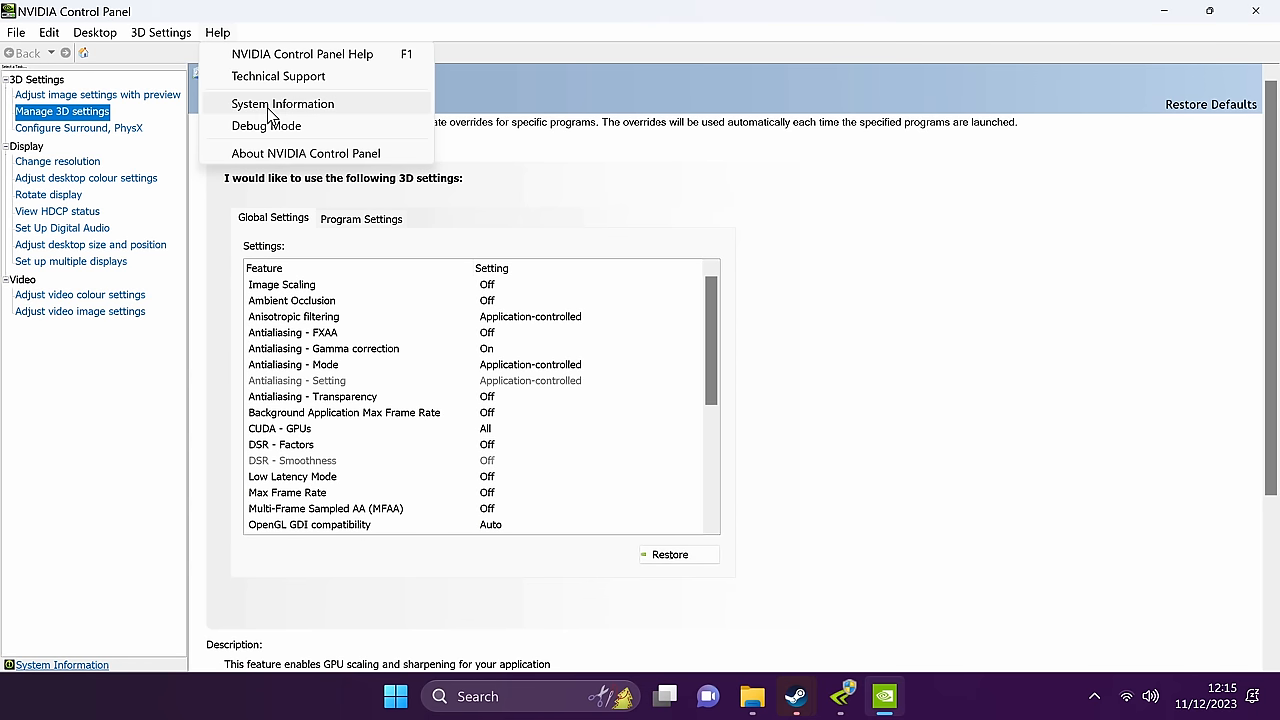
click(284, 104)
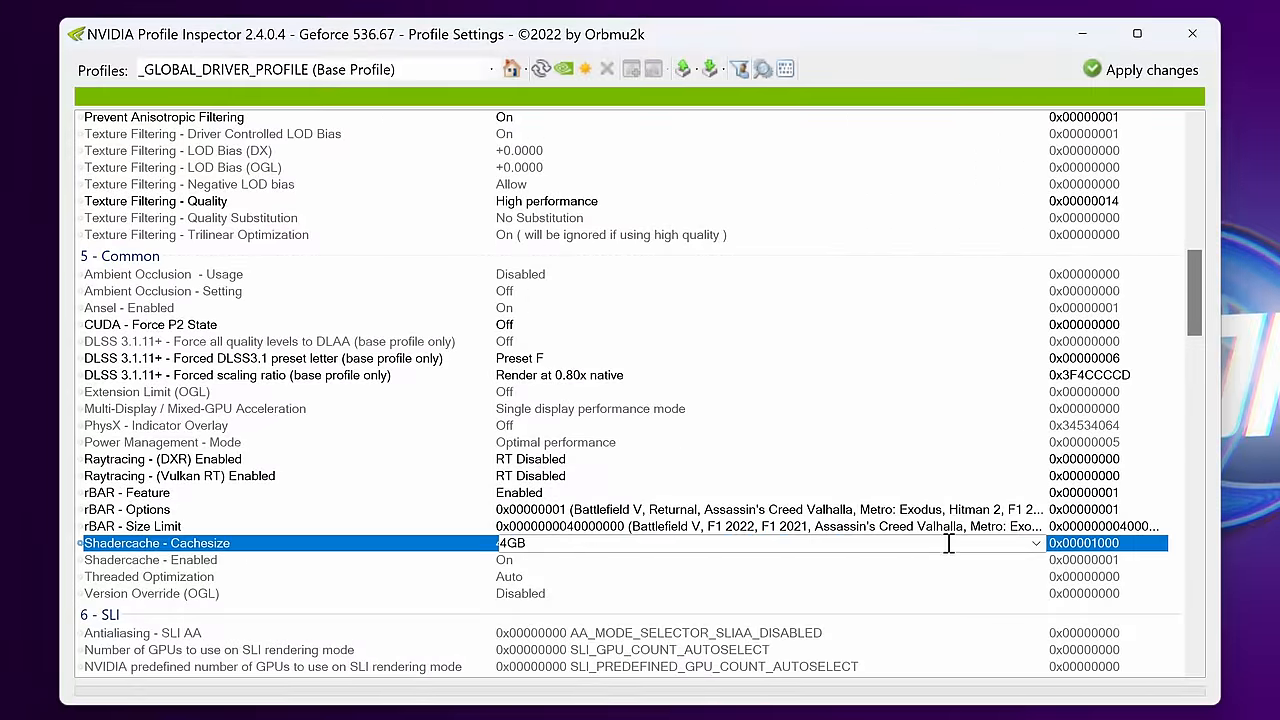
Step: Set Shadercache - Cachesize to Unlimited, leaving Shadercache On and Threaded Optimization Auto
click(1036, 544)
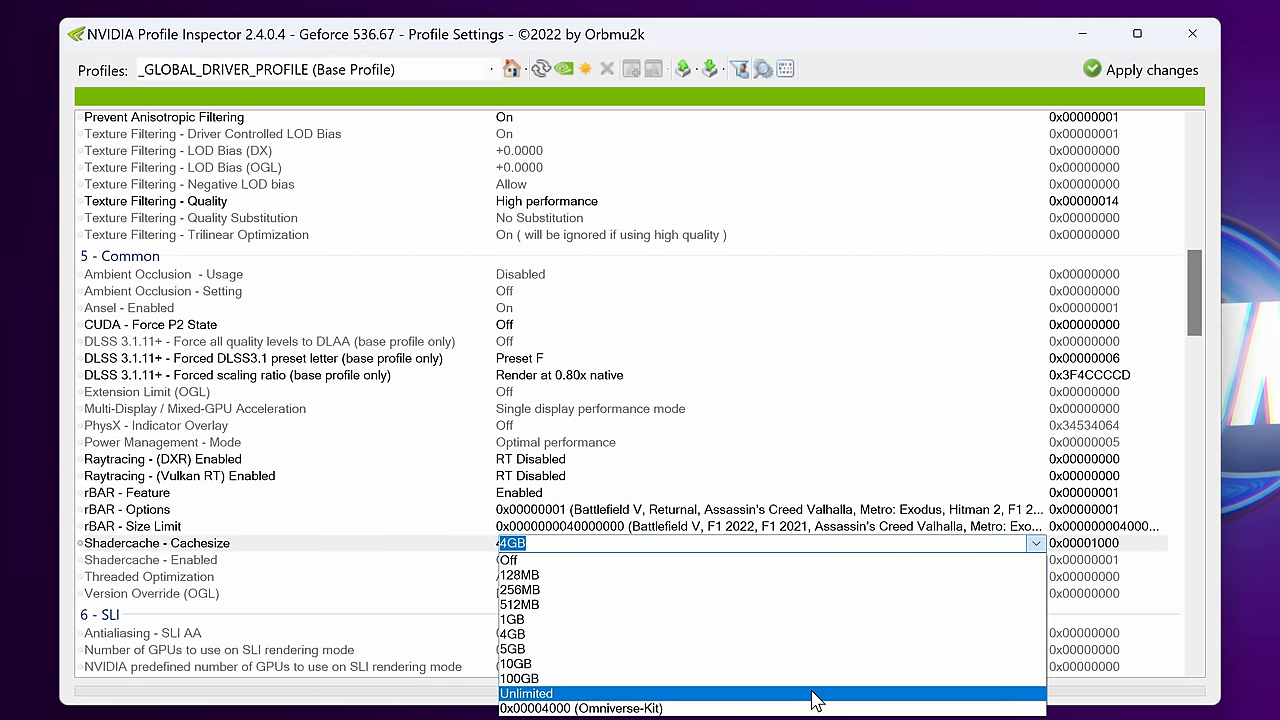
click(524, 692)
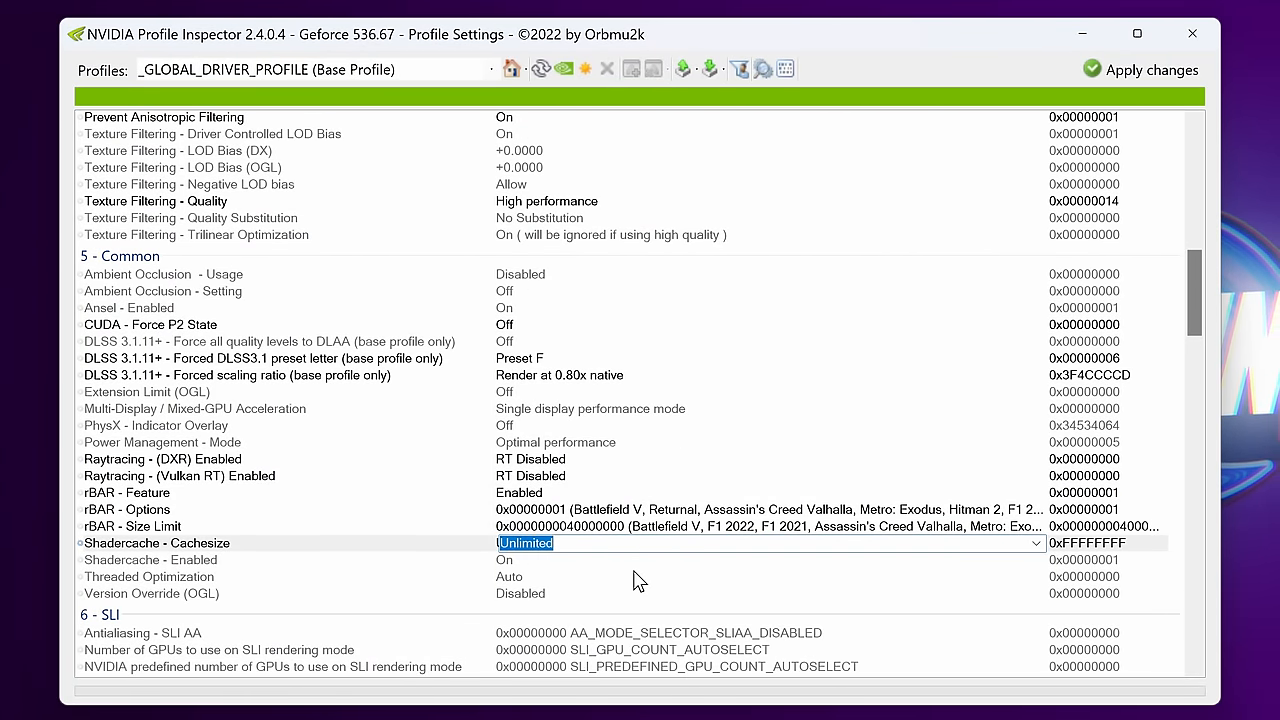
click(1036, 544)
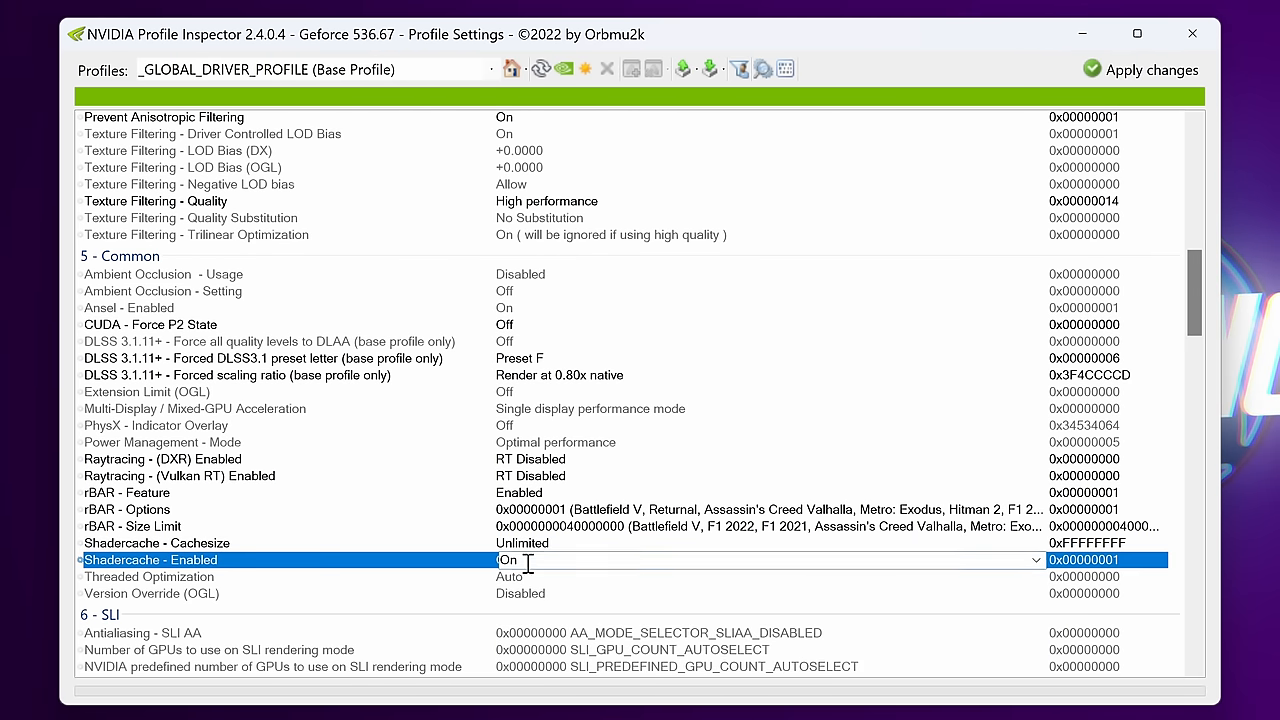
click(1036, 560)
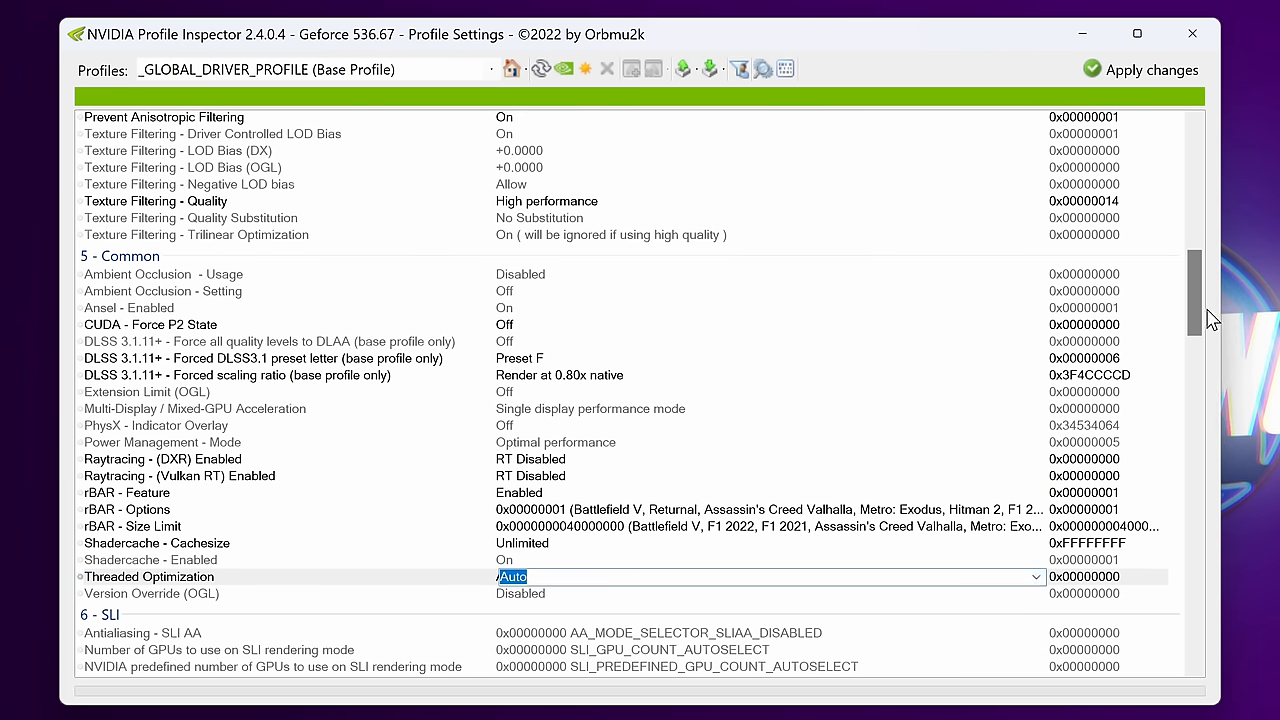
scroll(down, 3)
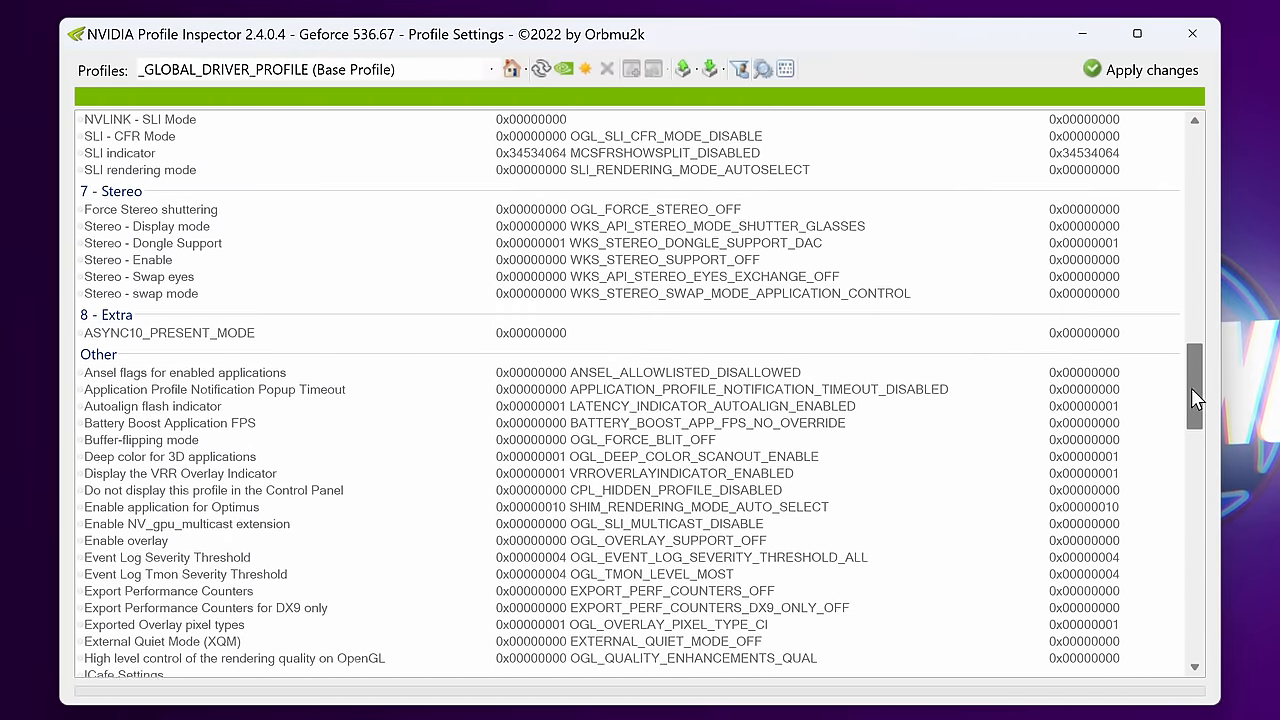
Step: Scroll down the global profile to the Other section with Memory Allocation Policy
scroll(down, 3)
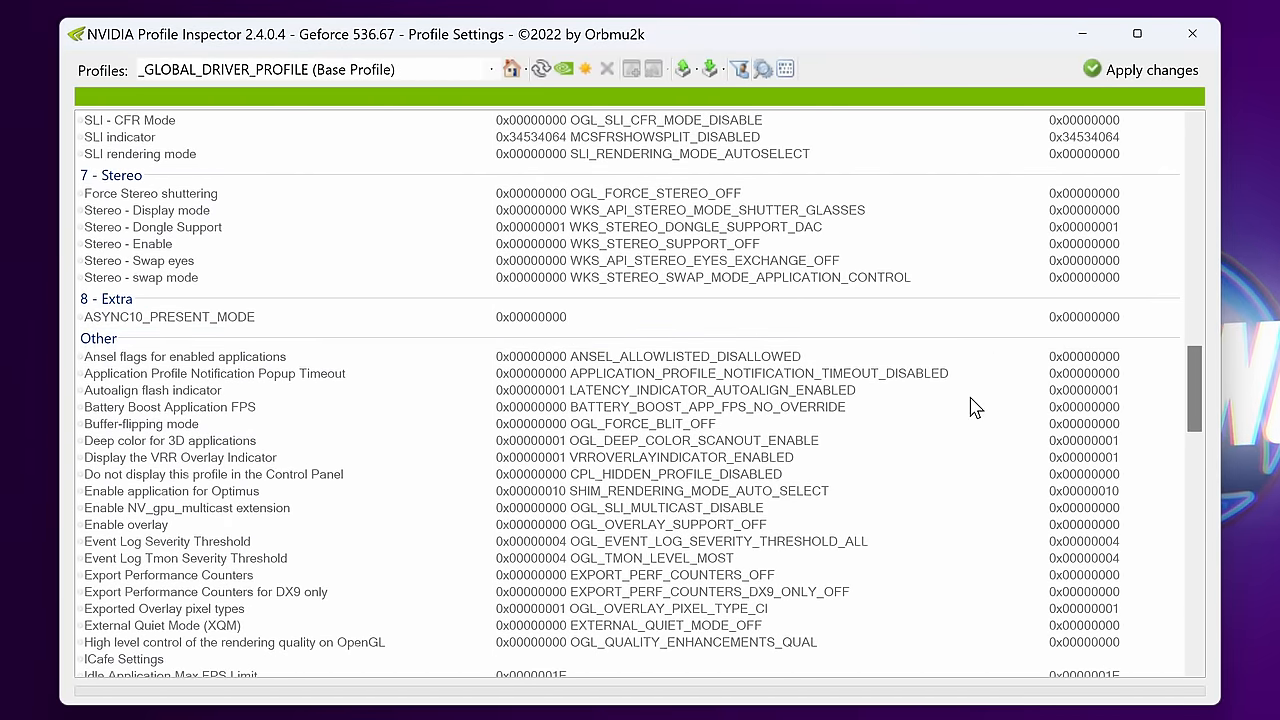
scroll(down, 3)
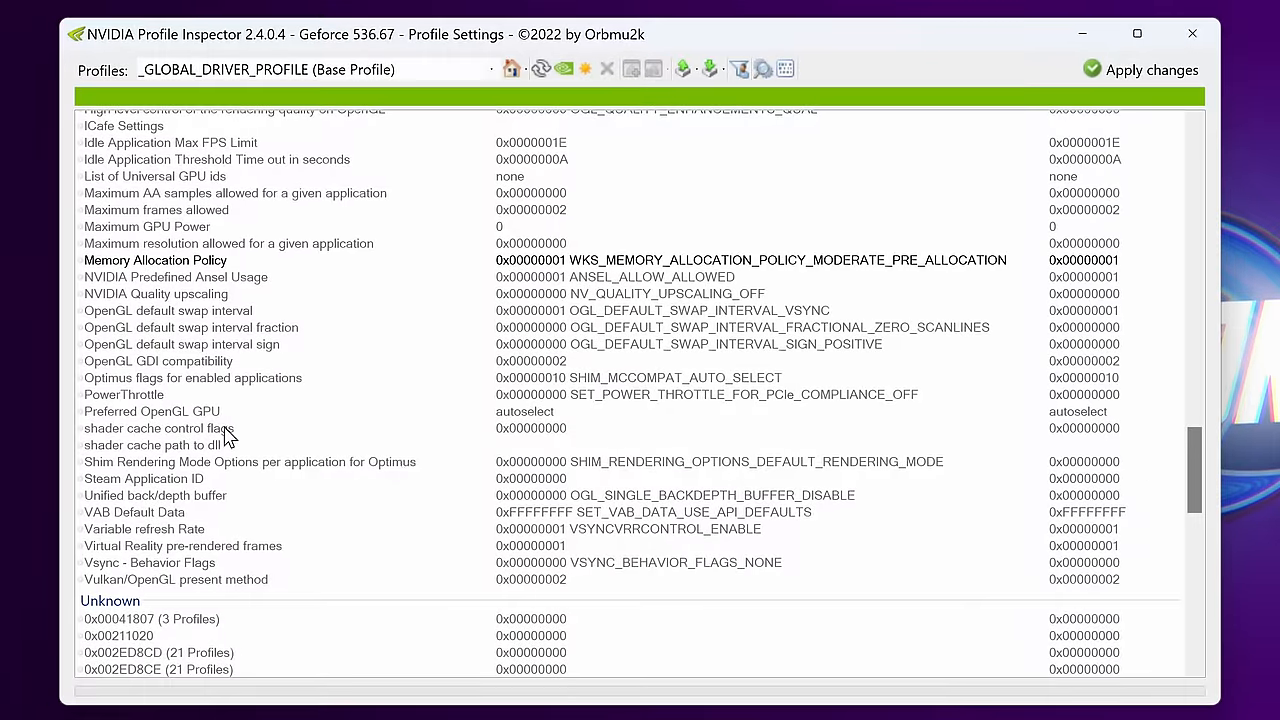
Step: Set Variable refresh Rate to VSYNCVRRCONTROL_DISABLE and keep VR pre-rendered frames at 0x00000001
click(144, 528)
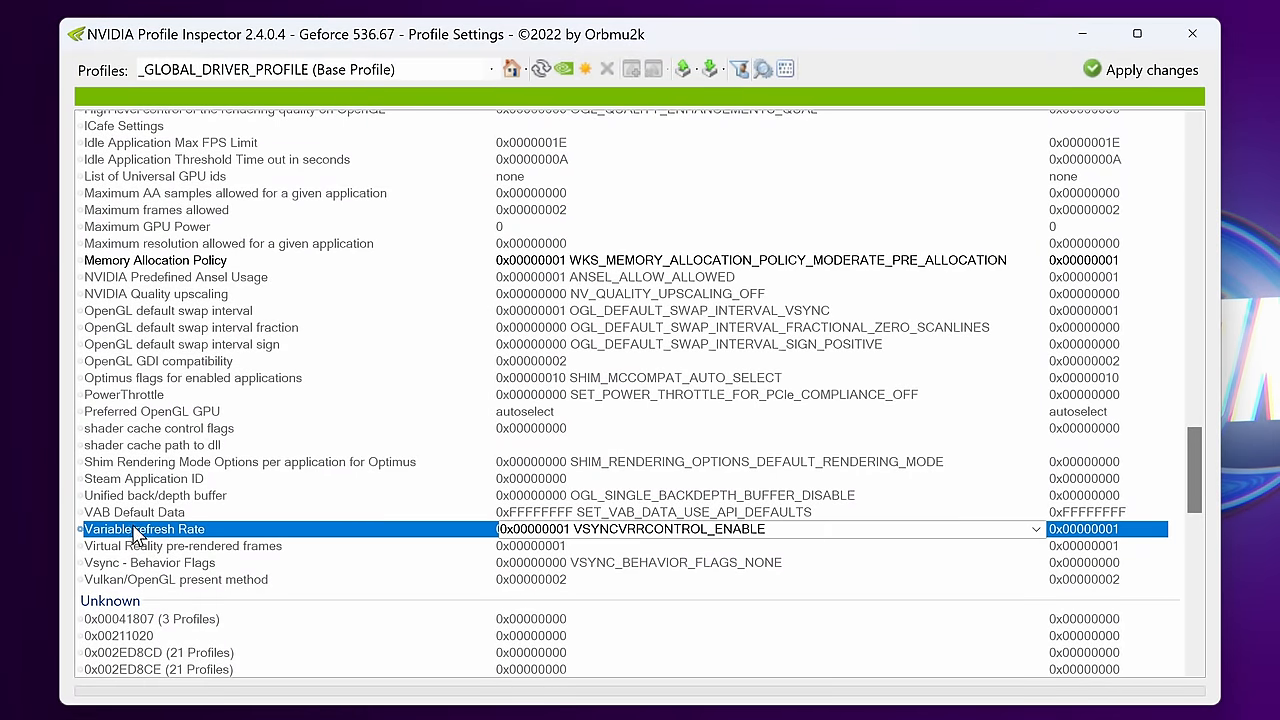
click(1036, 528)
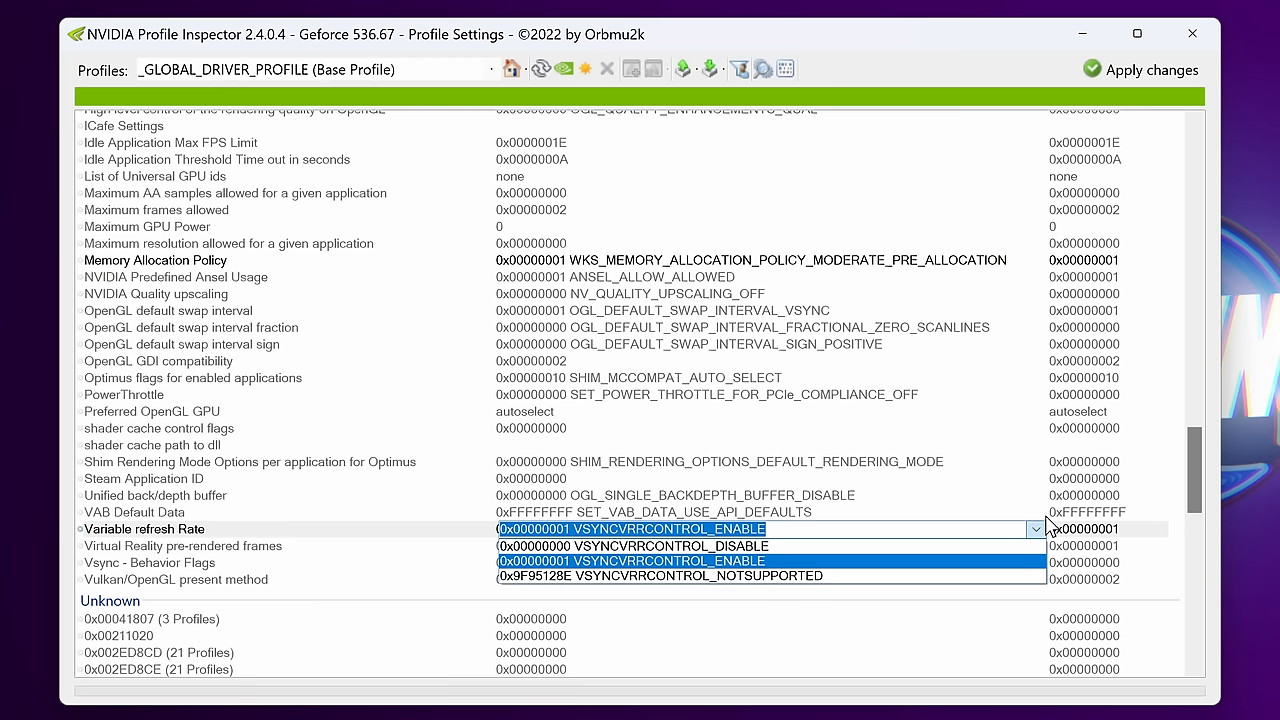
mouse_move(630, 544)
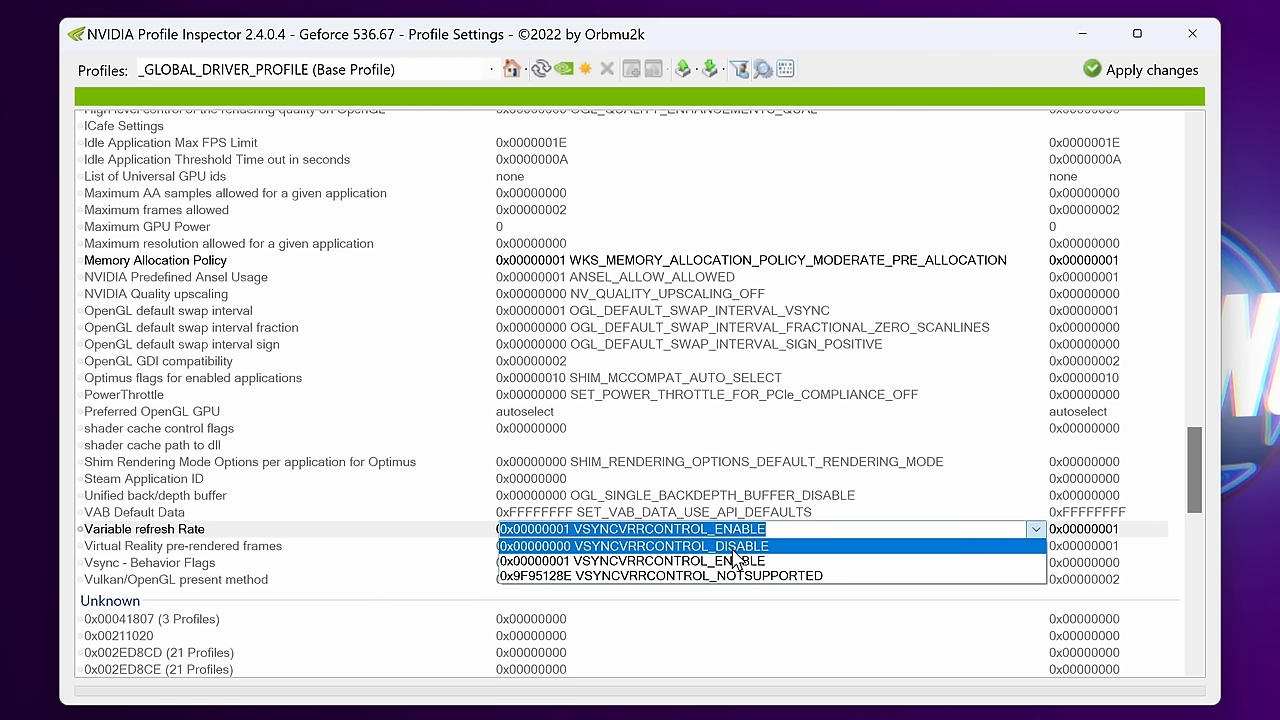
mouse_move(742, 558)
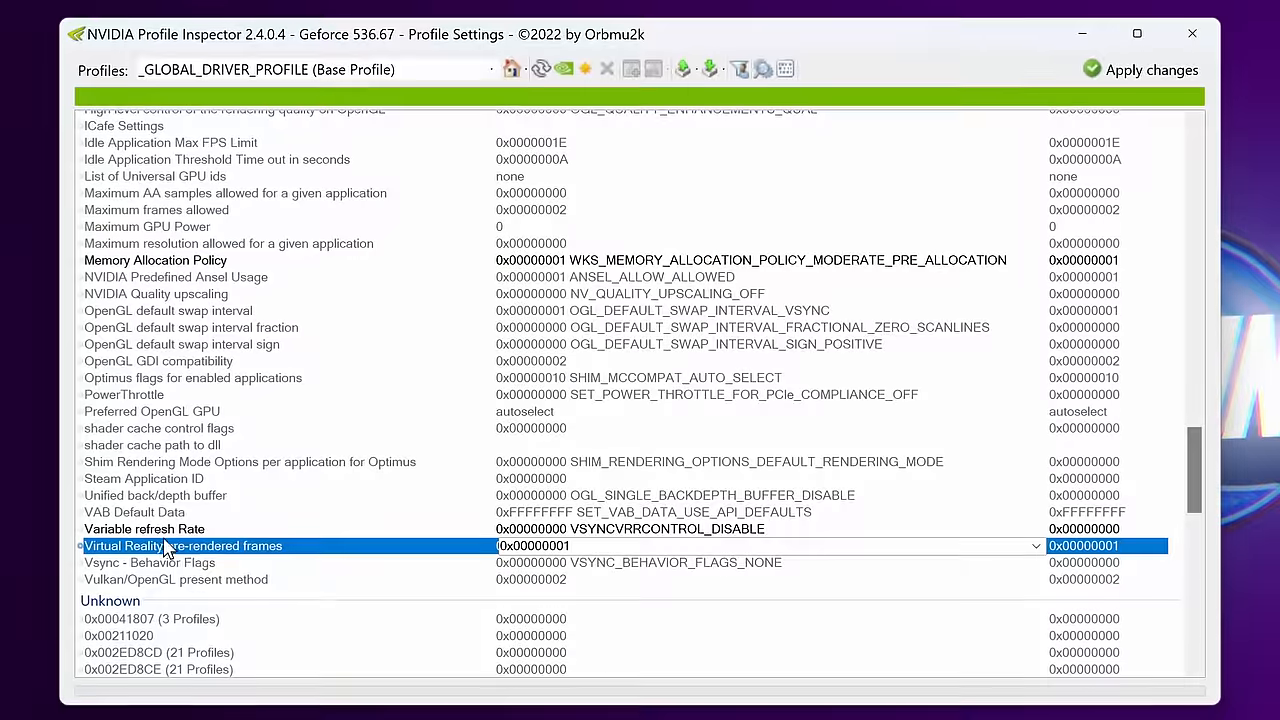
click(1036, 544)
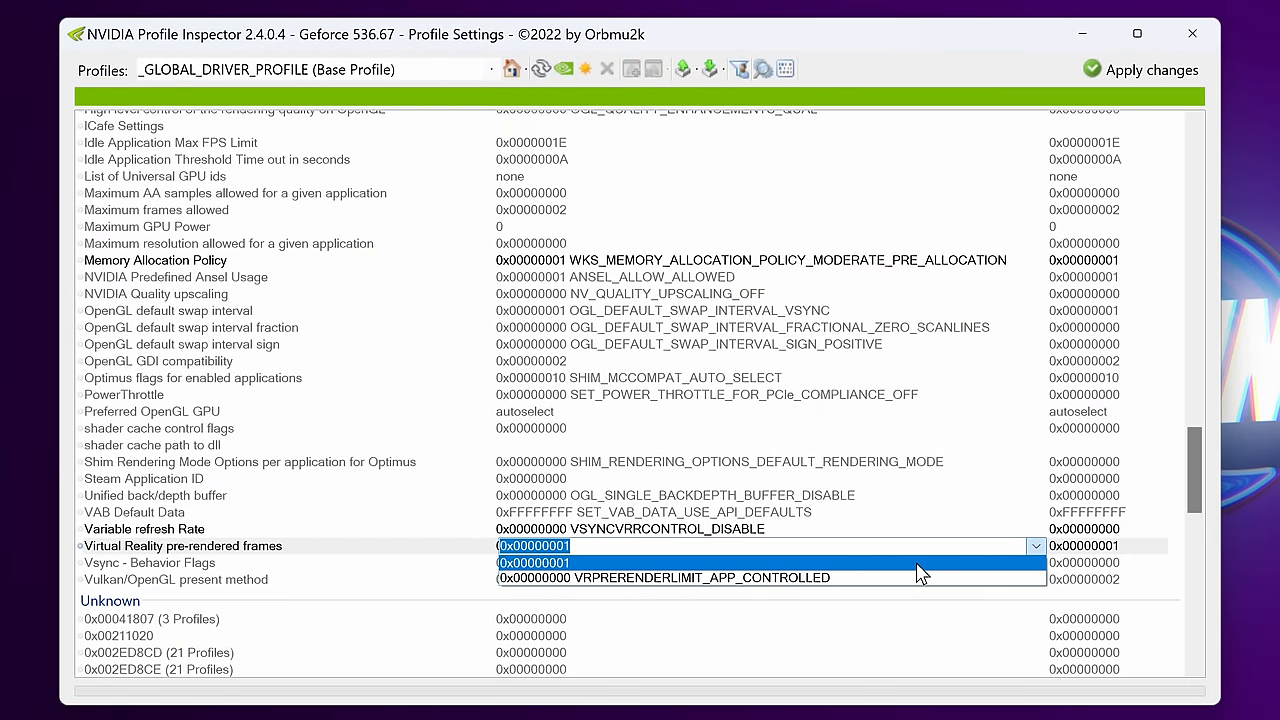
click(532, 562)
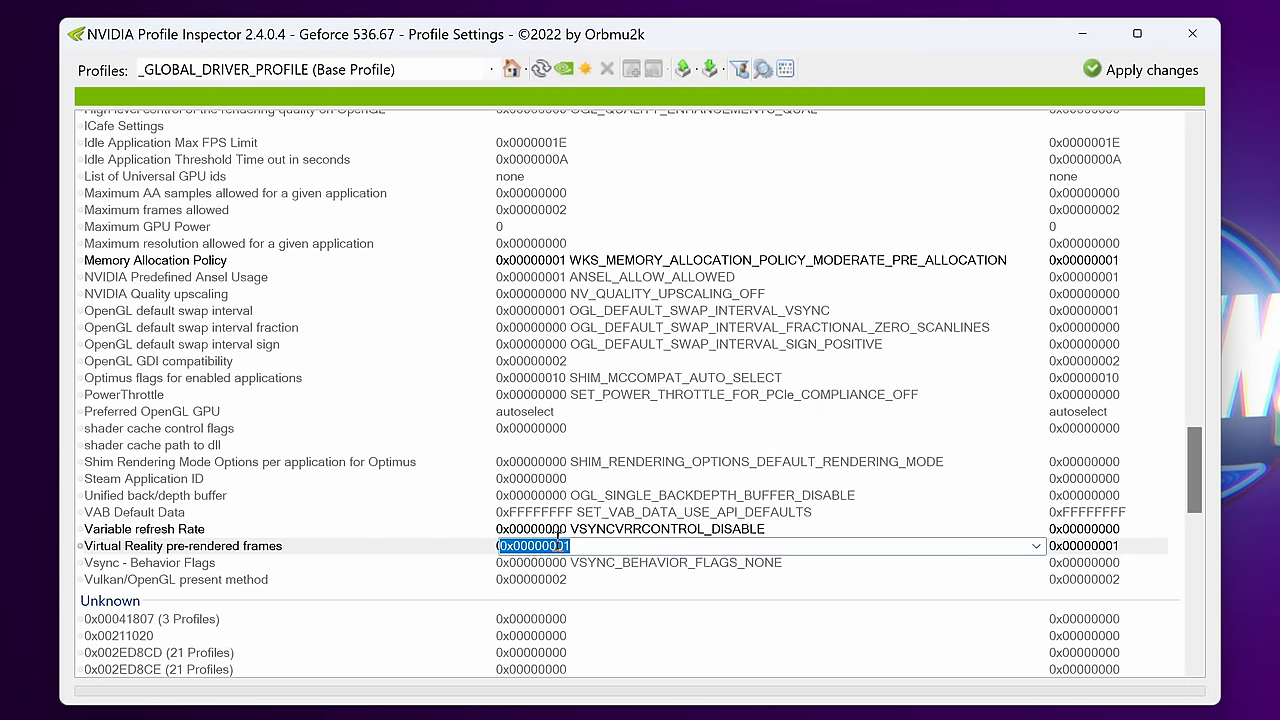
mouse_move(624, 544)
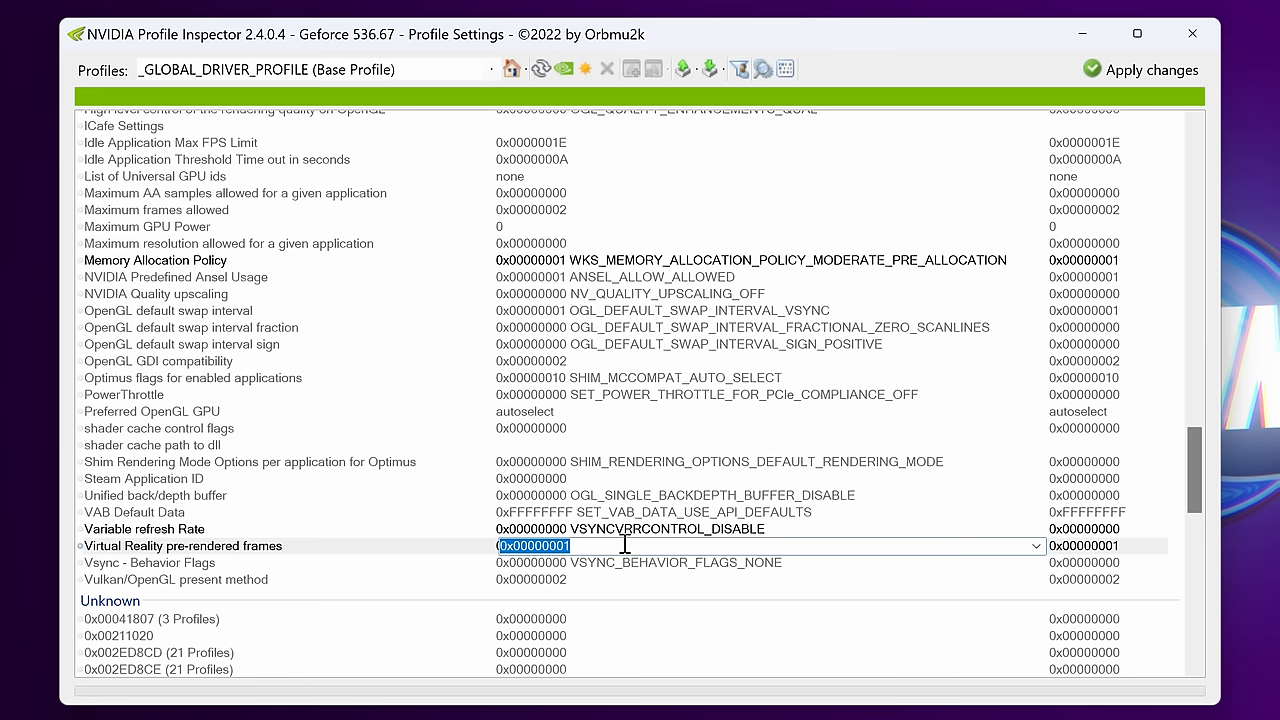
mouse_move(1116, 464)
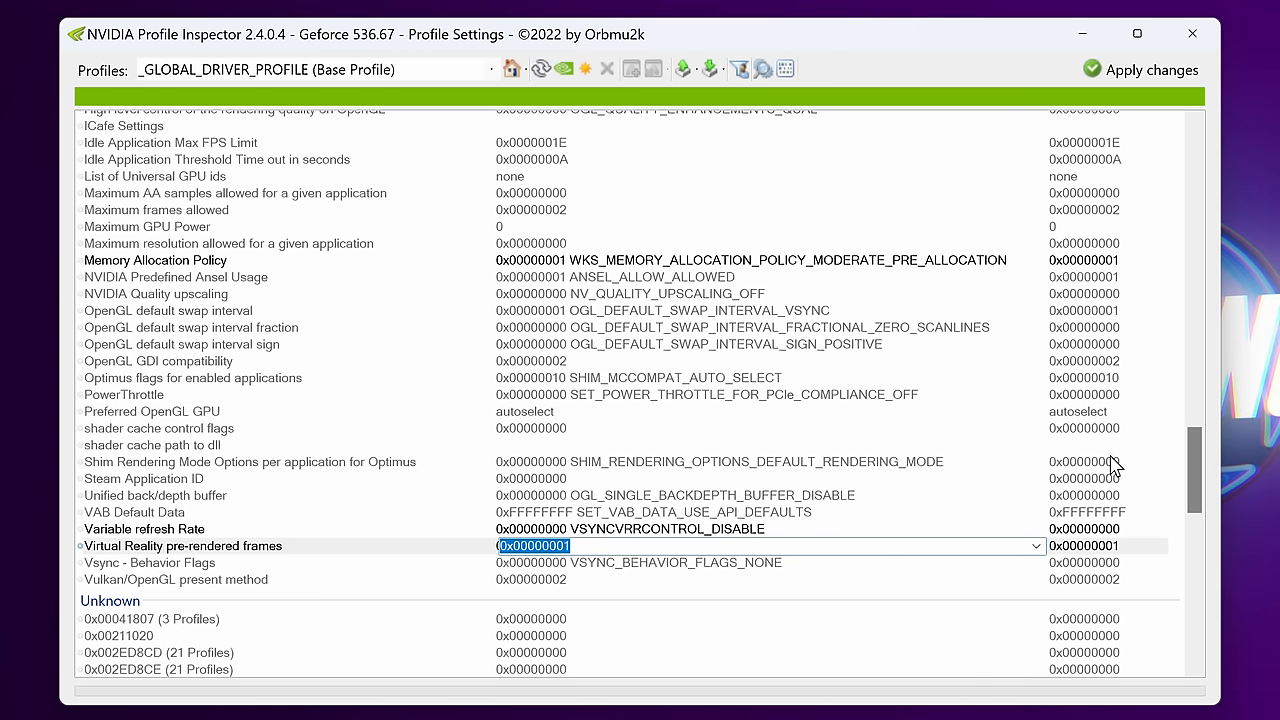
mouse_move(1138, 456)
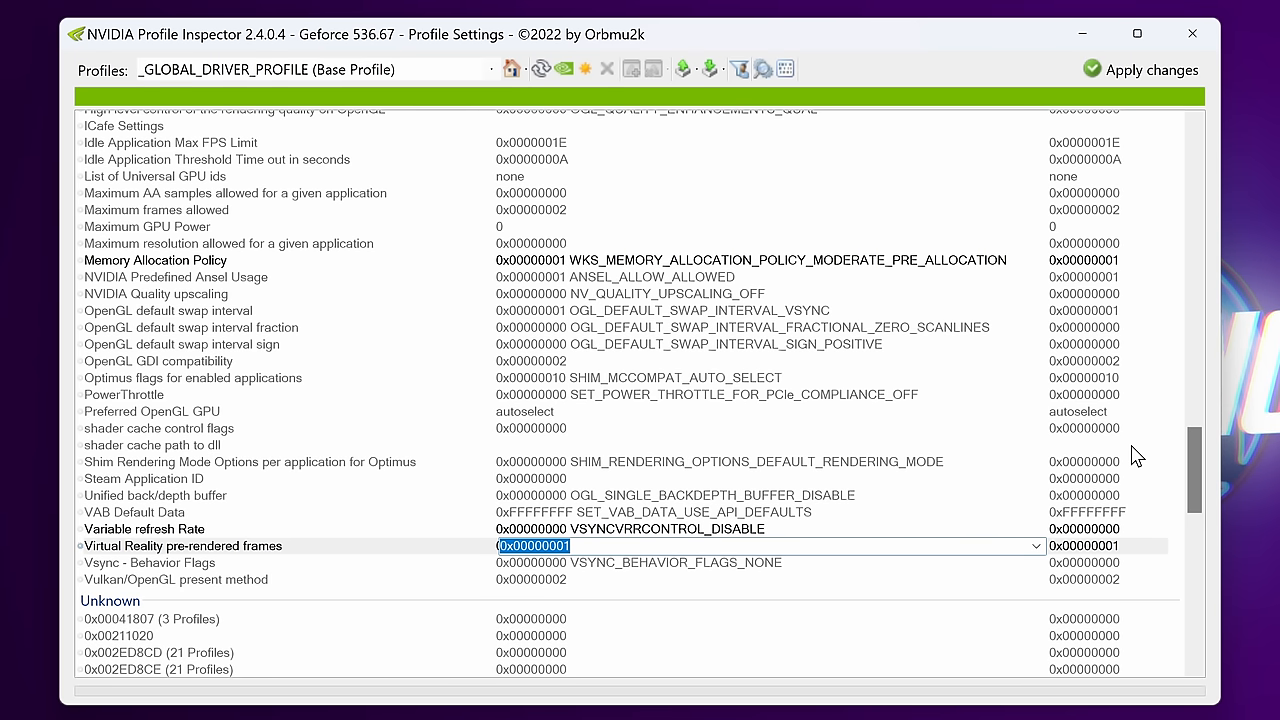
mouse_move(124, 340)
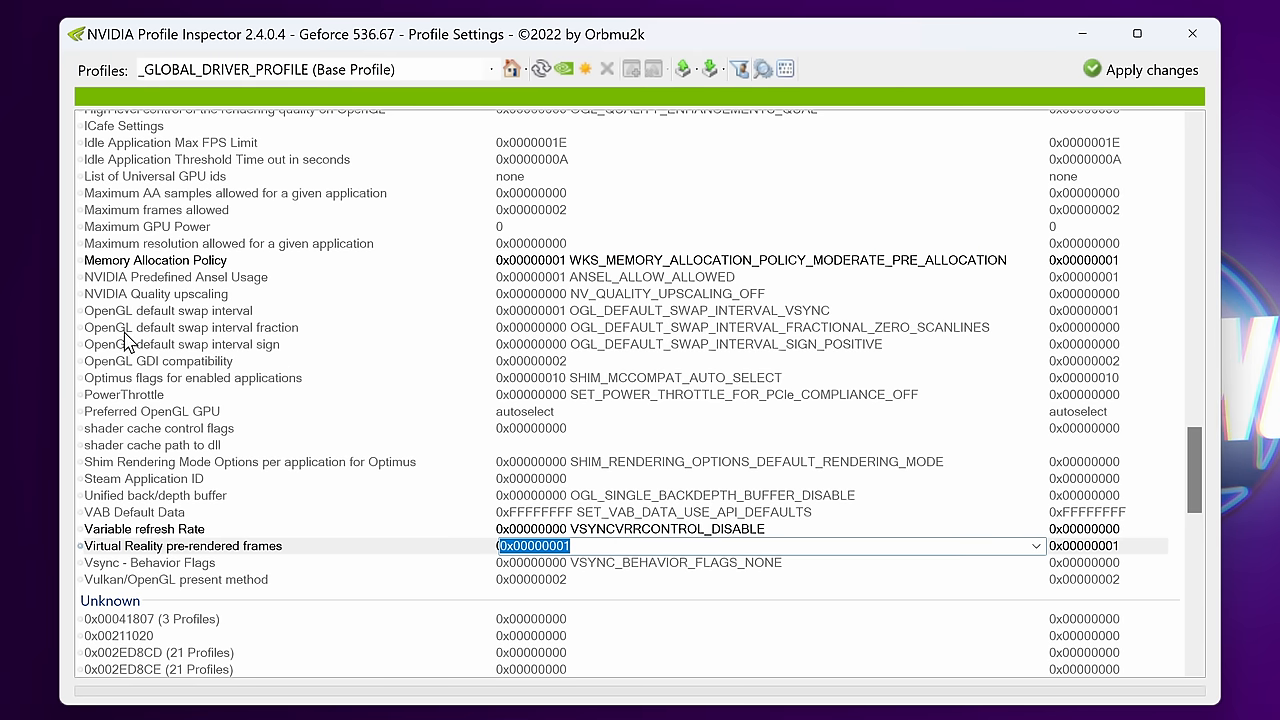
Step: Set NVIDIA Quality upscaling to 0x00000001 NV_QUALITY_UPSCALING_ON and confirm
click(1036, 292)
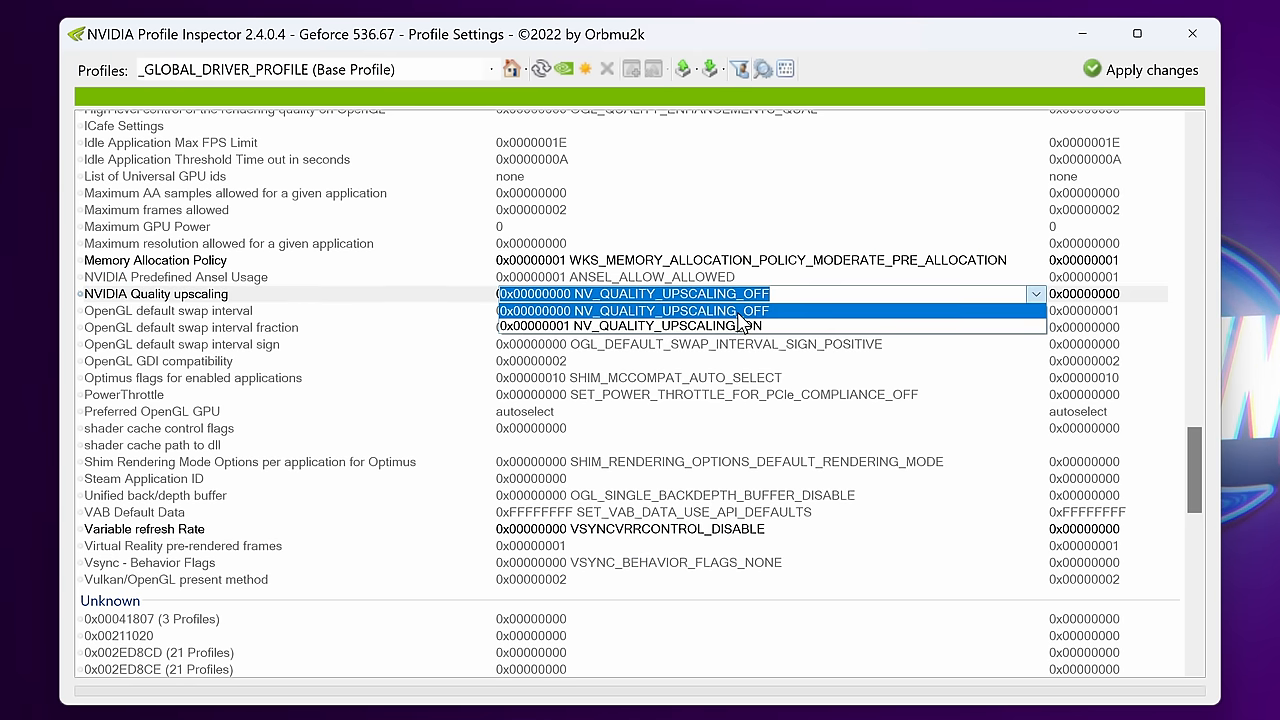
click(628, 326)
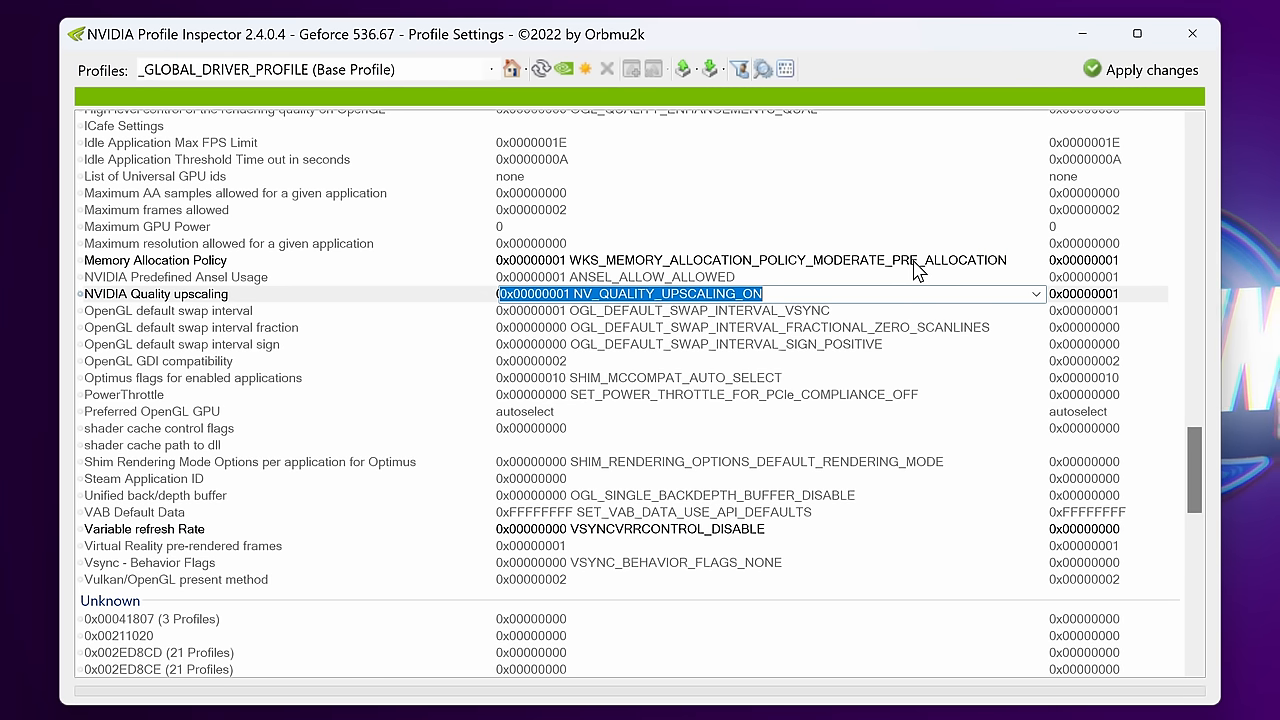
key(Alt+z)
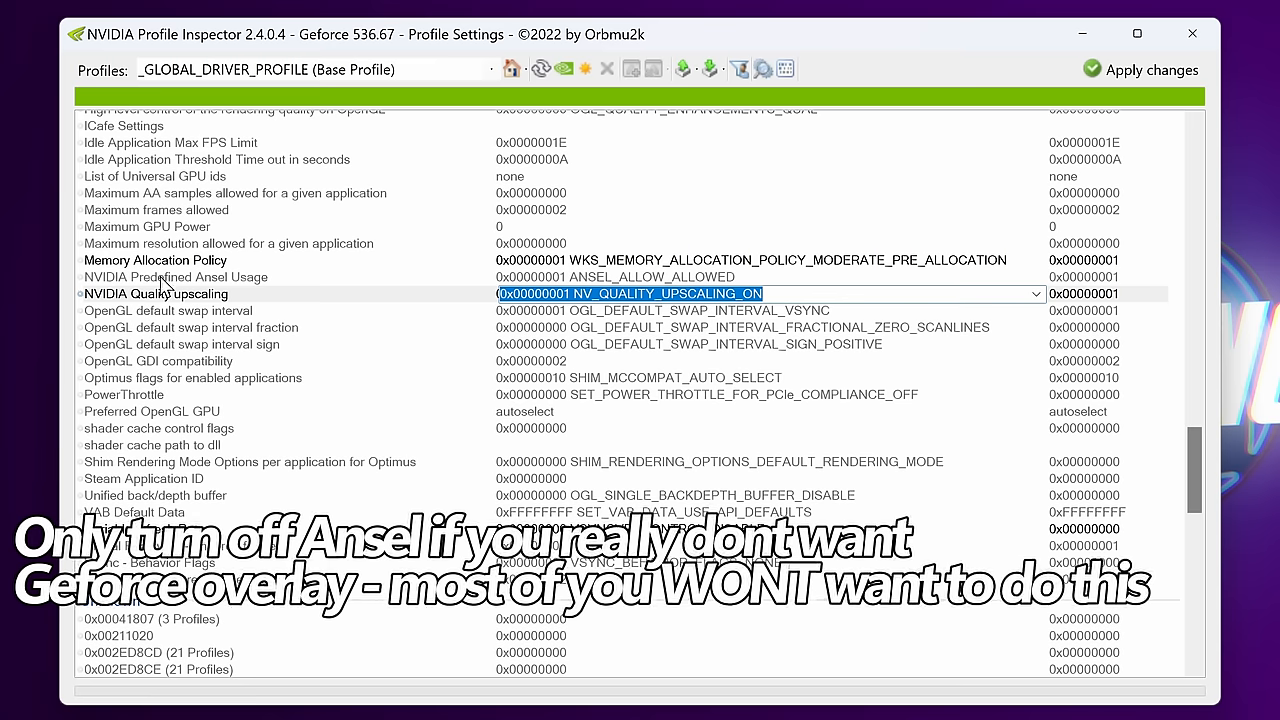
Step: Open the Ansel - Enabled choices in the Common section, keeping it On
click(176, 276)
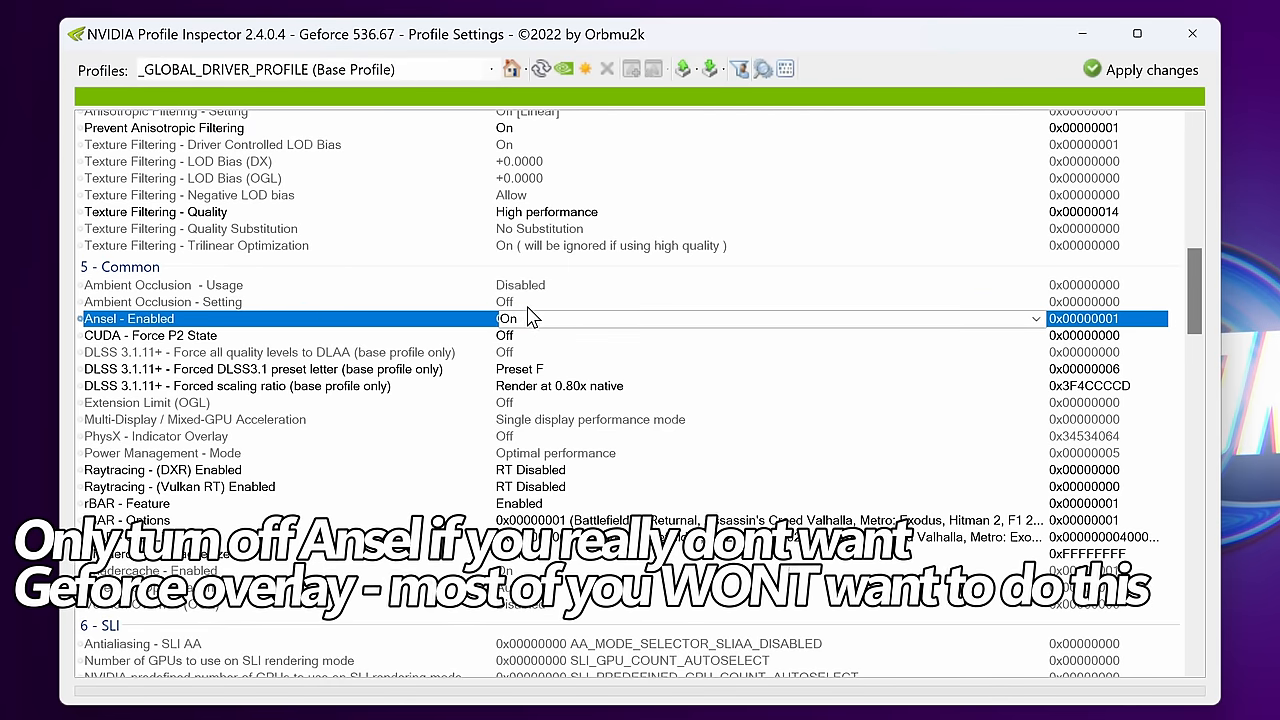
click(510, 318)
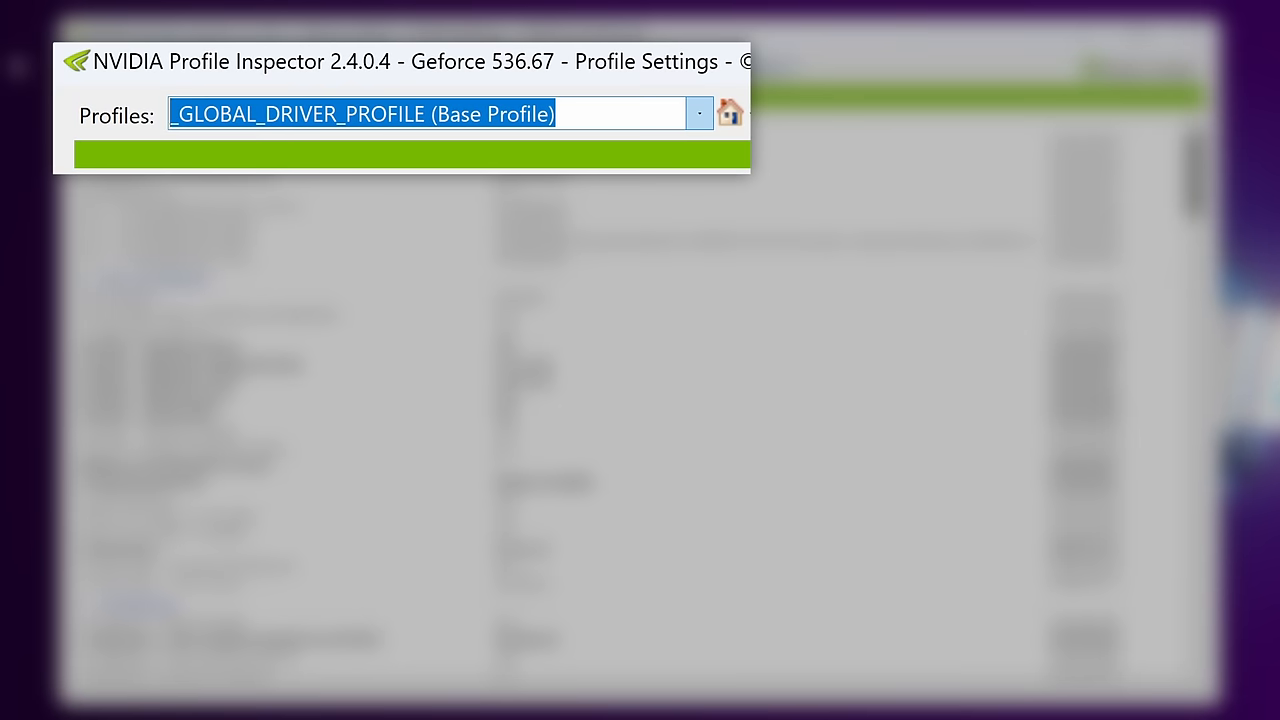
Step: Load The Finals profile via the Profiles box and set Frame Rate Limiter V3 to 144 FPS
text(the finals)
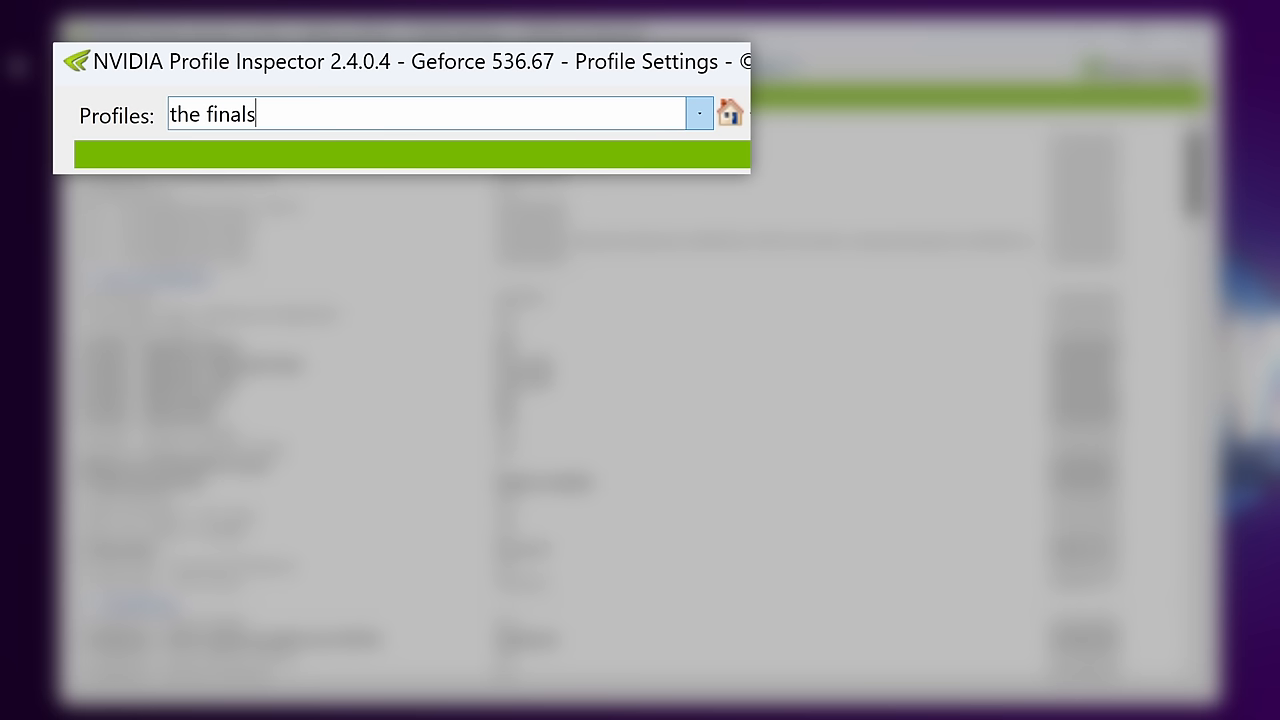
key(Backspace)
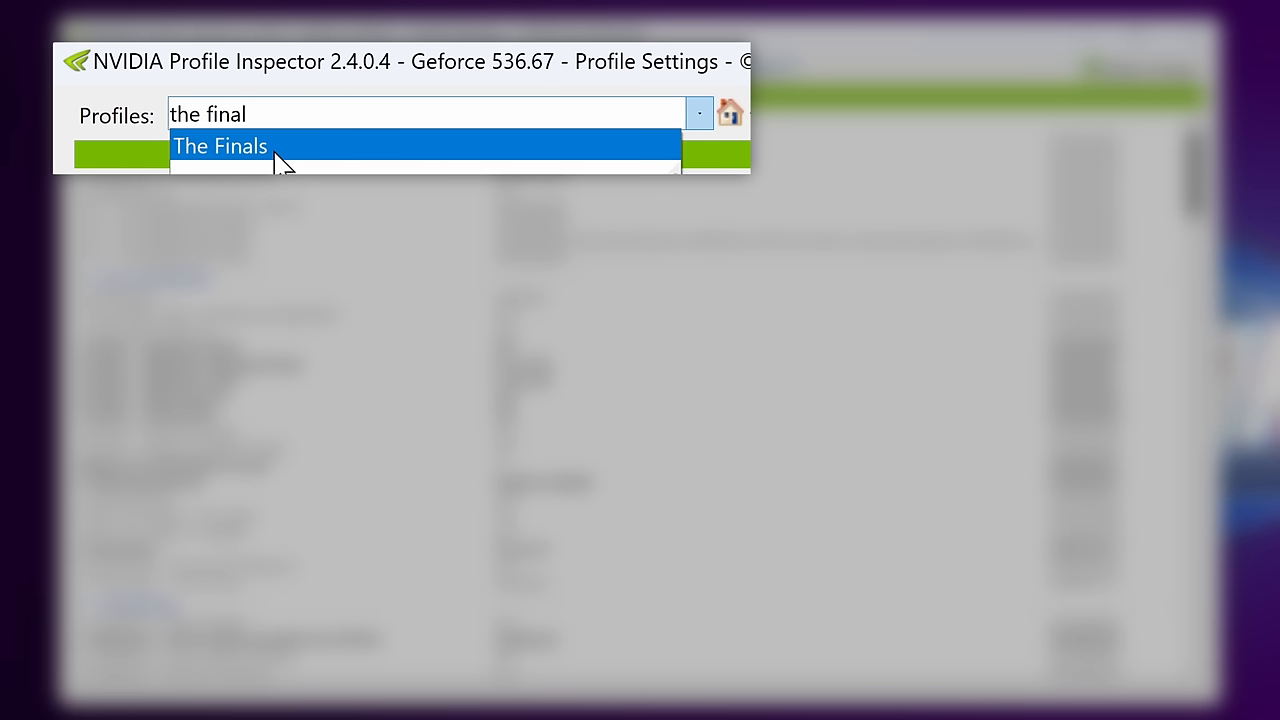
click(220, 146)
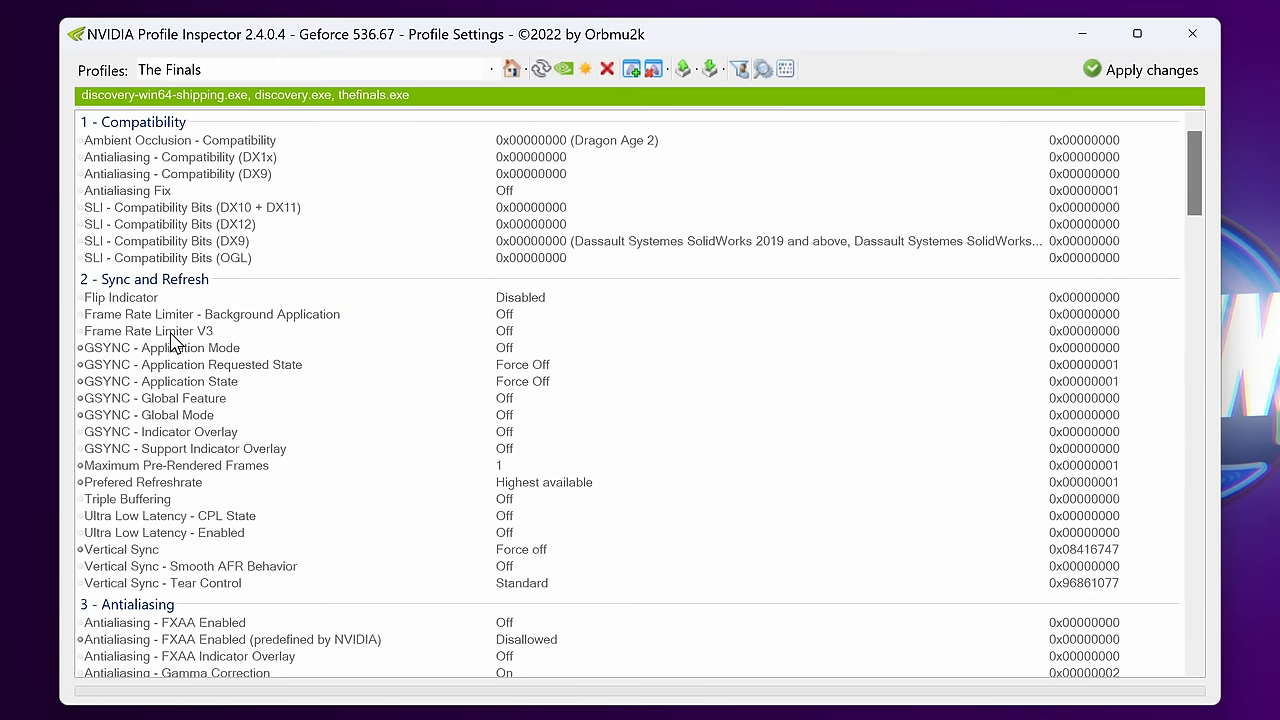
click(148, 332)
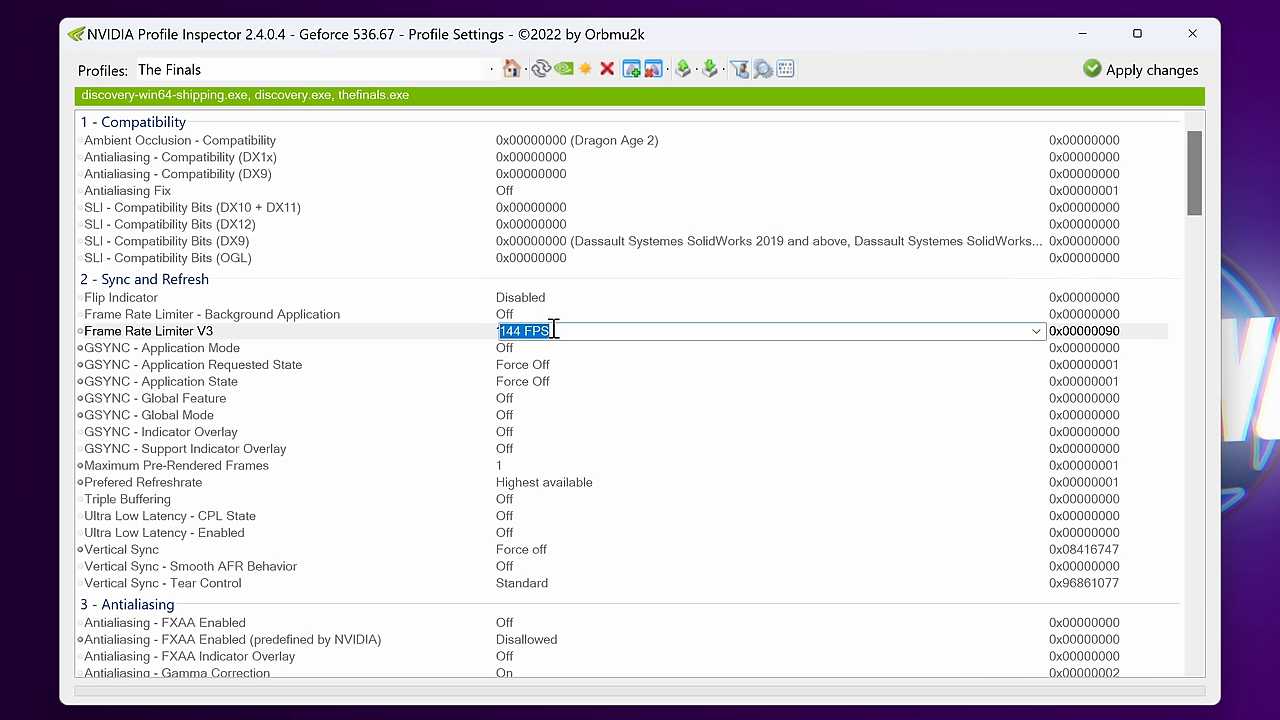
mouse_move(564, 326)
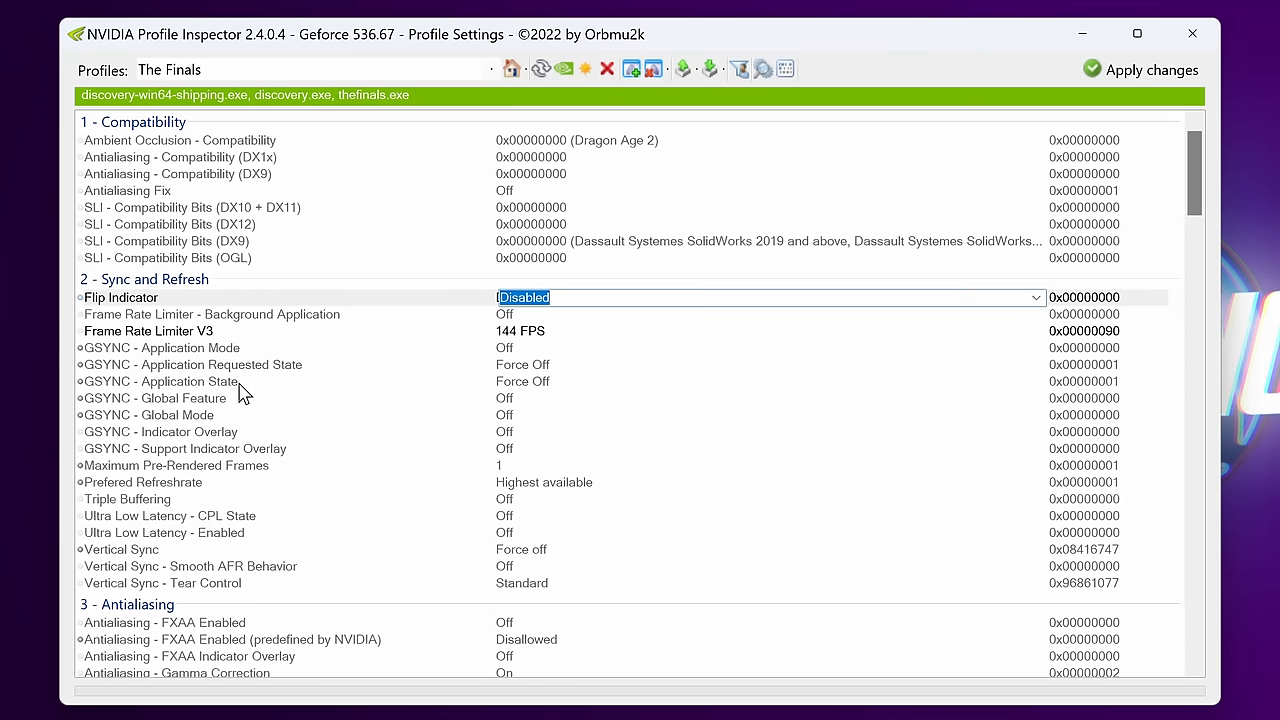
mouse_move(224, 360)
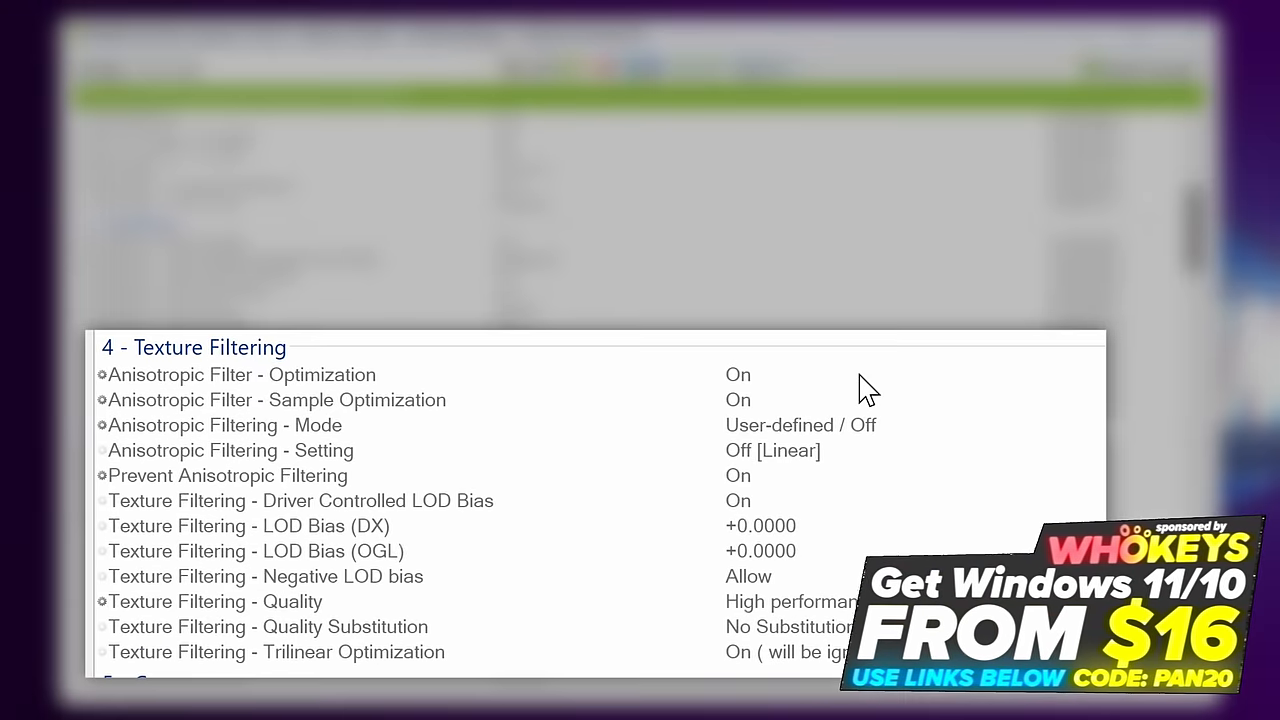
mouse_move(870, 456)
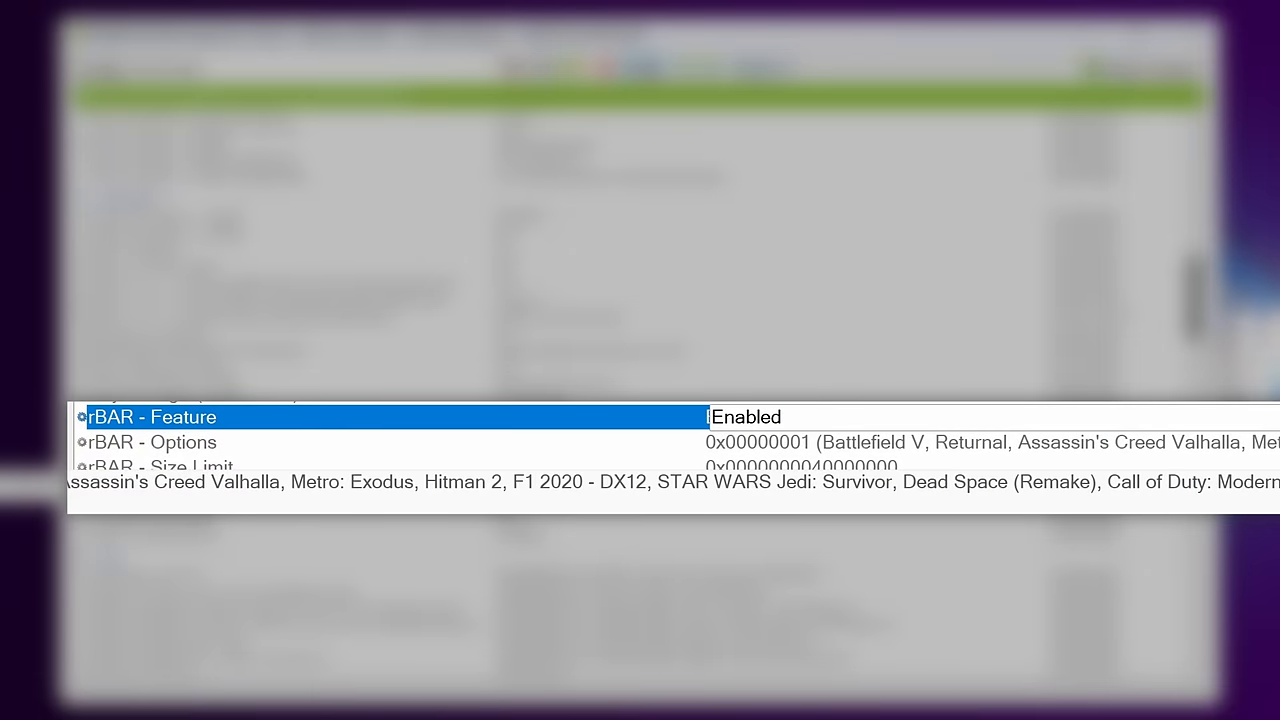
Step: Set rBAR - Feature to Enabled in The Finals profile's Common settings
click(744, 418)
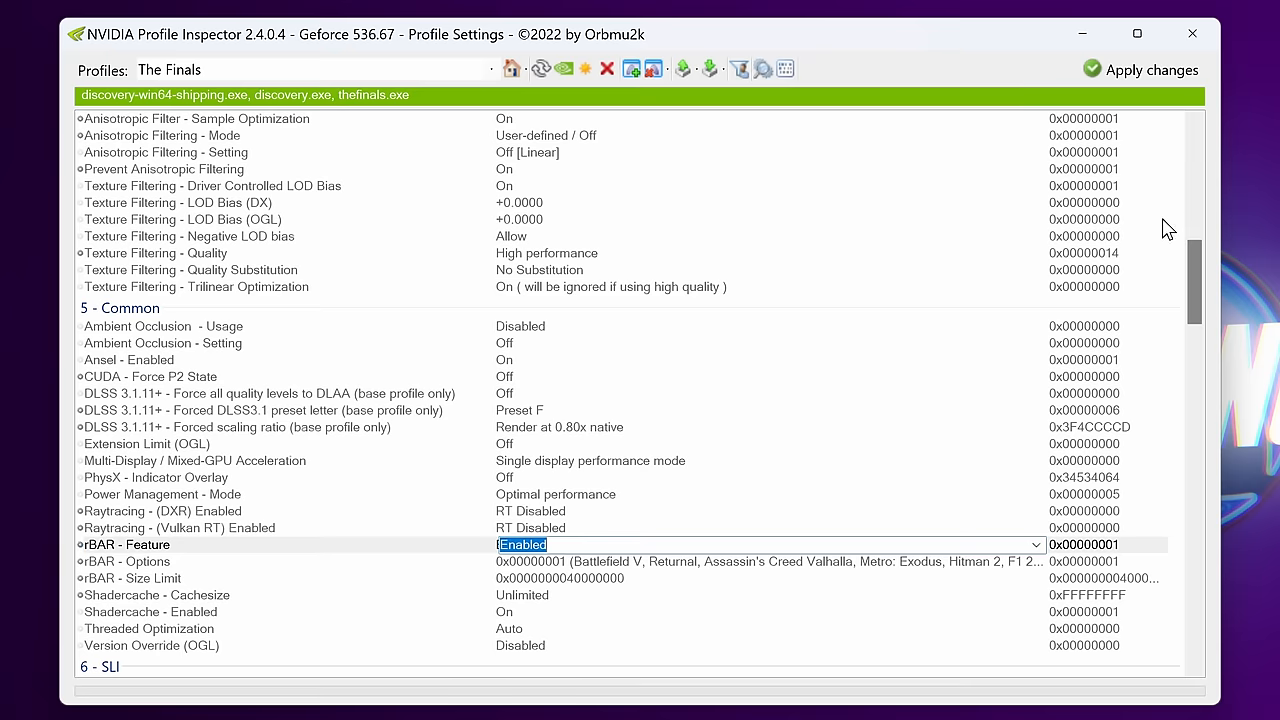
mouse_move(712, 68)
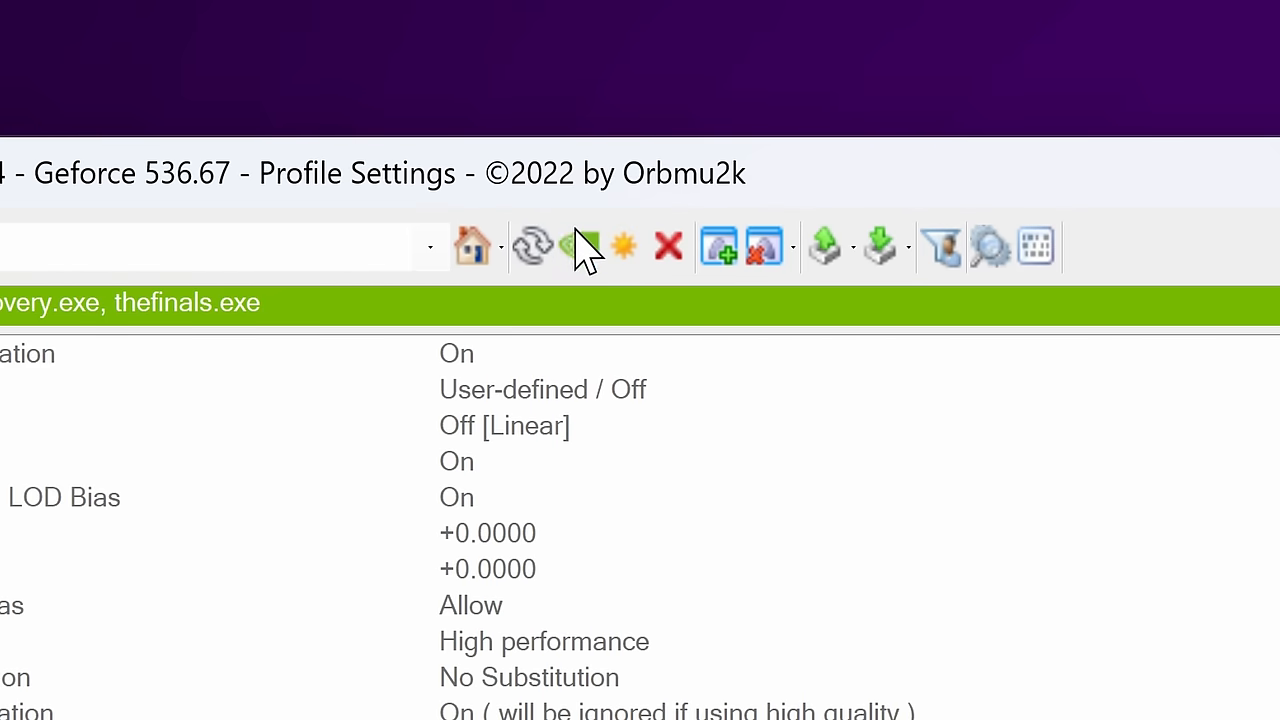
mouse_move(580, 248)
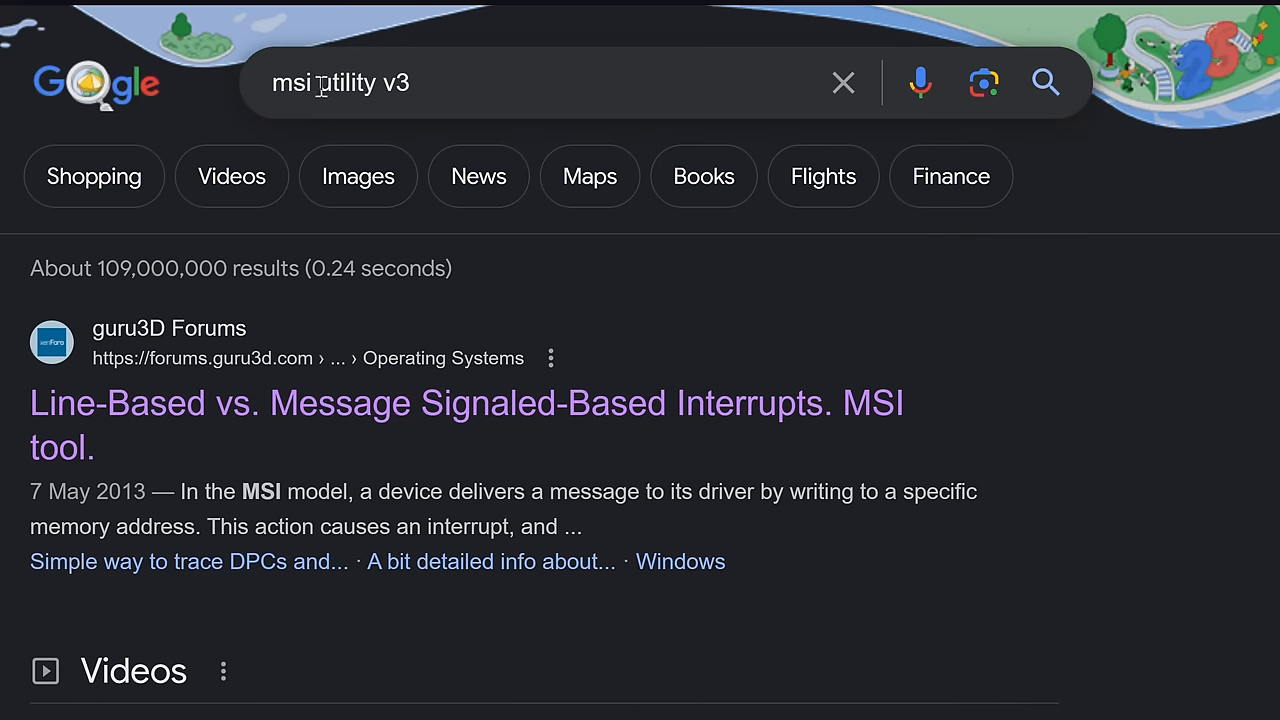
mouse_move(244, 390)
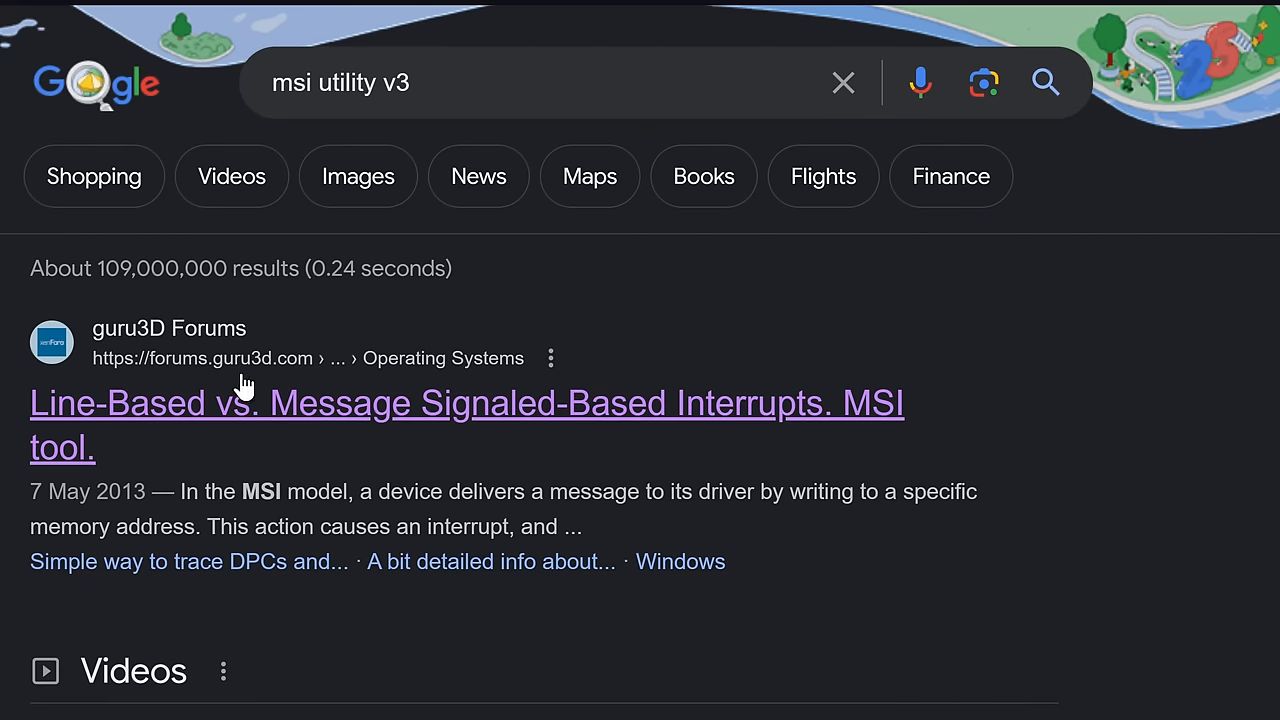
mouse_move(108, 418)
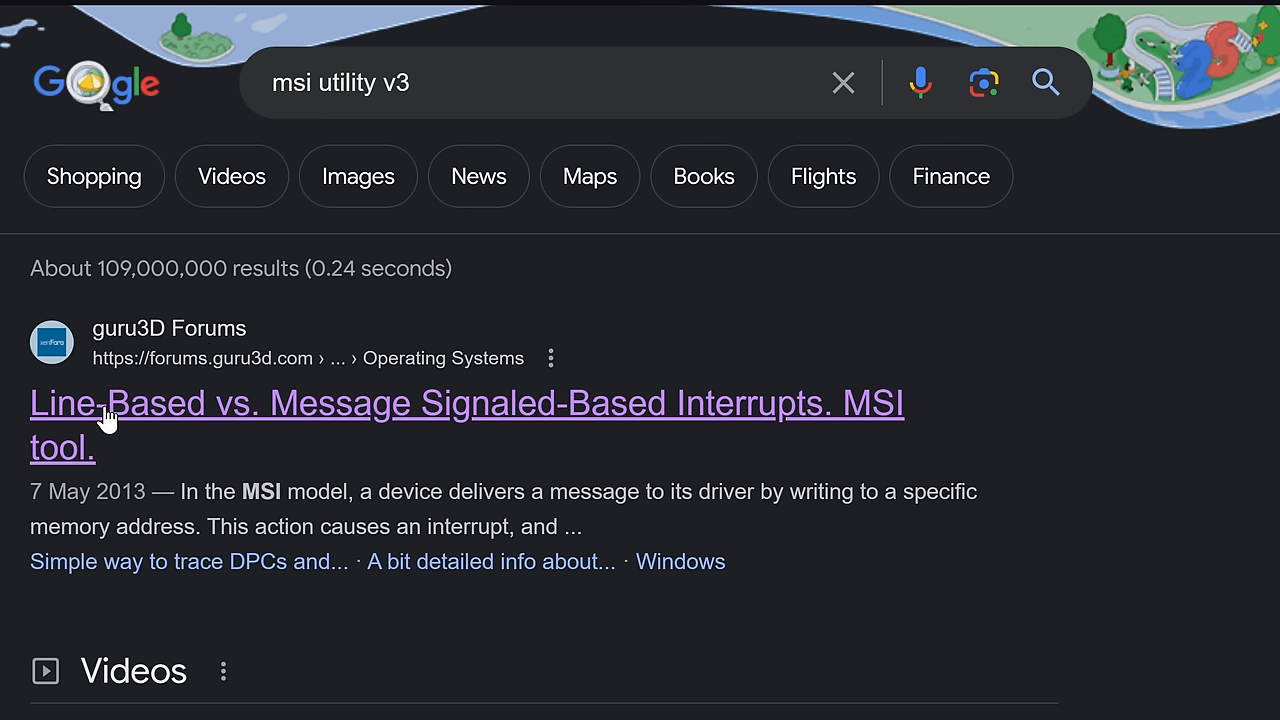
mouse_move(438, 408)
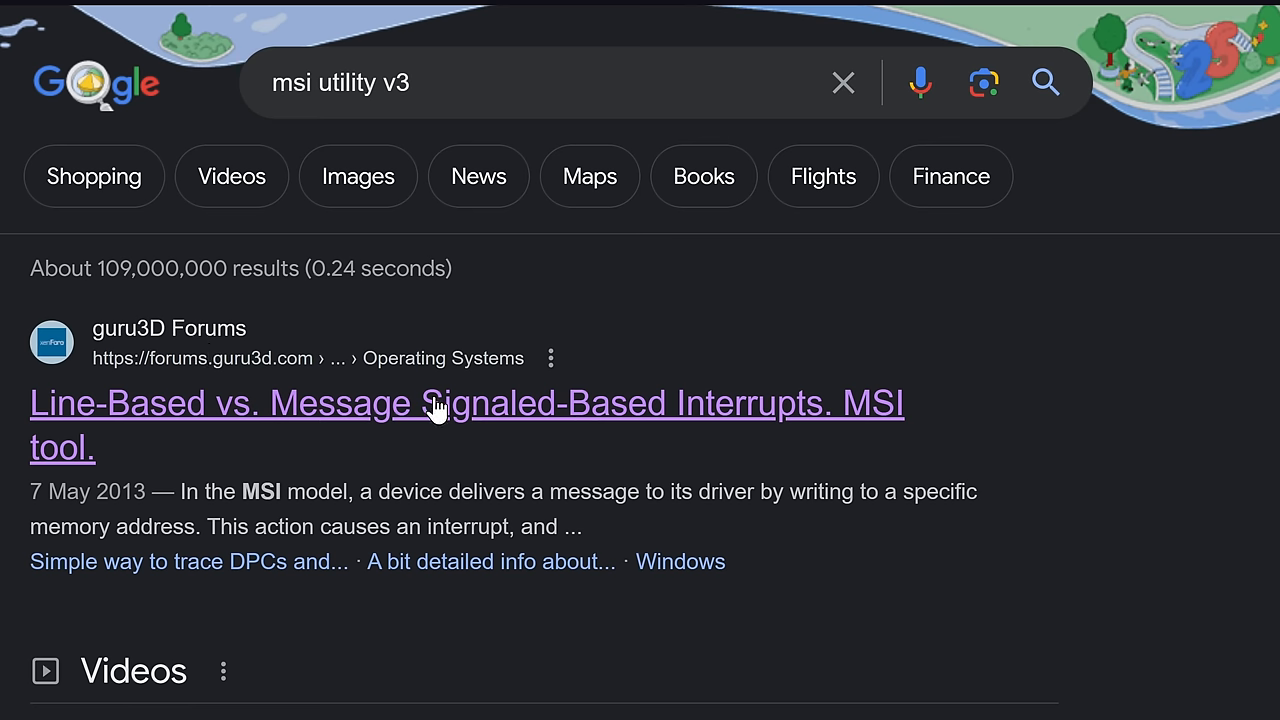
Step: Open the guru3D forum thread about the MSI tool and browse down to the download
click(466, 404)
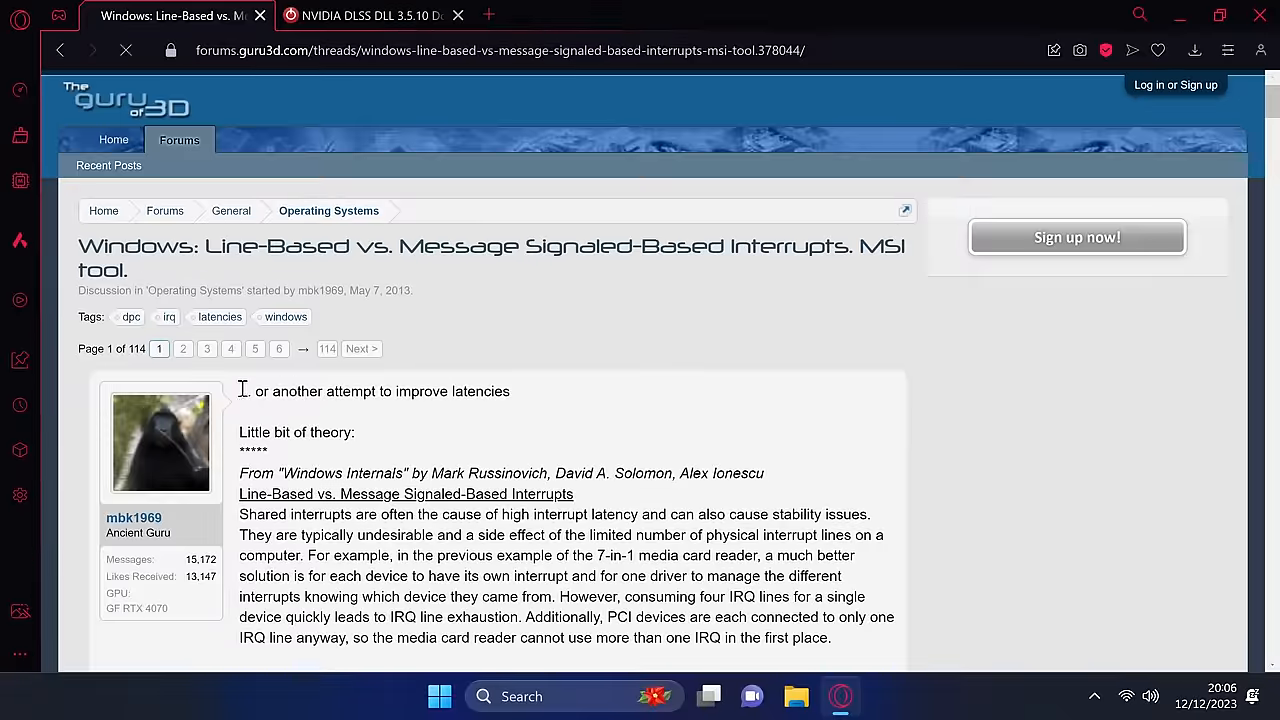
scroll(down, 3)
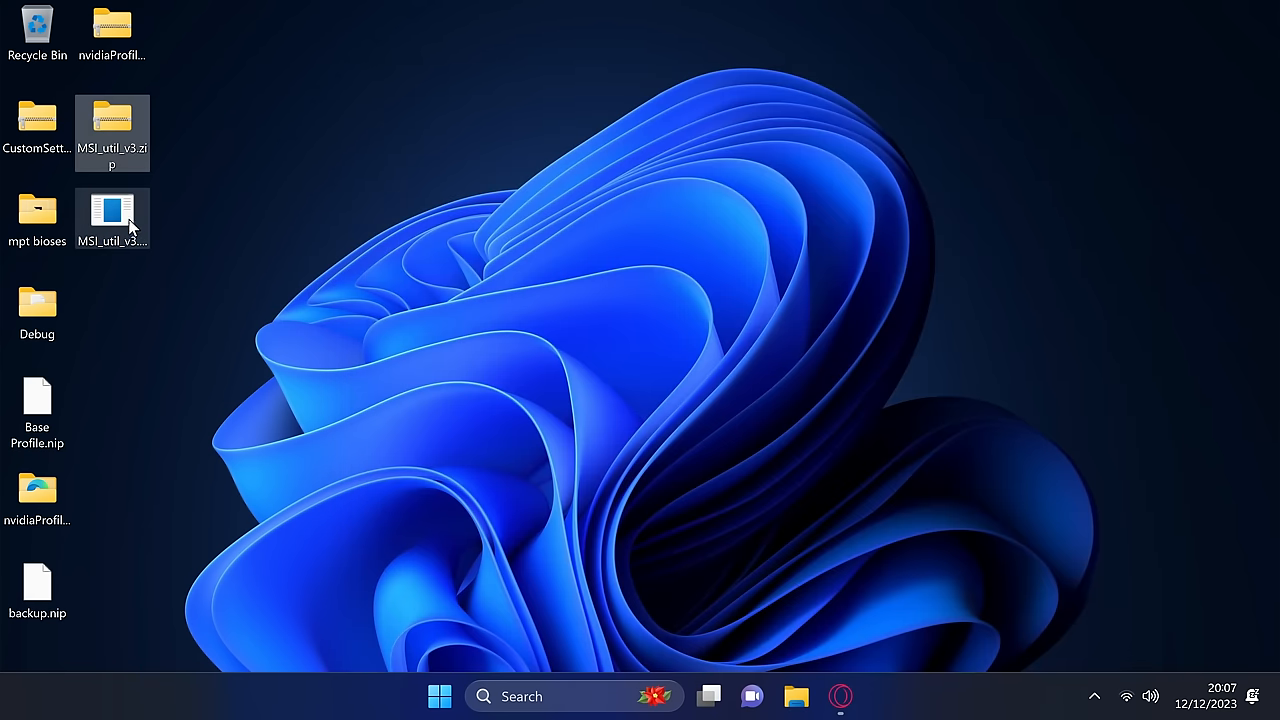
Step: Launch MSI_util_v3.exe with admin rights and scroll to the GPU device entry
double_click(112, 212)
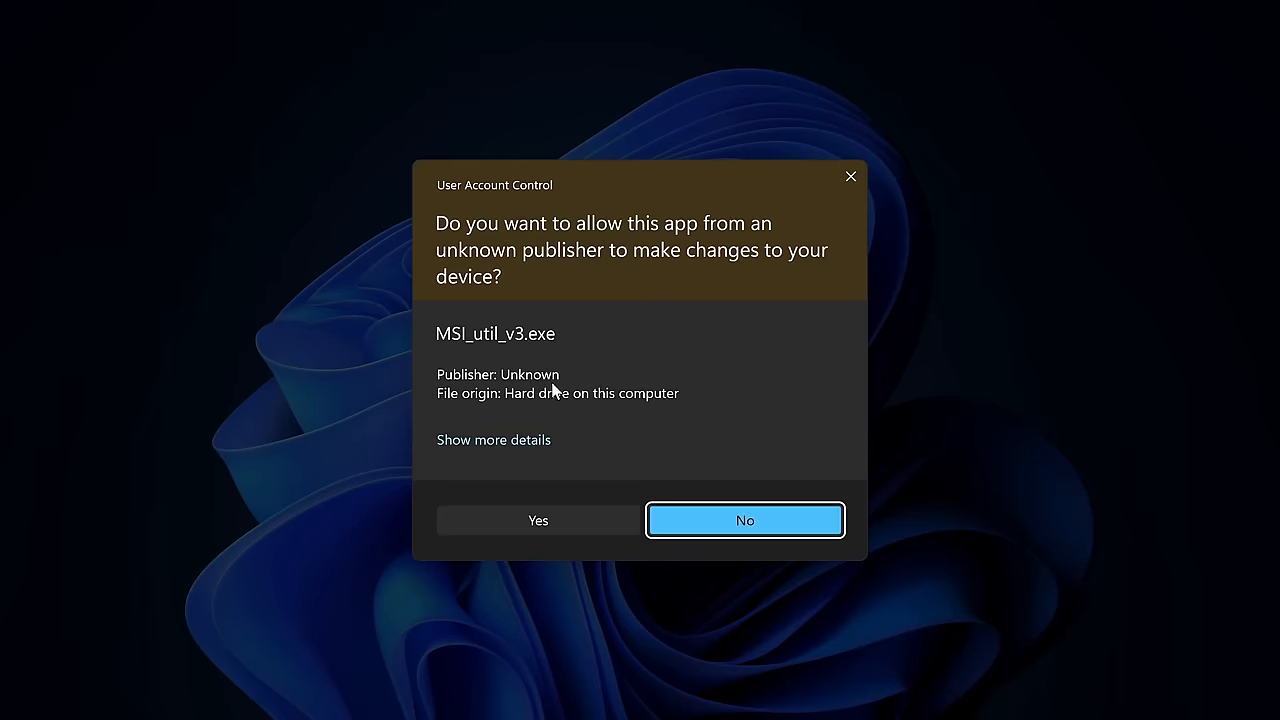
click(538, 520)
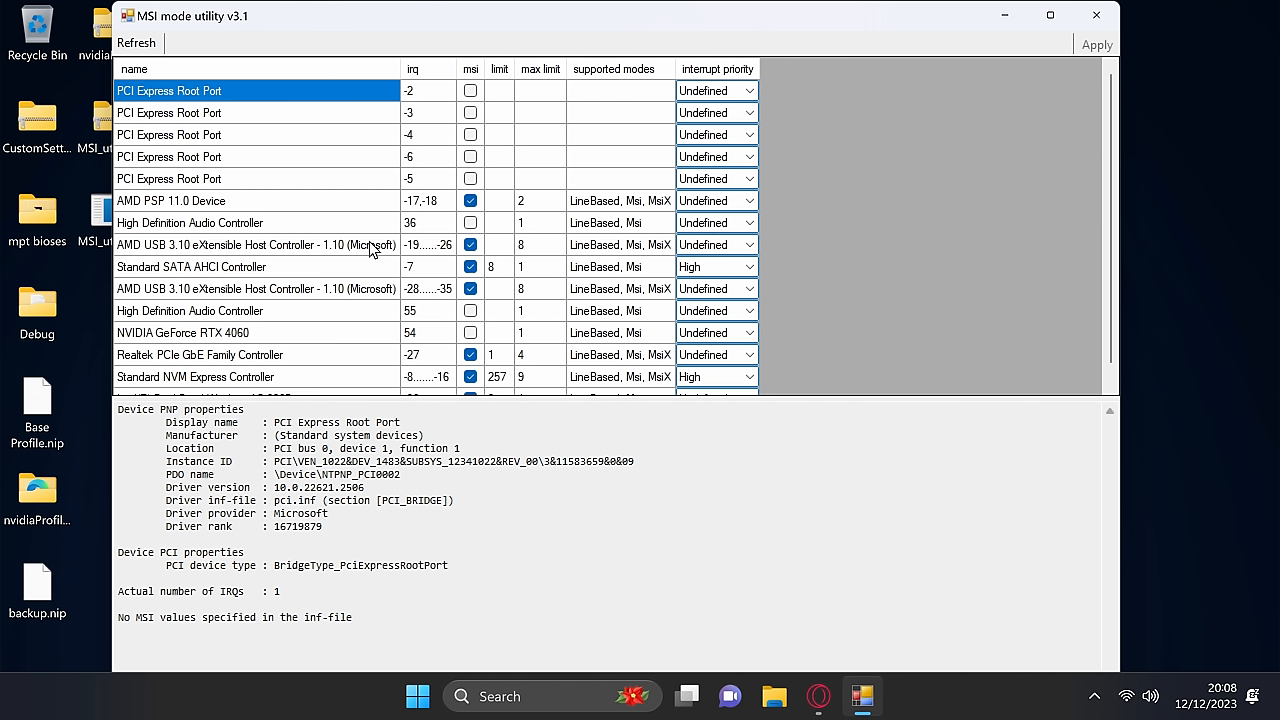
scroll(down, 3)
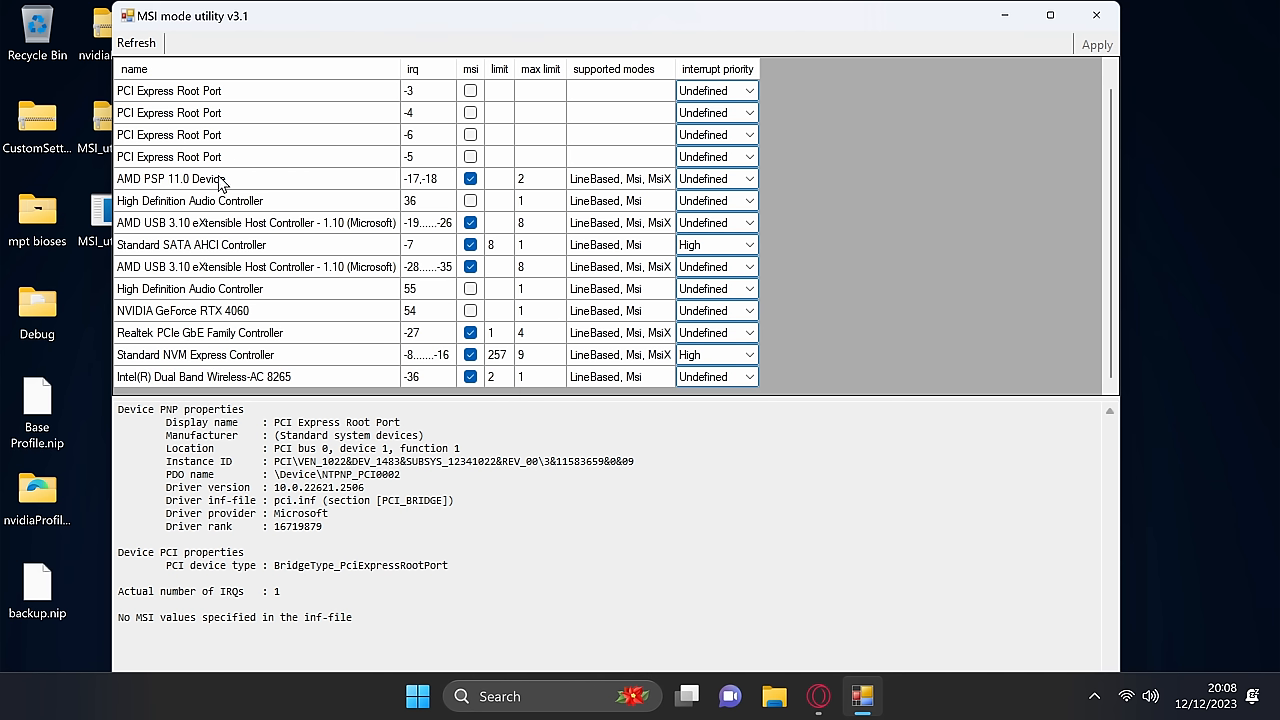
Step: Enable MSI mode for the NVIDIA GeForce RTX 4060 and close the utility
click(184, 310)
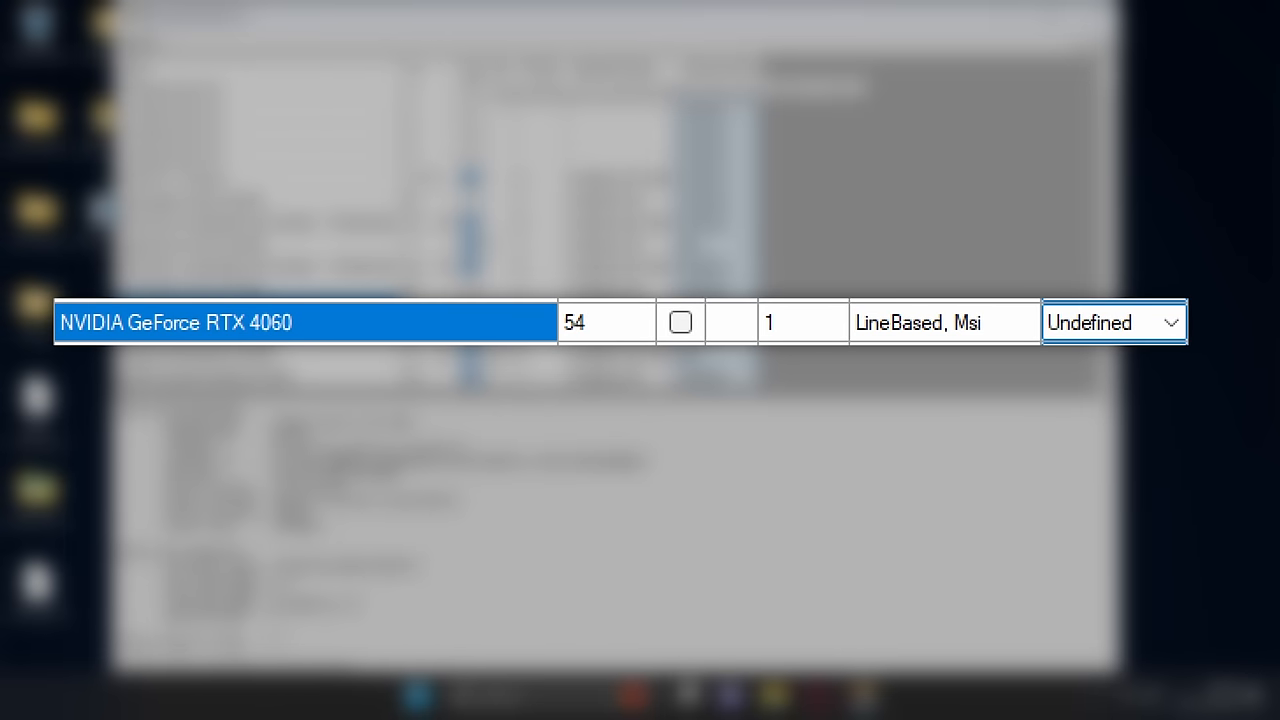
click(680, 322)
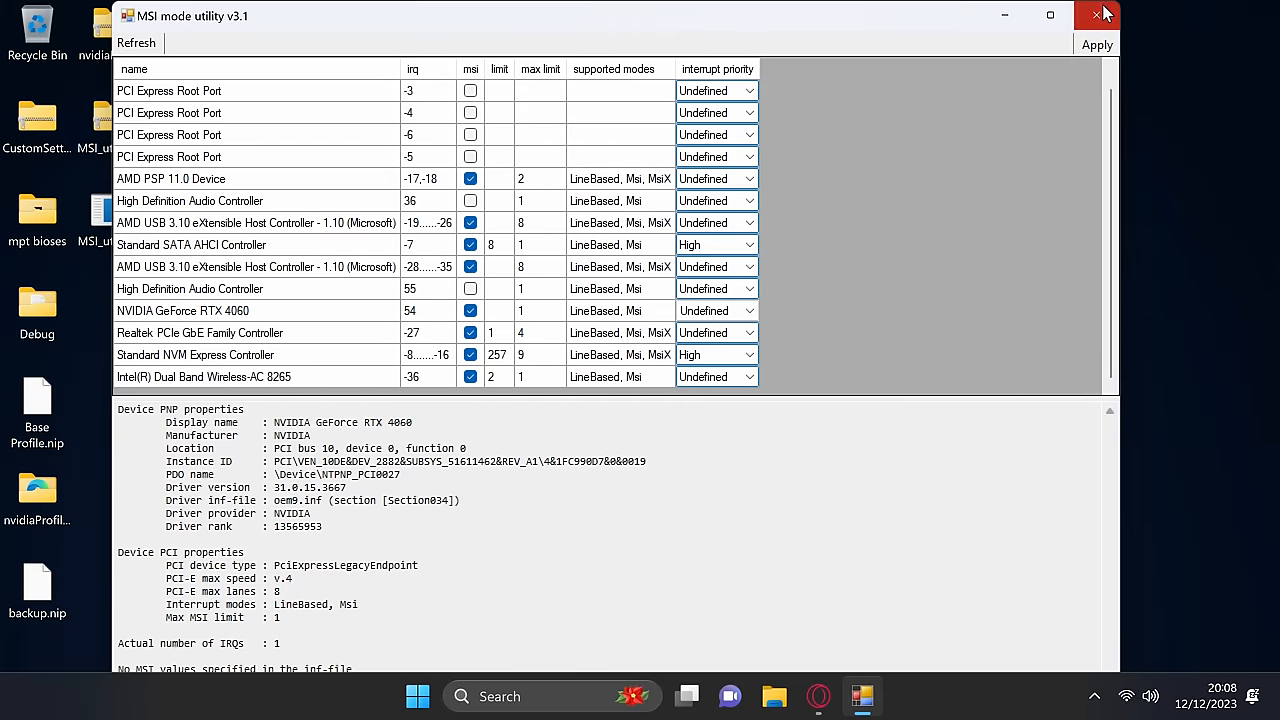
click(1106, 16)
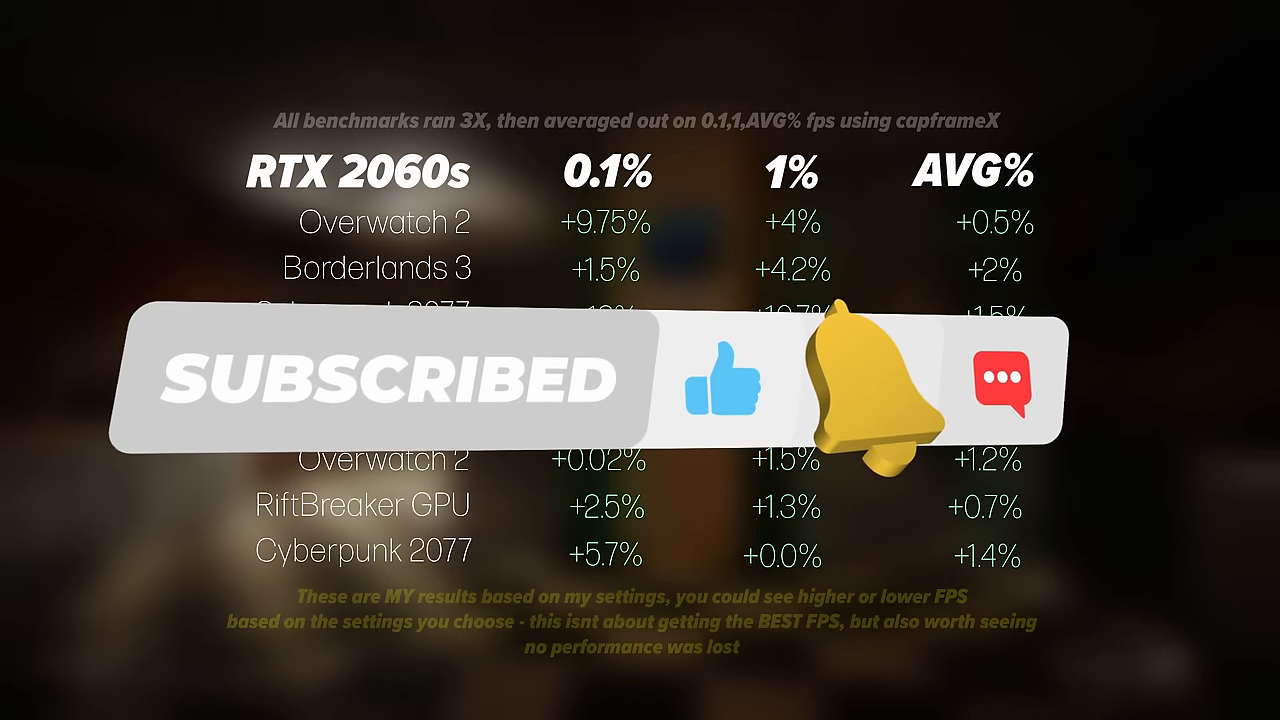